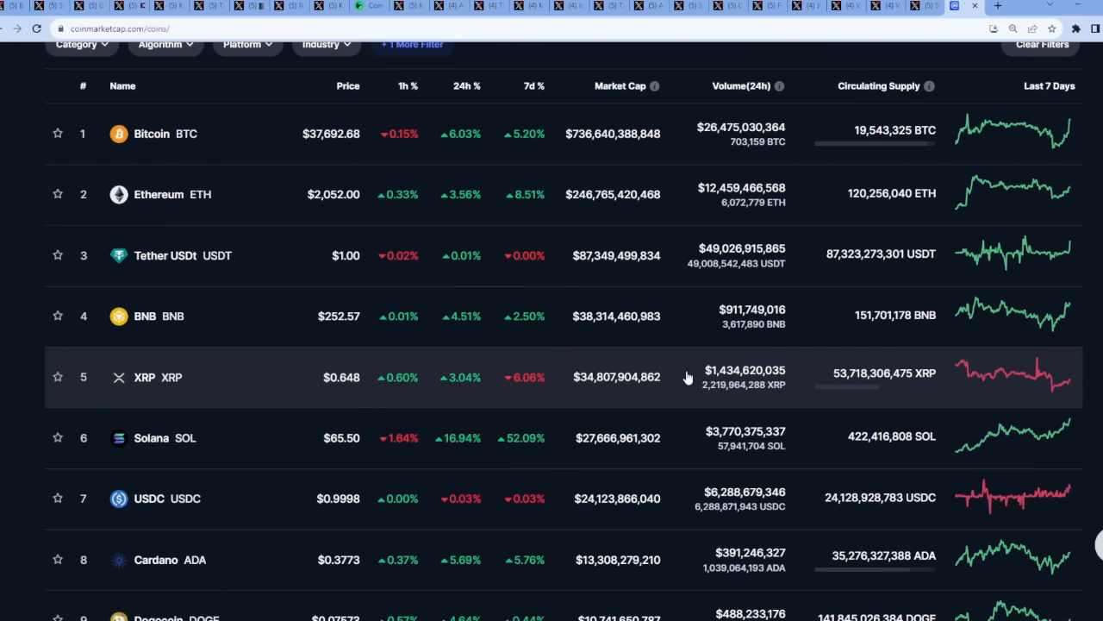
- Look over the Top 100 table led by Bitcoin at $37,692.68 and go to Bitcoin's page
{"action": "scroll", "scroll_direction": "up", "scroll_amount": 3}
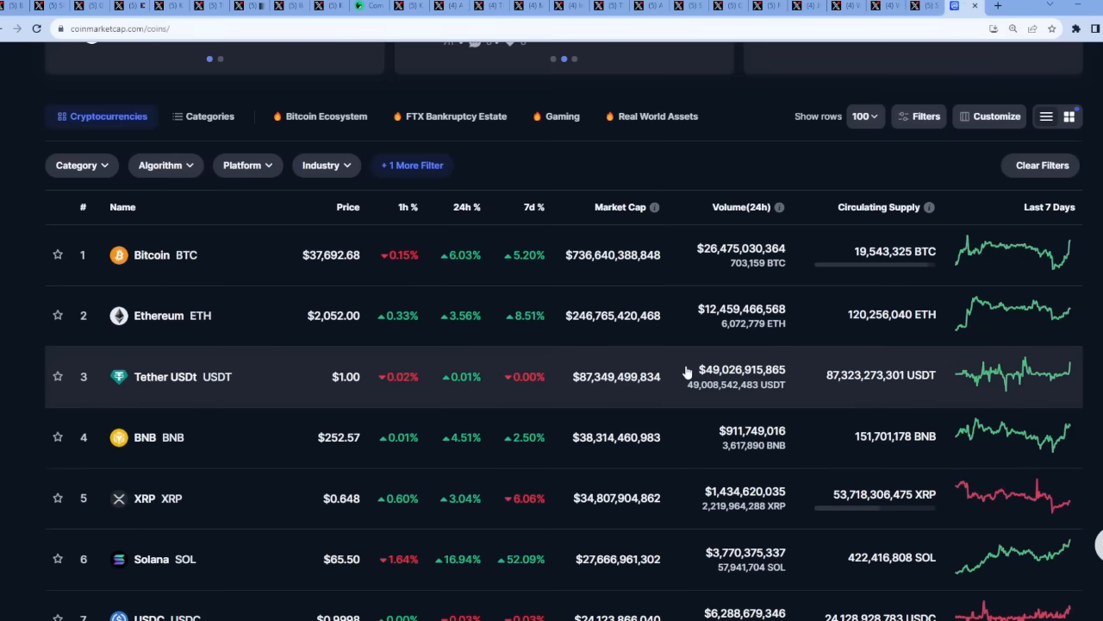
{"action": "scroll", "scroll_direction": "up", "scroll_amount": 3}
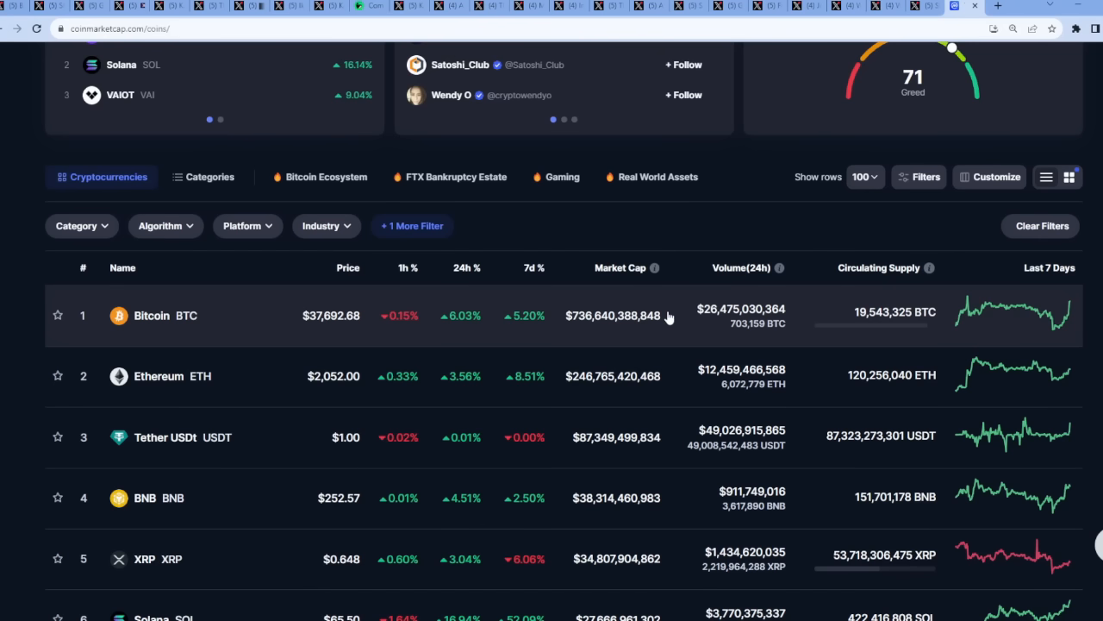
{"action": "left_click", "coordinate": [152, 316]}
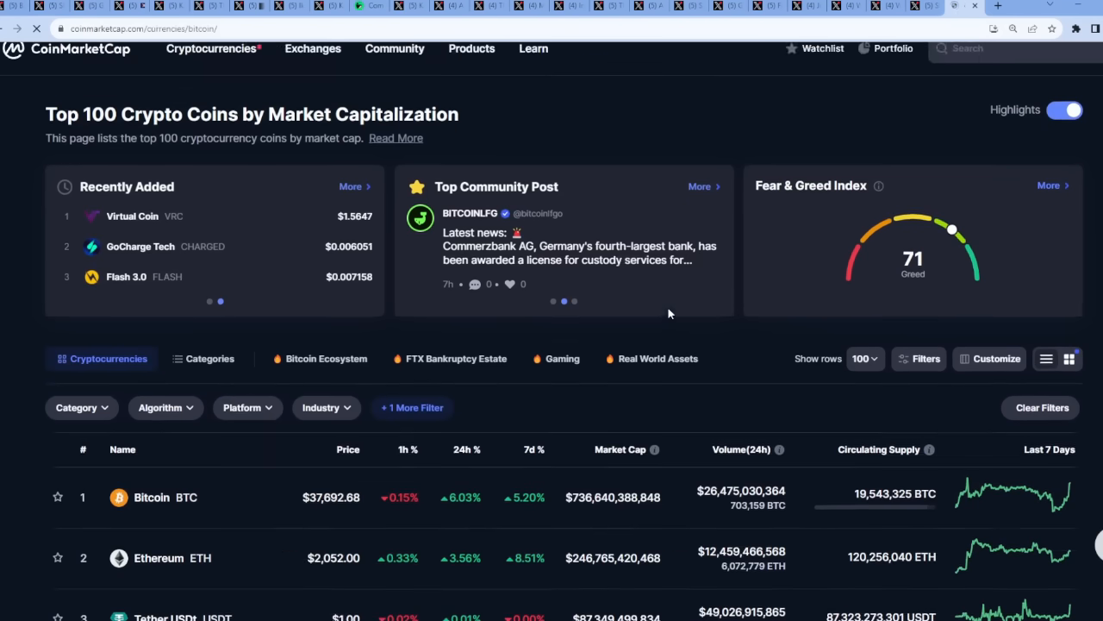
- Switch Bitcoin's price chart to the 7D range, then to 1M showing +38.40%
{"action": "left_click", "coordinate": [152, 497]}
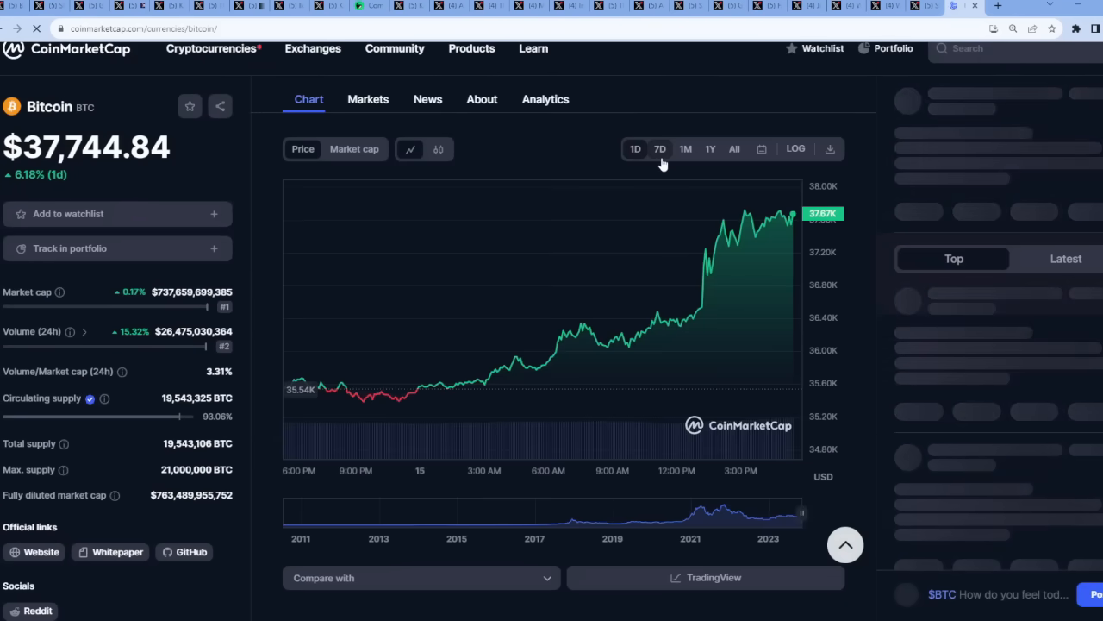
{"action": "left_click", "coordinate": [660, 148]}
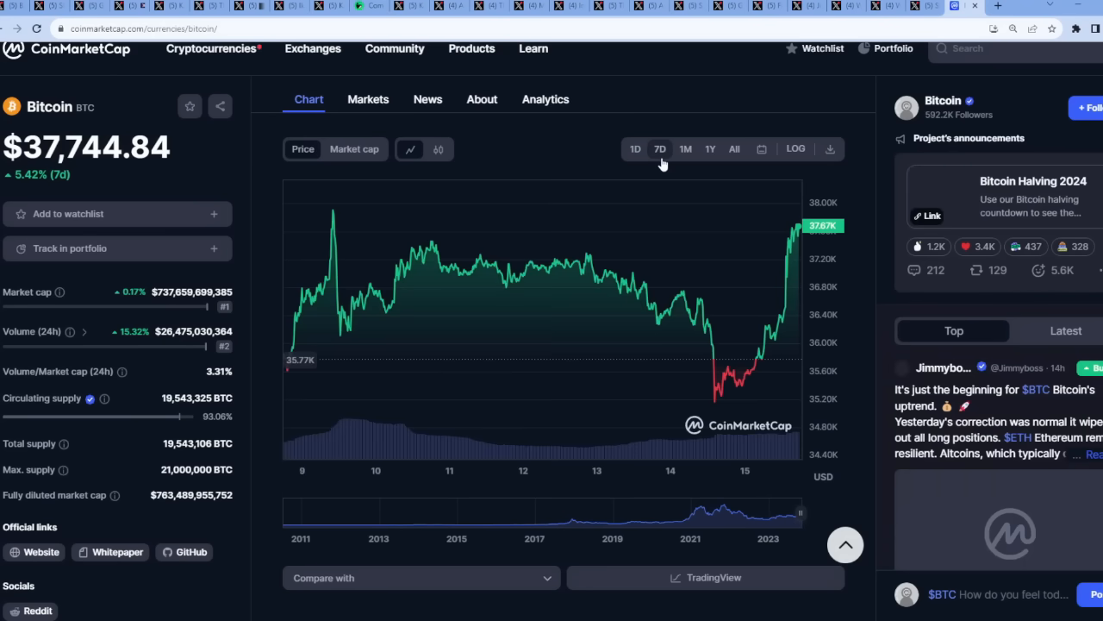
{"action": "left_click", "coordinate": [686, 148]}
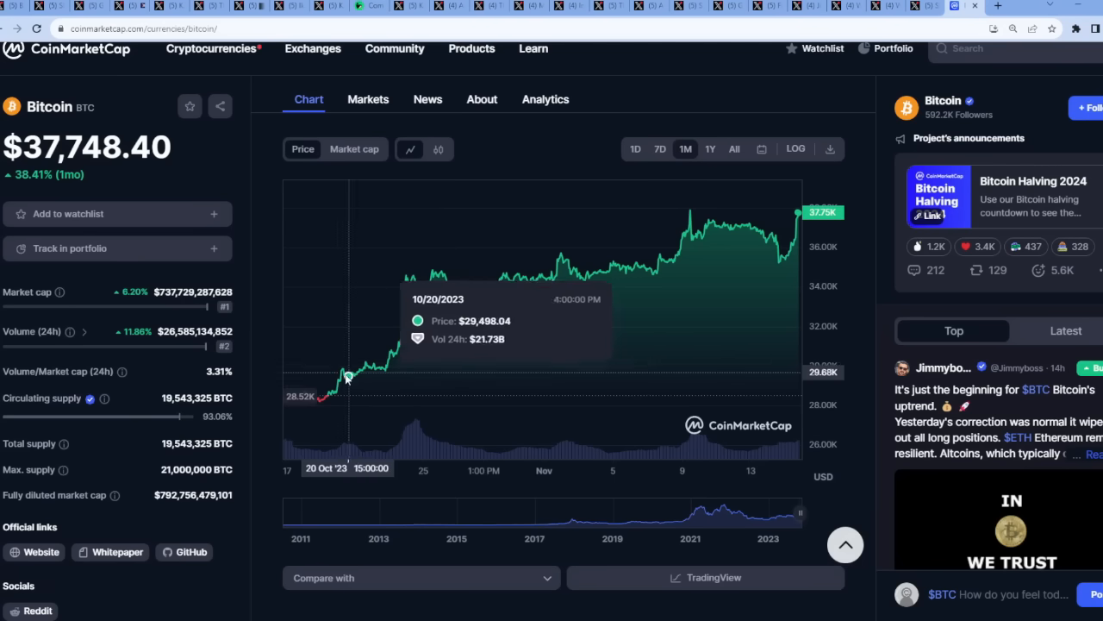
{"action": "mouse_move", "coordinate": [714, 276]}
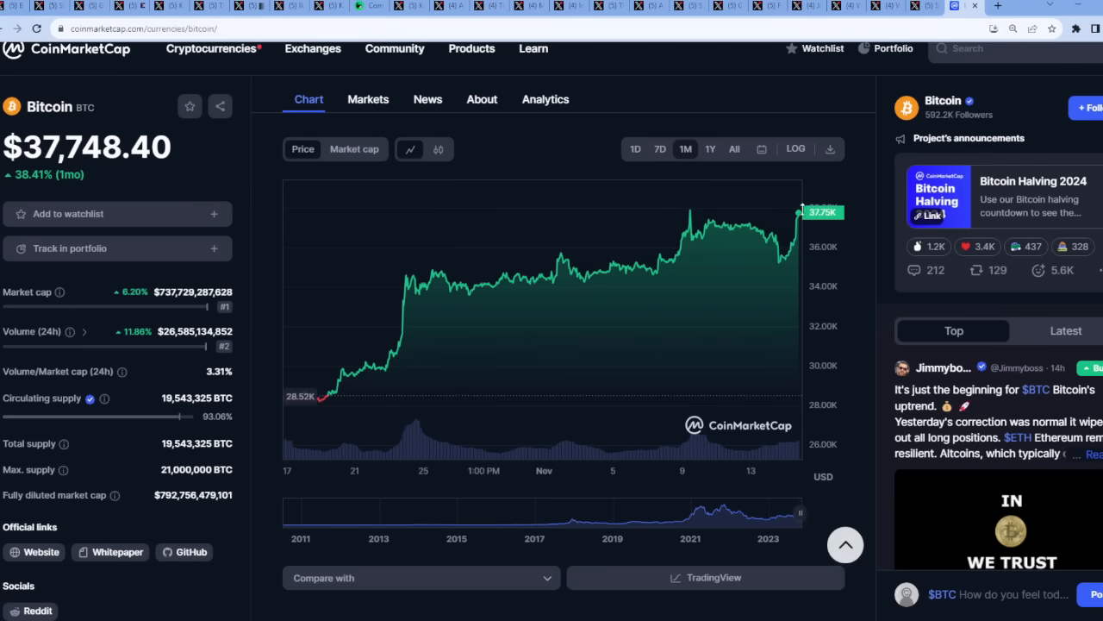
{"action": "scroll", "scroll_direction": "up", "scroll_amount": 3}
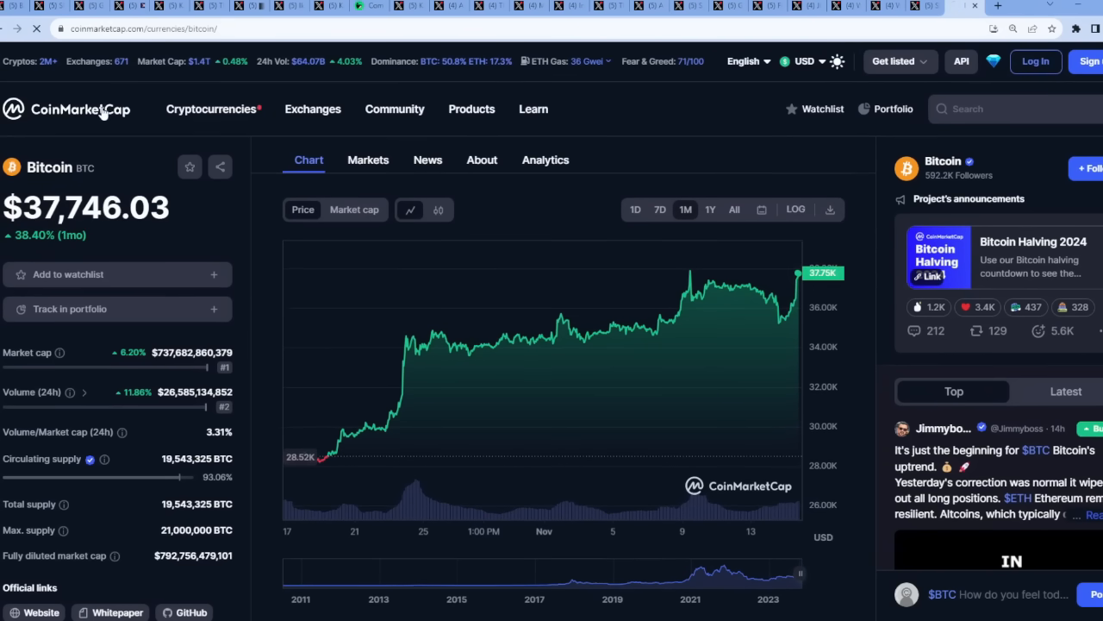
- Return to the main ranking via the CoinMarketCap logo and browse the coin list past the twenties
{"action": "left_click", "coordinate": [68, 111]}
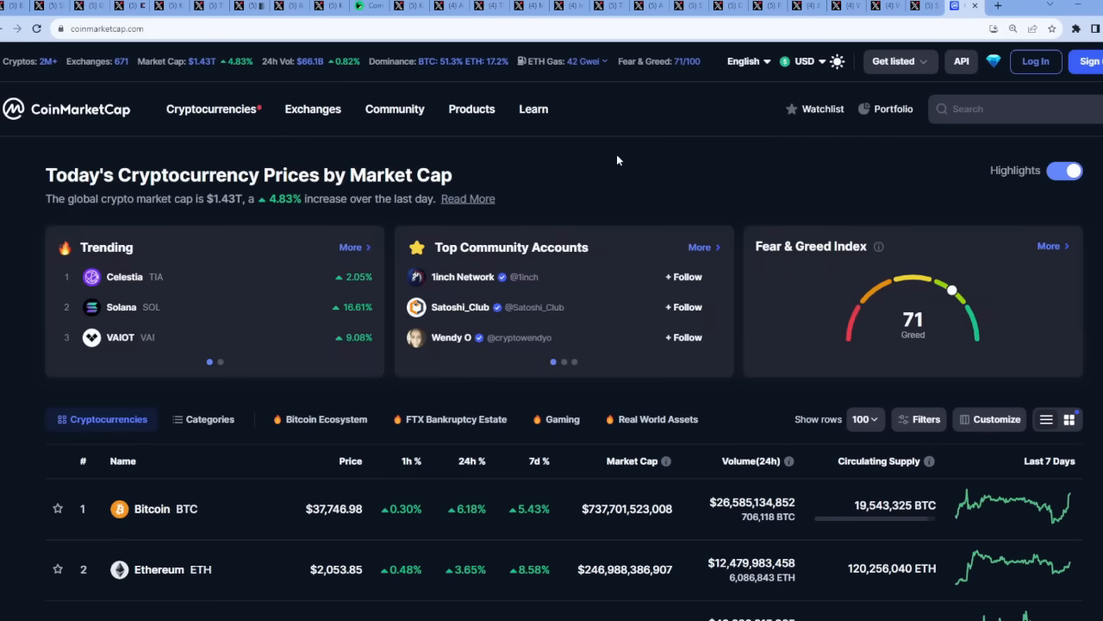
{"action": "scroll", "scroll_direction": "down", "scroll_amount": 3}
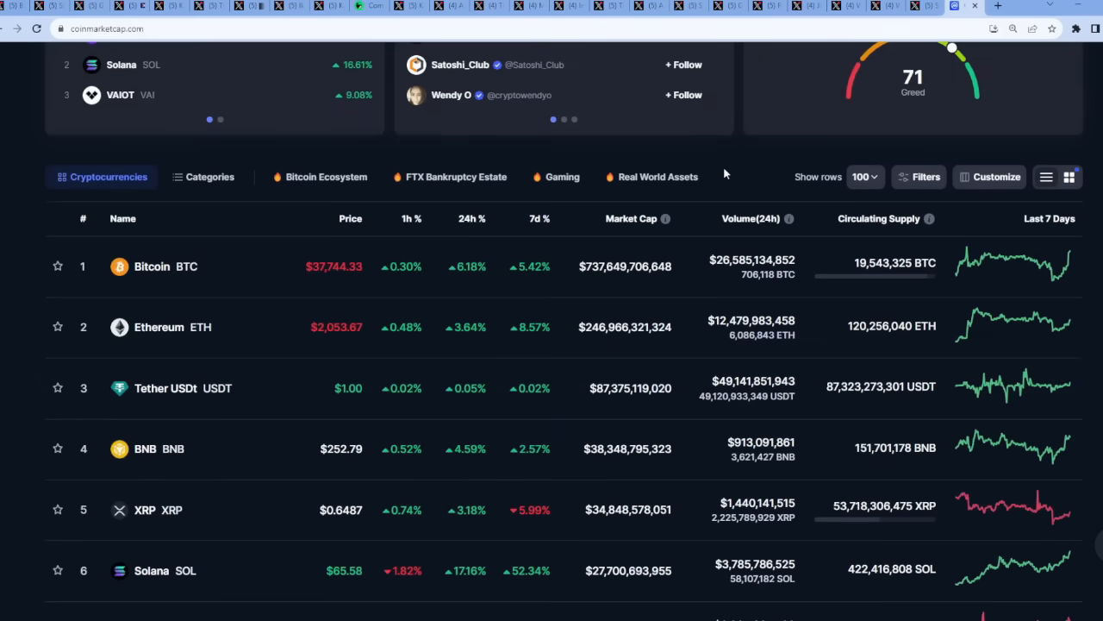
{"action": "scroll", "scroll_direction": "down", "scroll_amount": 3}
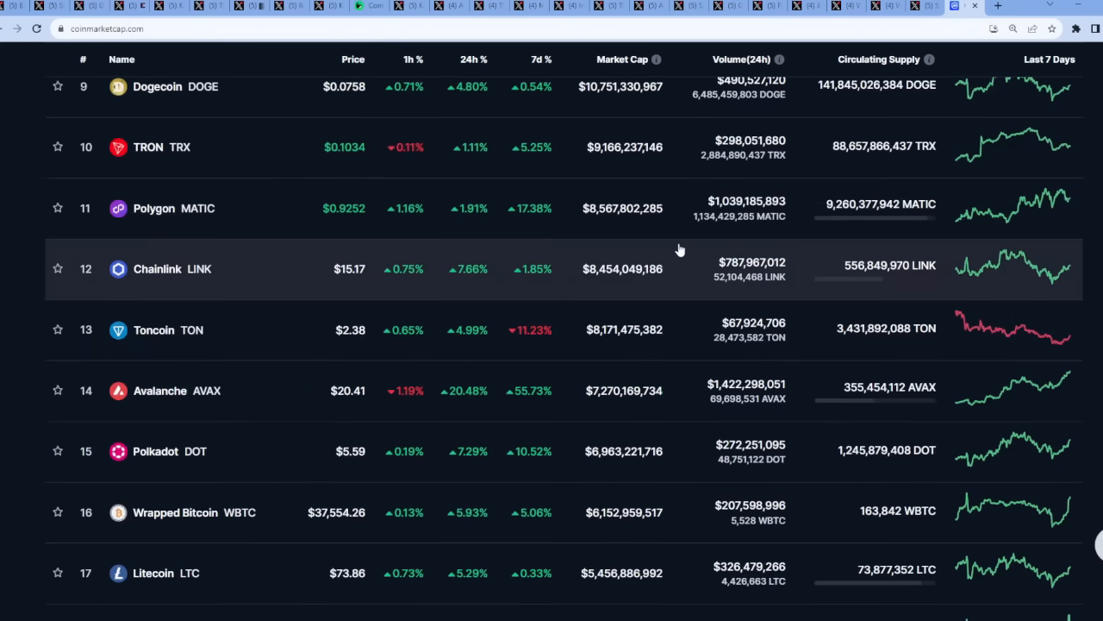
{"action": "scroll", "scroll_direction": "up", "scroll_amount": 3}
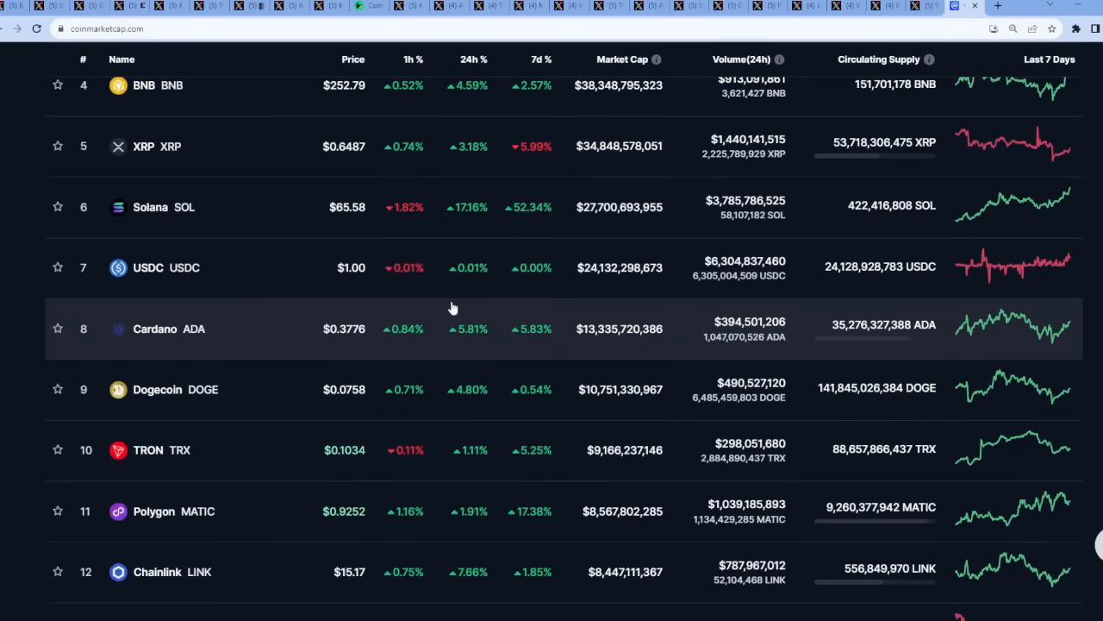
{"action": "scroll", "scroll_direction": "up", "scroll_amount": 3}
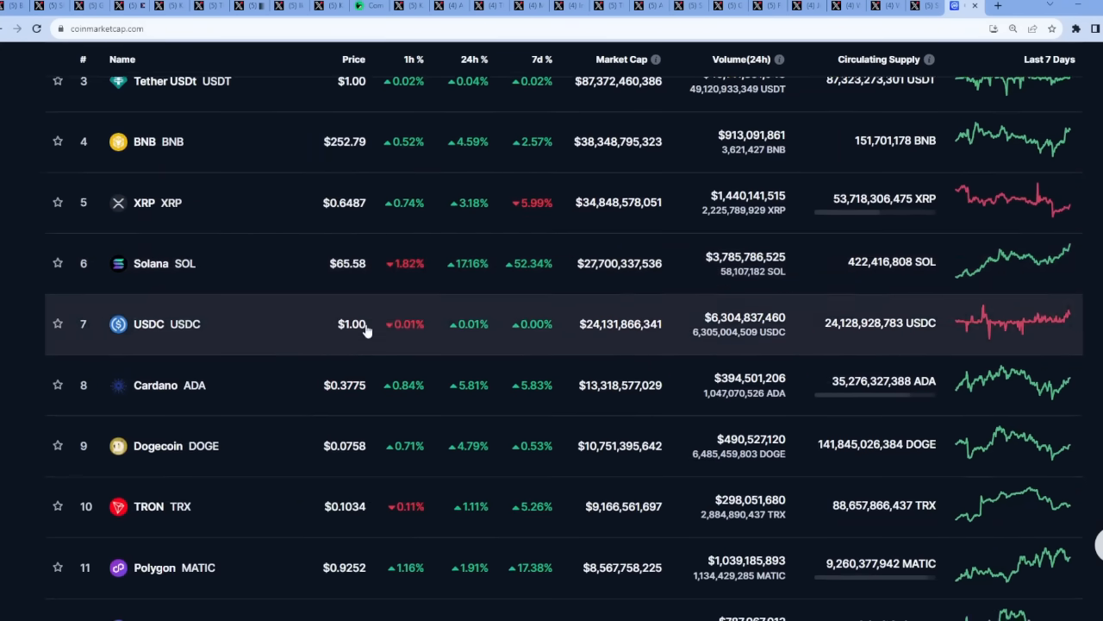
{"action": "scroll", "scroll_direction": "down", "scroll_amount": 3}
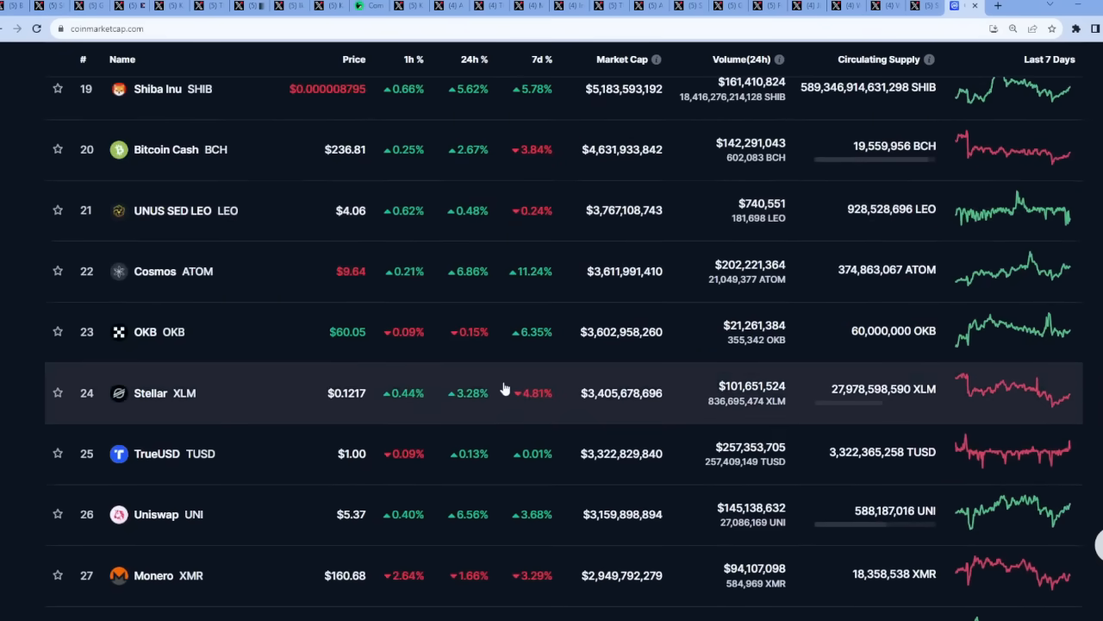
{"action": "scroll", "scroll_direction": "up", "scroll_amount": 3}
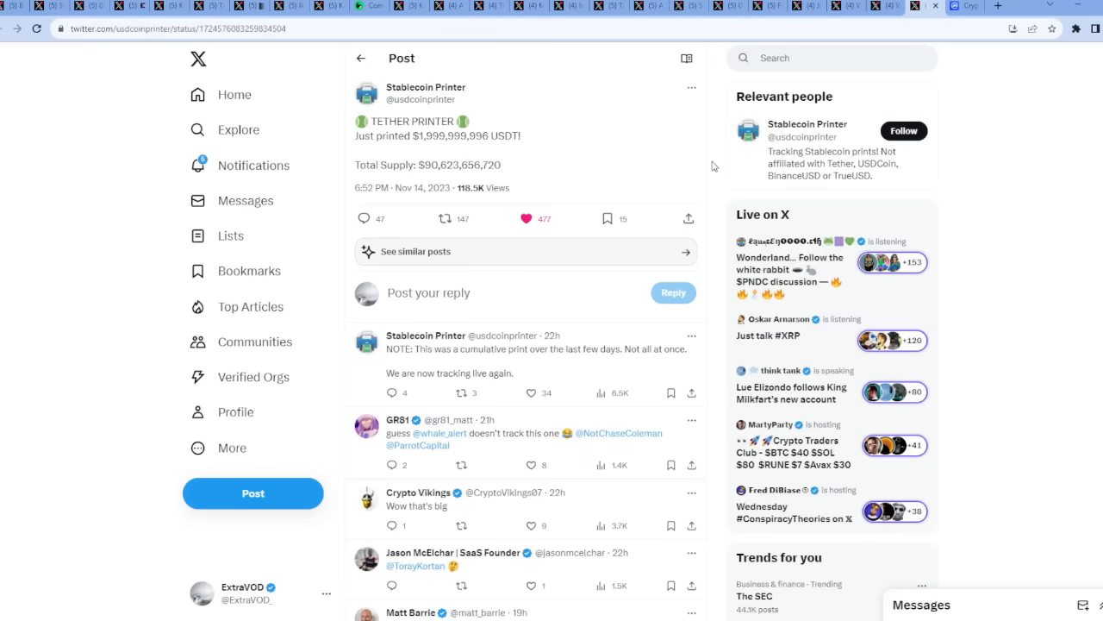
- Zoom in on Stablecoin Printer's $1,999,999,996 USDT post and read through its replies
{"action": "key", "text": "ctrl+plus"}
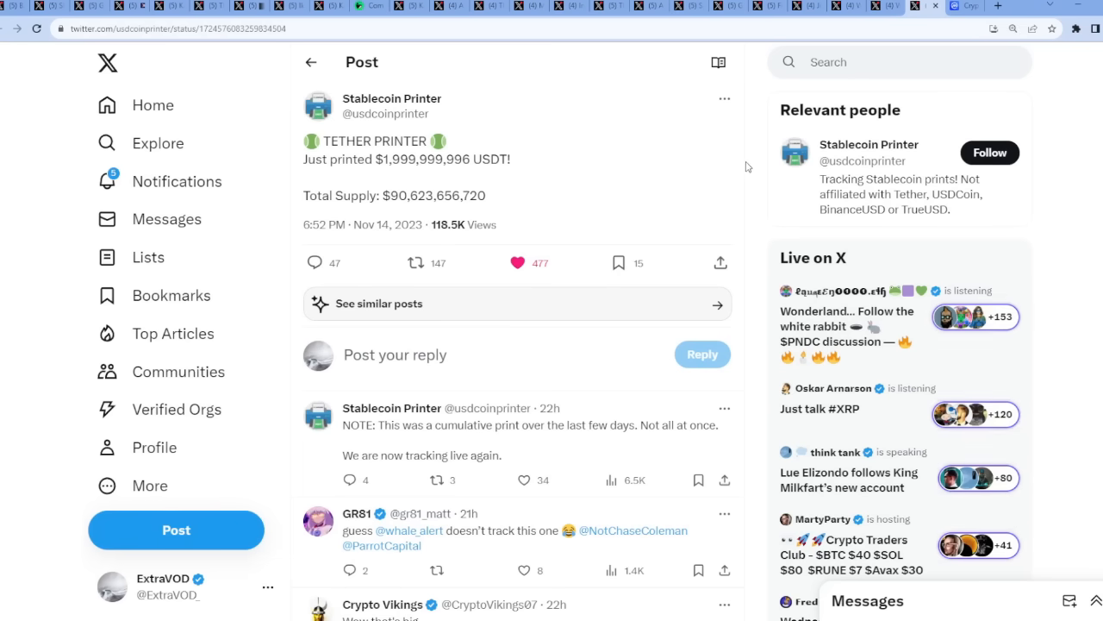
{"action": "mouse_move", "coordinate": [697, 176]}
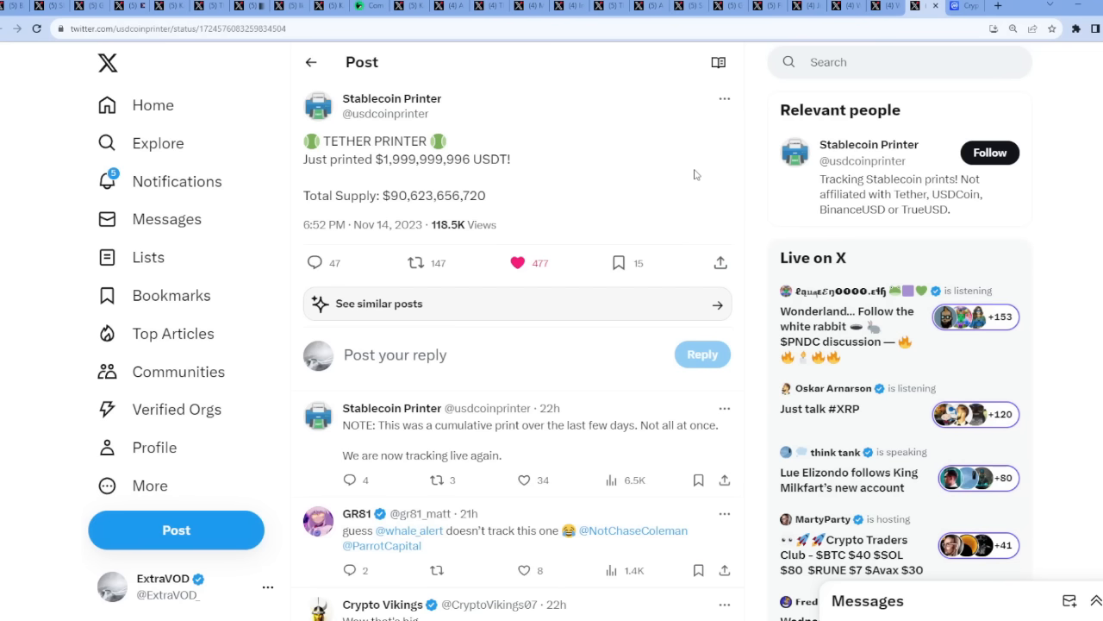
{"action": "mouse_move", "coordinate": [569, 177]}
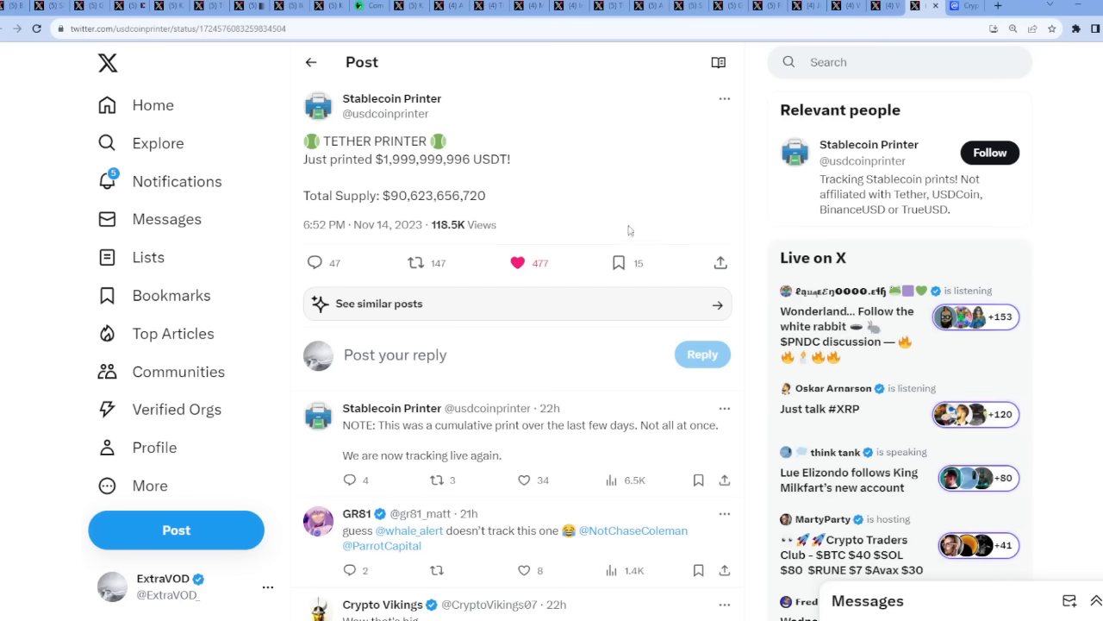
{"action": "scroll", "scroll_direction": "down", "scroll_amount": 3}
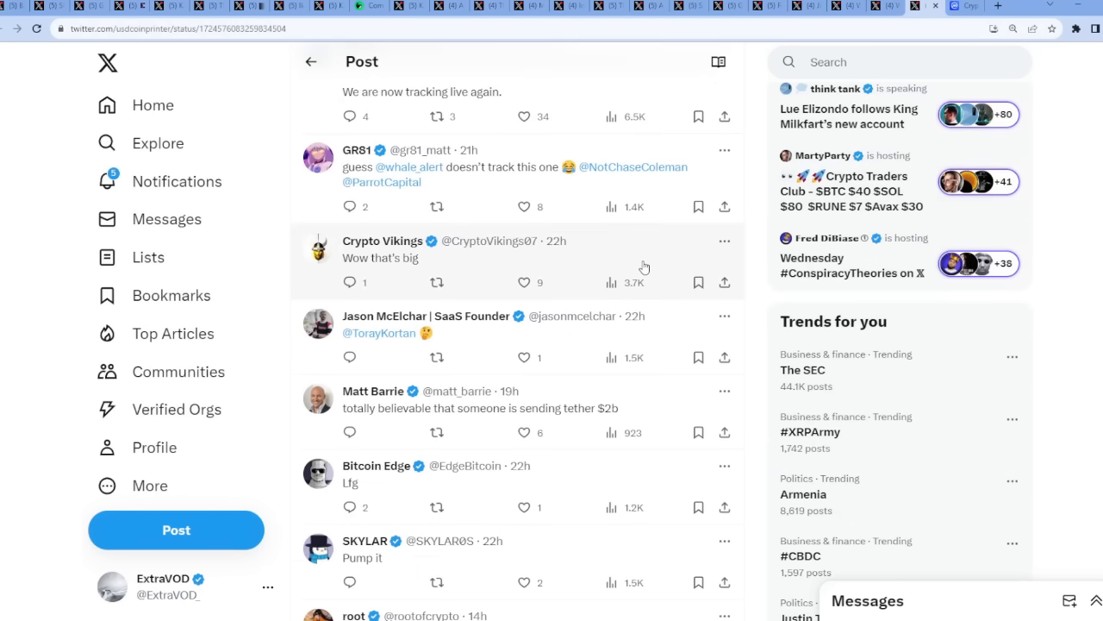
{"action": "scroll", "scroll_direction": "up", "scroll_amount": 3}
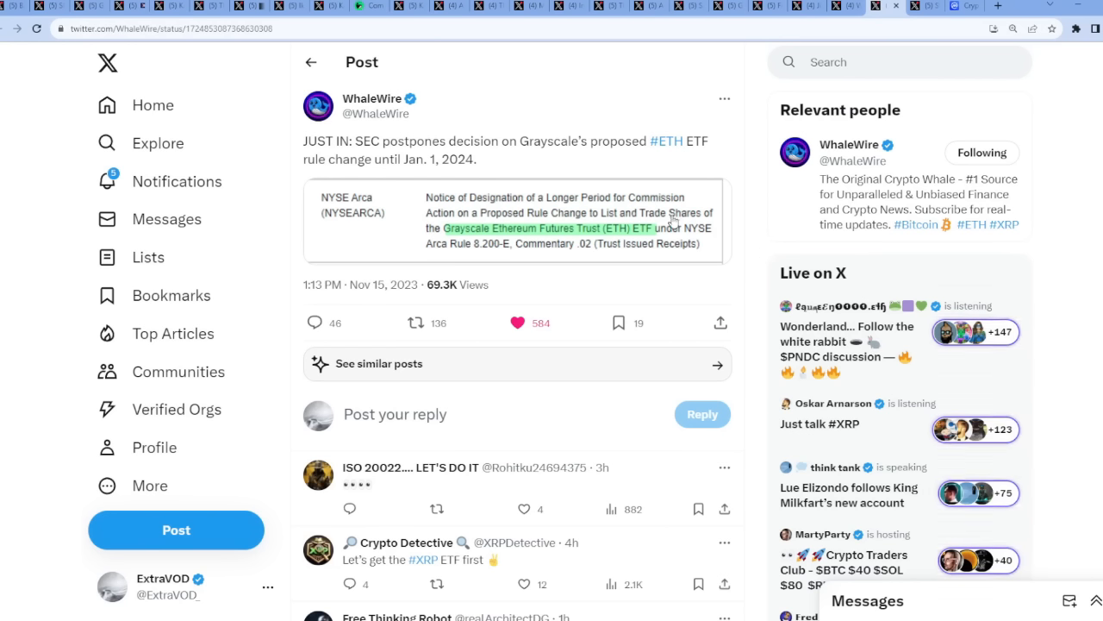
- View the SEC filing image in WhaleWire's Grayscale ETH ETF post full-size
{"action": "left_click", "coordinate": [518, 221]}
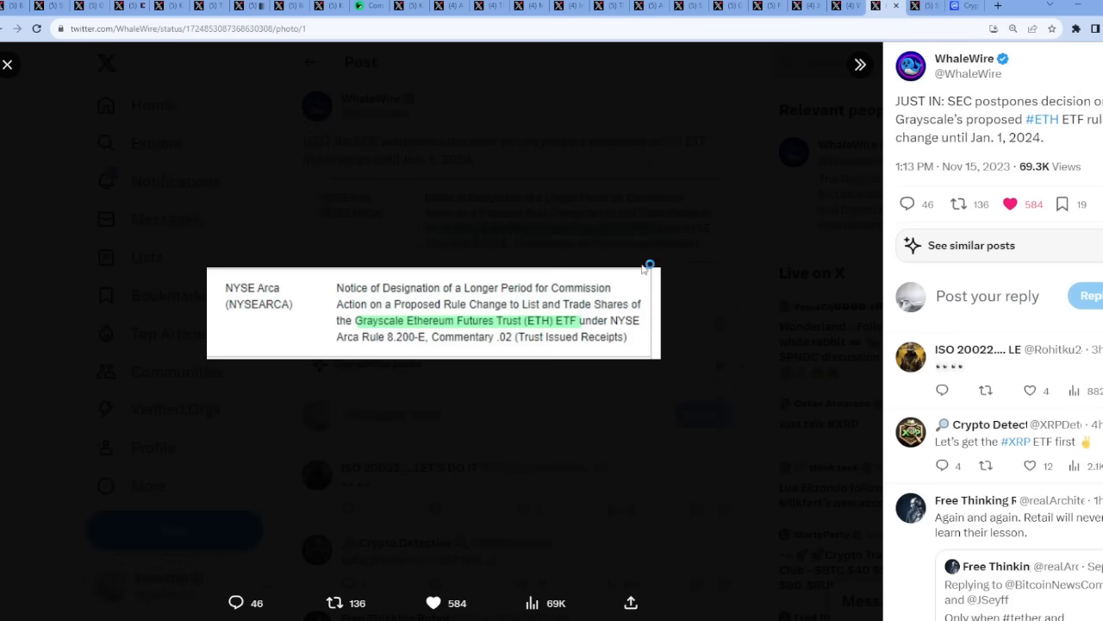
{"action": "mouse_move", "coordinate": [706, 295]}
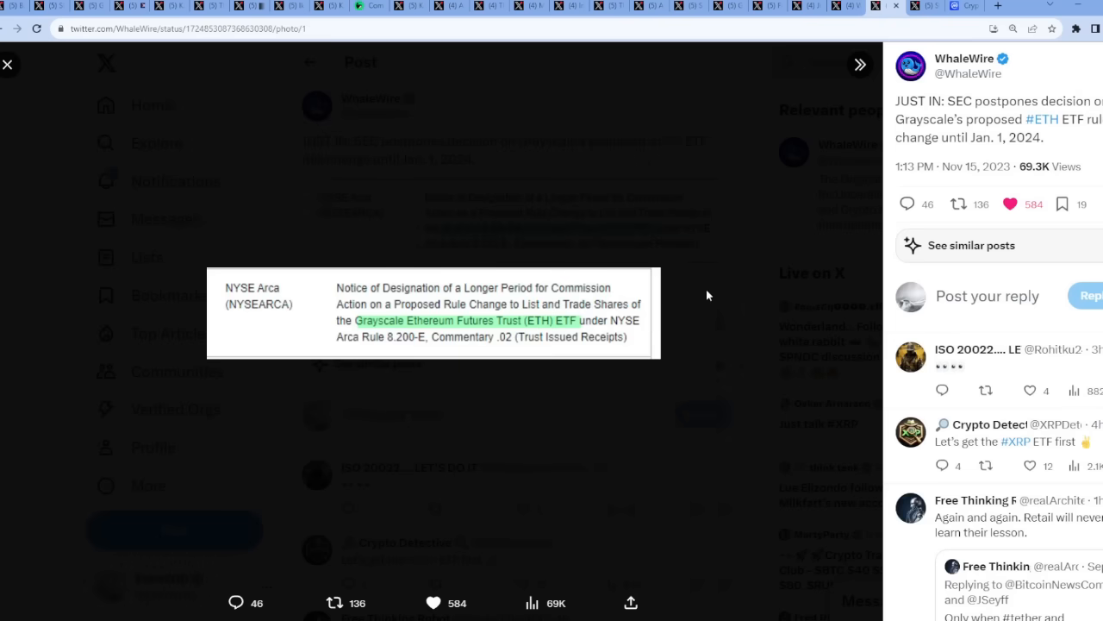
{"action": "mouse_move", "coordinate": [686, 297]}
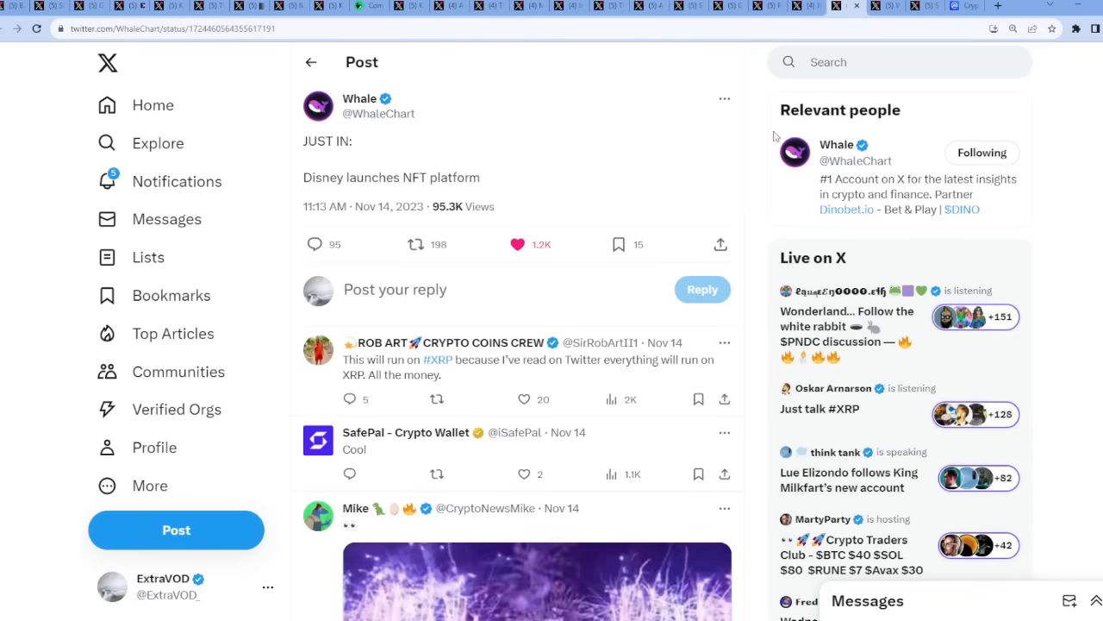
{"action": "mouse_move", "coordinate": [774, 137]}
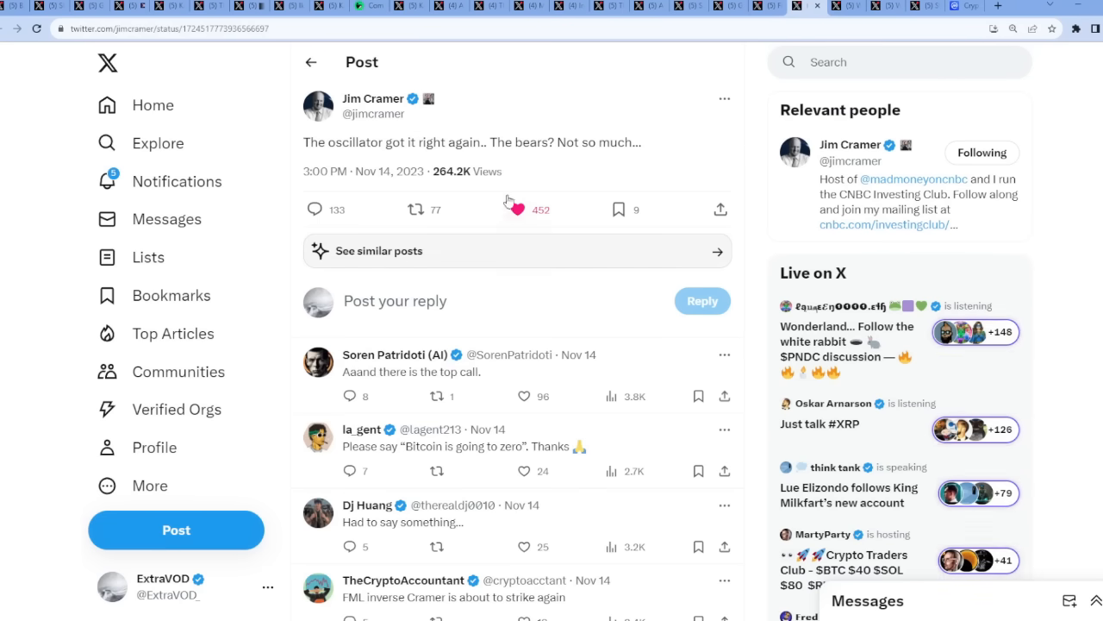
- Read through the replies under Jim Cramer's oscillator post
{"action": "scroll", "scroll_direction": "down", "scroll_amount": 3}
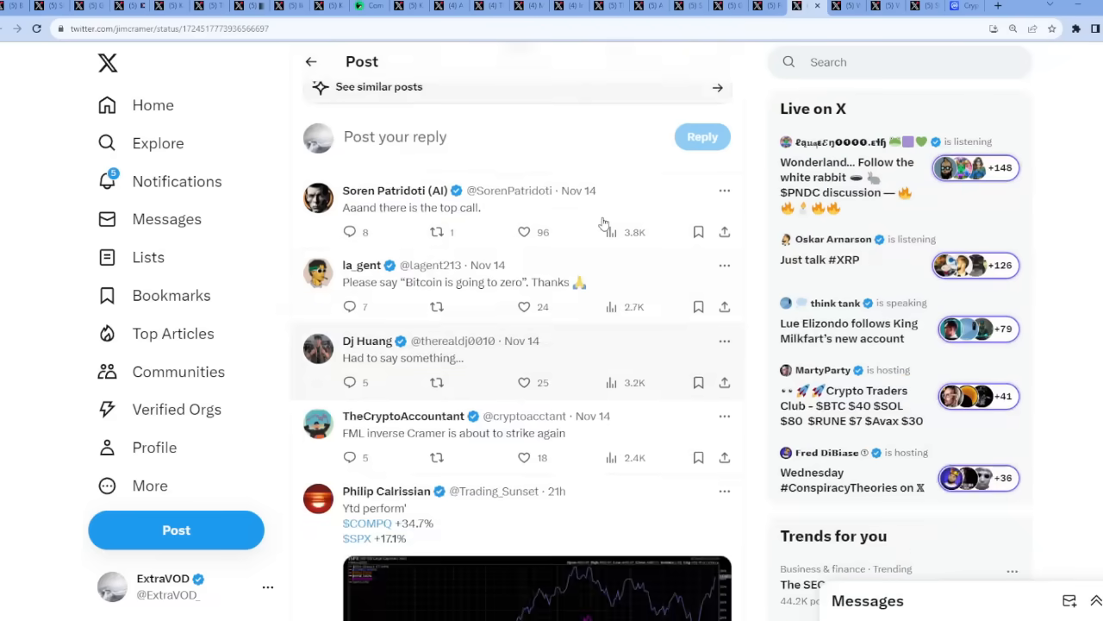
{"action": "scroll", "scroll_direction": "up", "scroll_amount": 3}
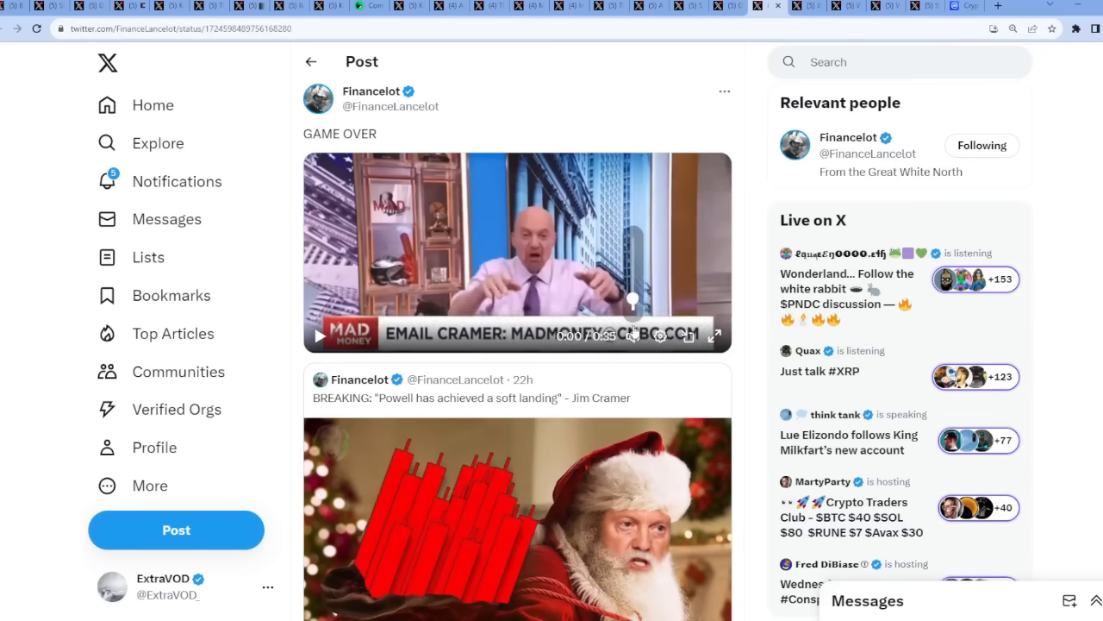
- Play the Cramer video in Financelot's "GAME OVER" post and scroll its quoted Santa meme and replies
{"action": "left_click", "coordinate": [714, 334]}
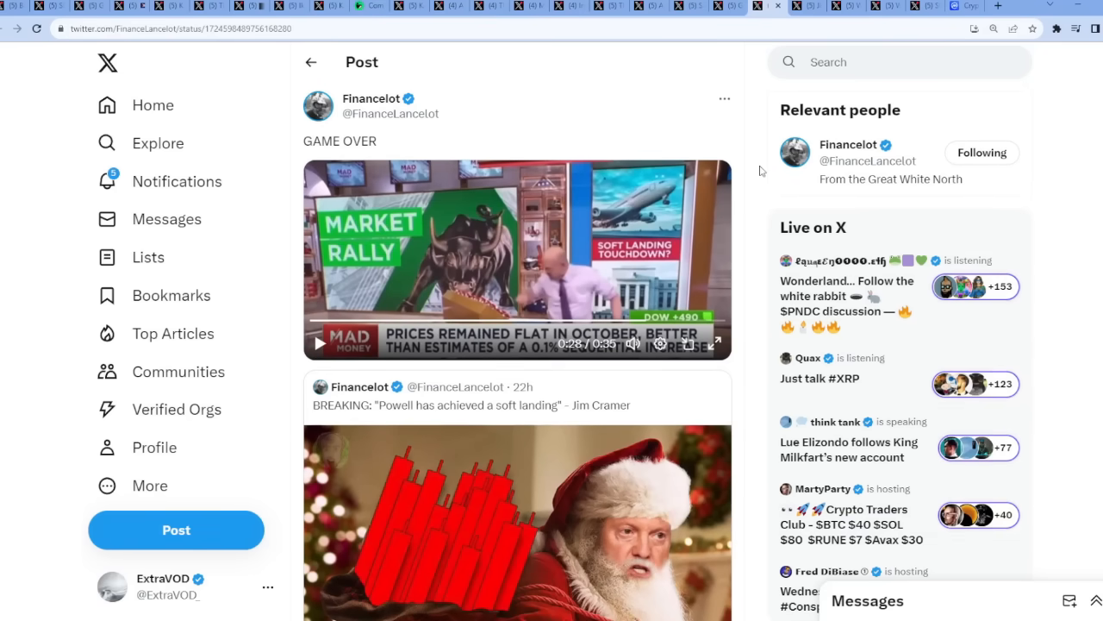
{"action": "mouse_move", "coordinate": [653, 262]}
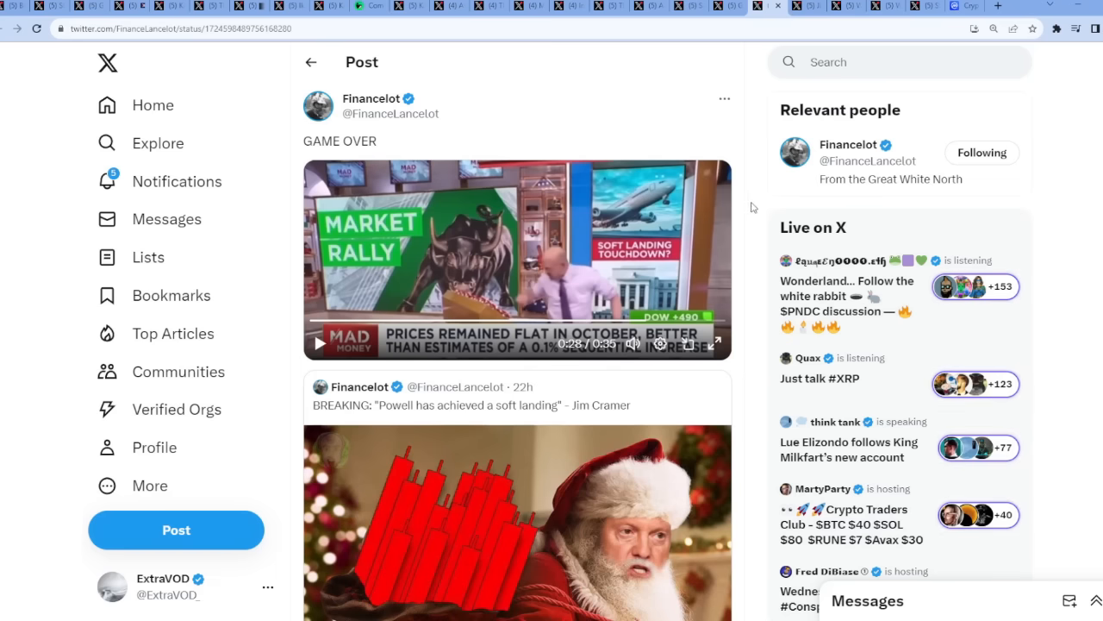
{"action": "scroll", "scroll_direction": "down", "scroll_amount": 3}
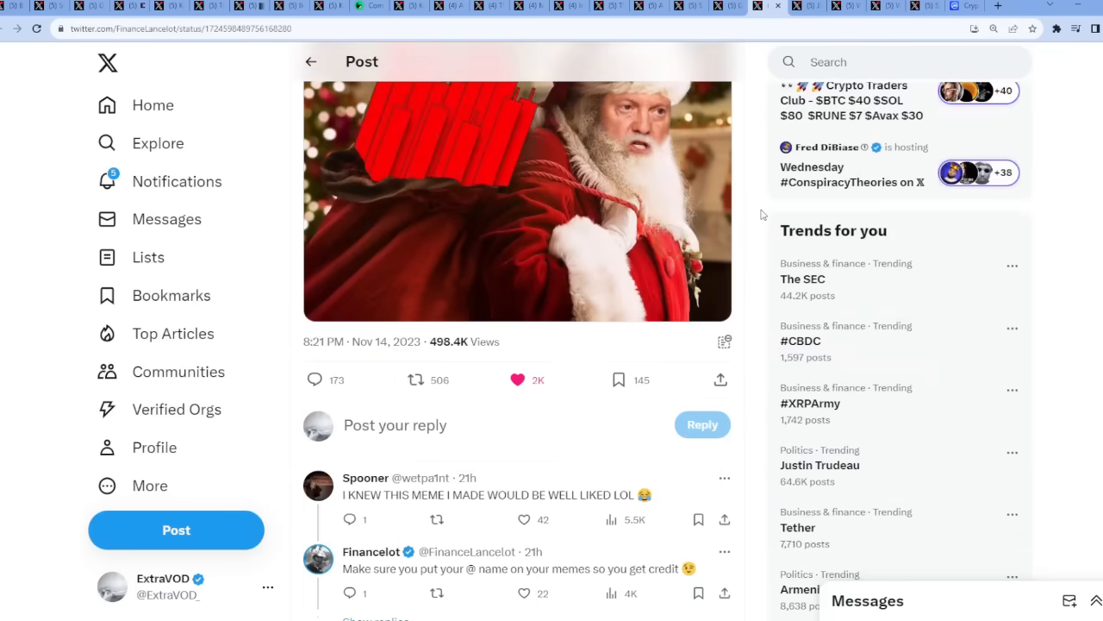
{"action": "scroll", "scroll_direction": "up", "scroll_amount": 3}
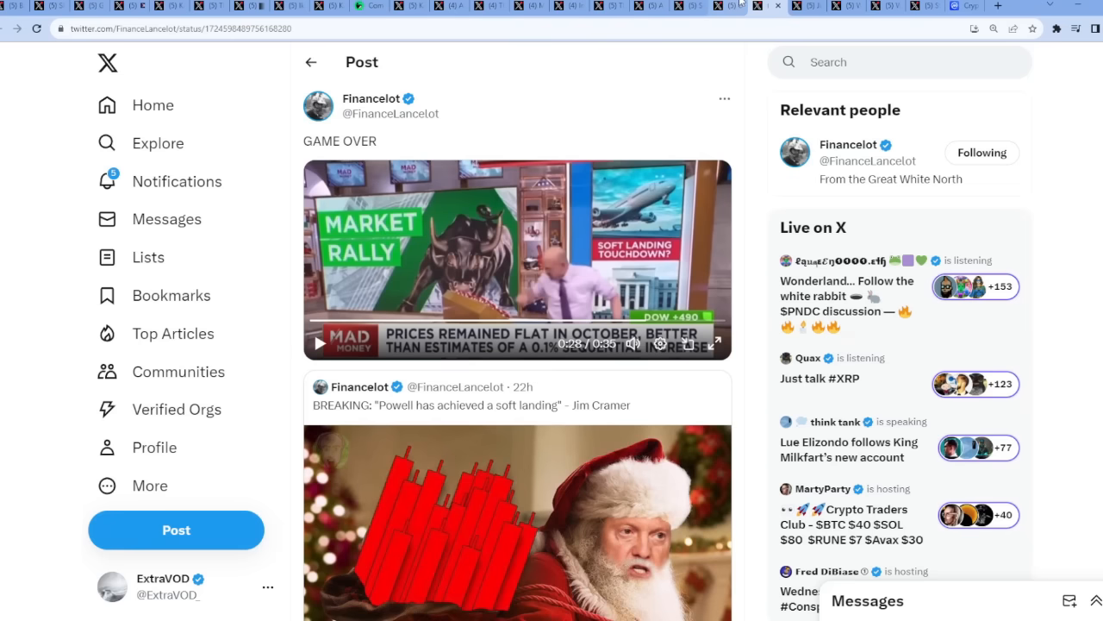
{"action": "mouse_move", "coordinate": [764, 212]}
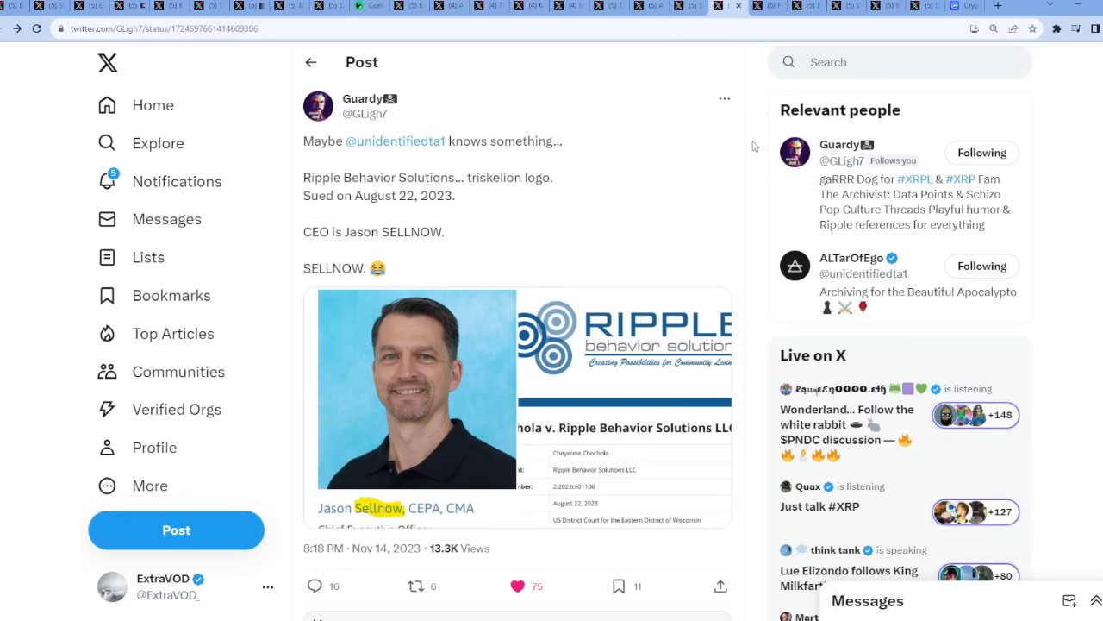
{"action": "mouse_move", "coordinate": [417, 373]}
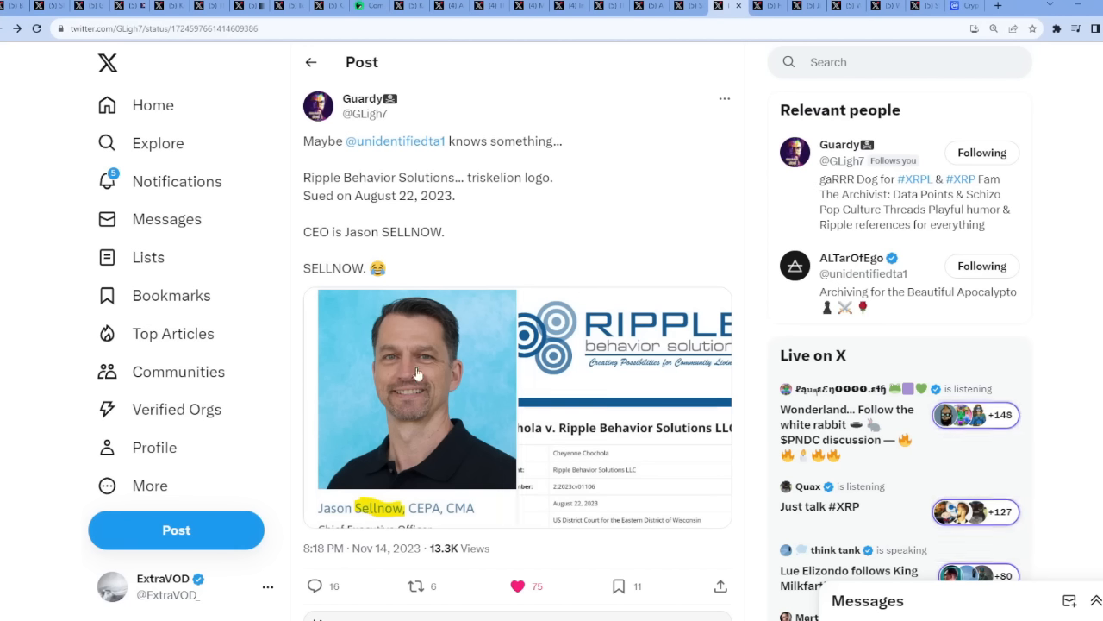
- View Jason Sellnow's CEO photo full-size, then advance to the company logo image
{"action": "left_click", "coordinate": [415, 388]}
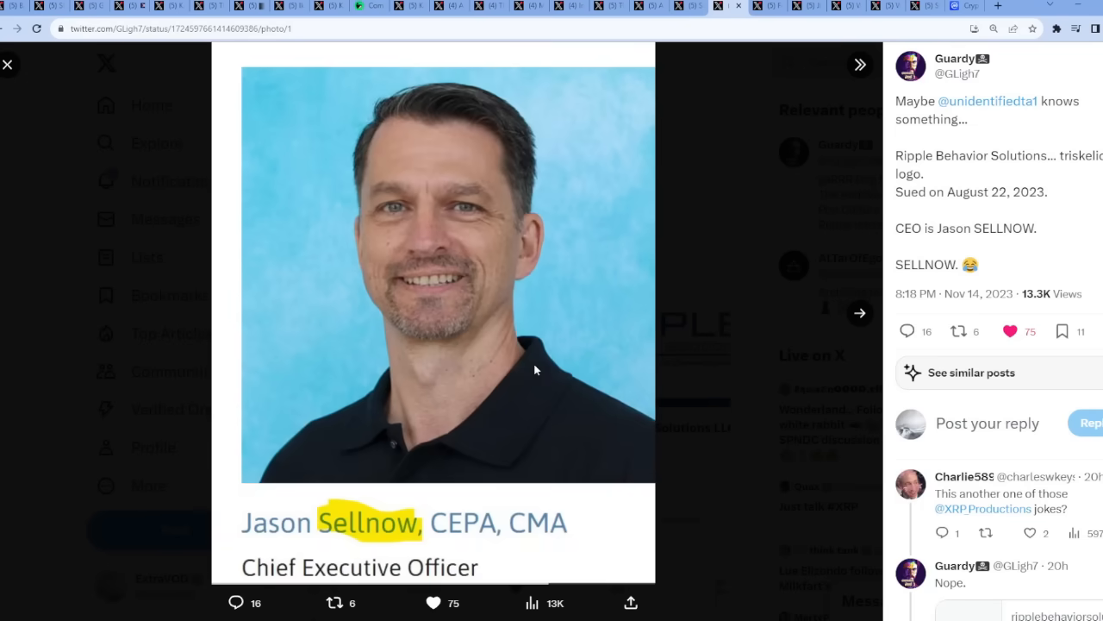
{"action": "mouse_move", "coordinate": [303, 535]}
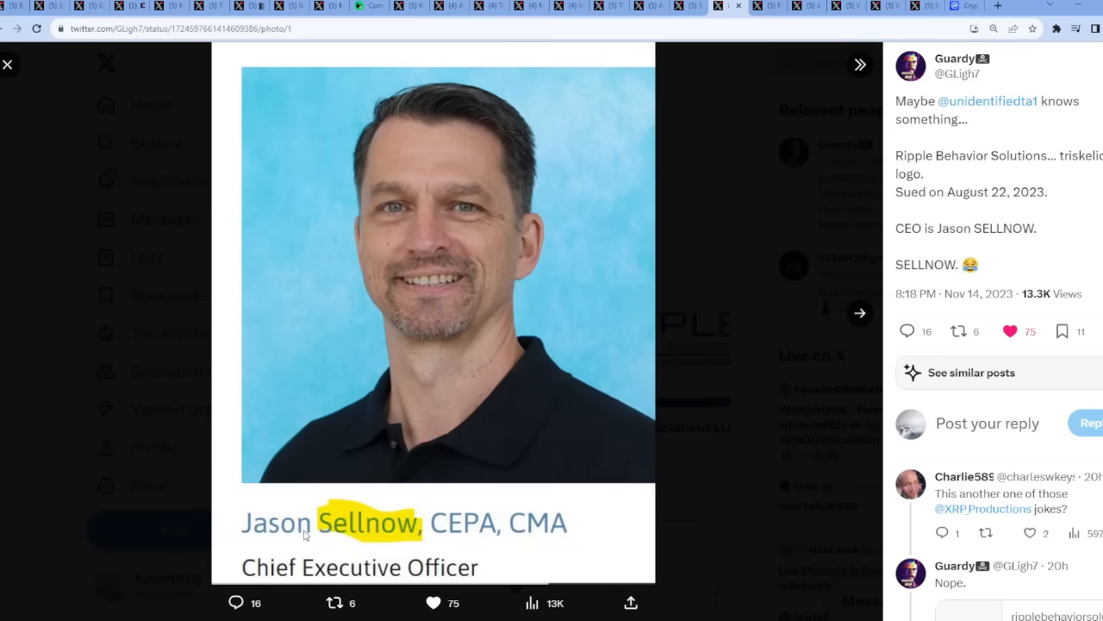
{"action": "mouse_move", "coordinate": [303, 573]}
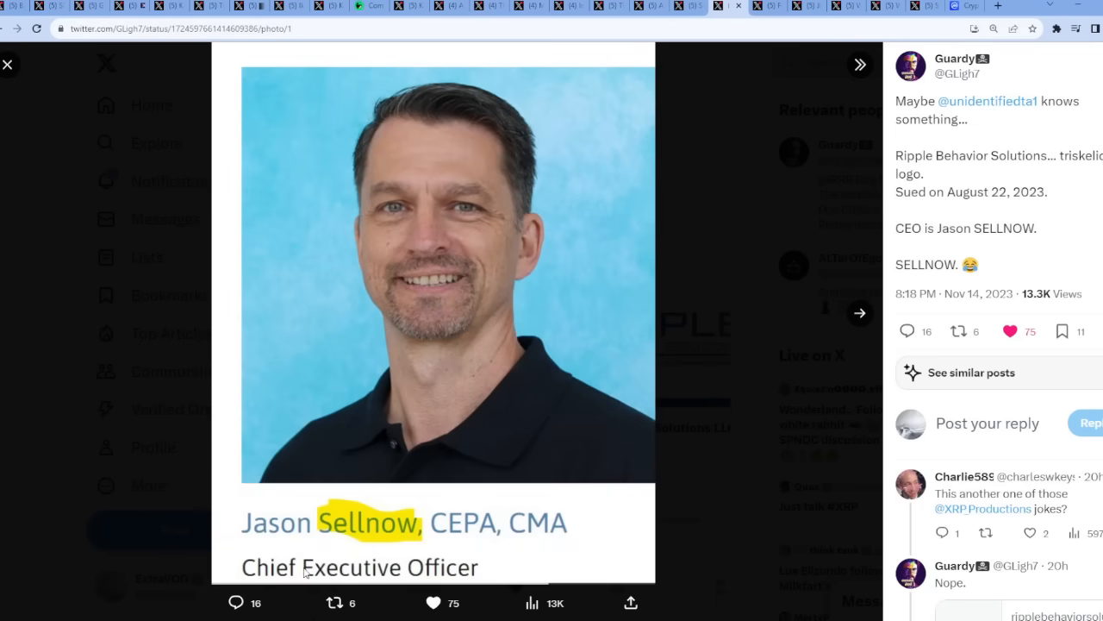
{"action": "mouse_move", "coordinate": [578, 403]}
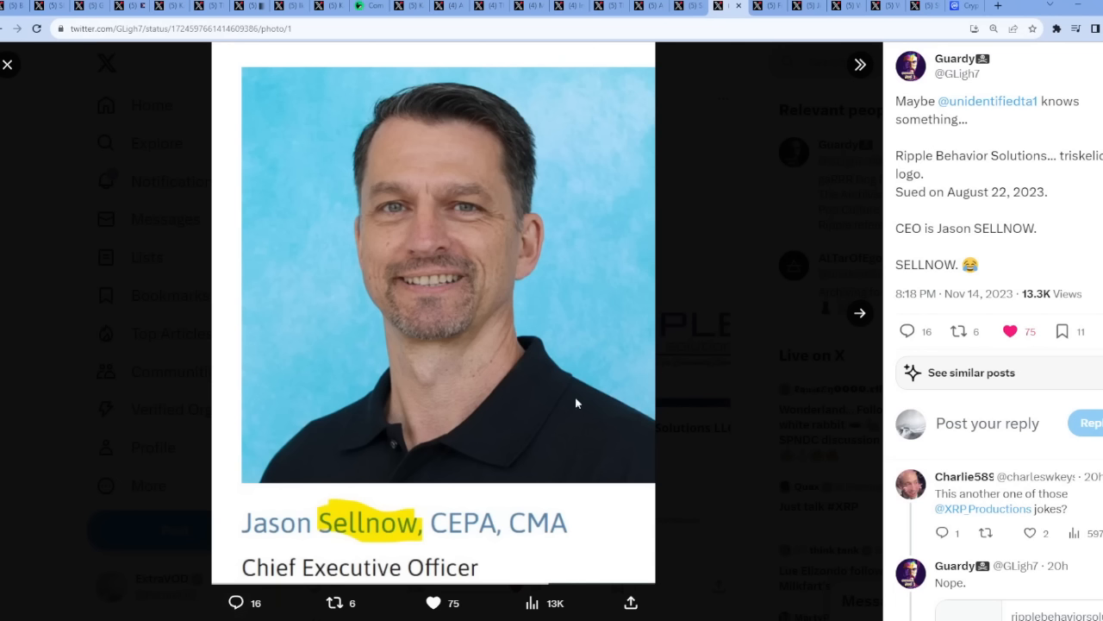
{"action": "mouse_move", "coordinate": [292, 531]}
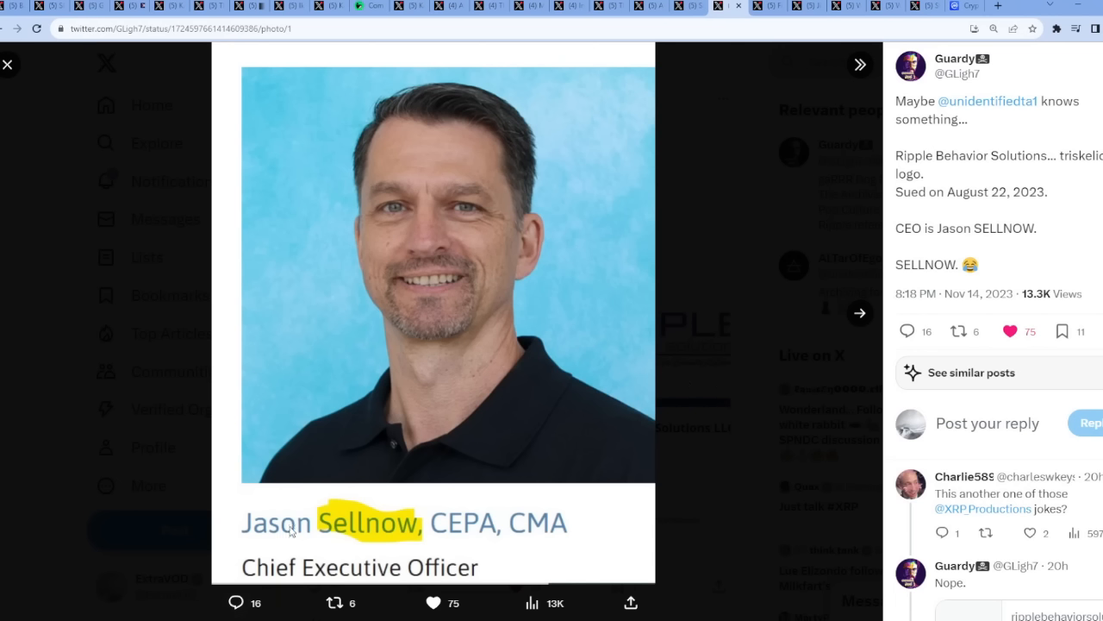
{"action": "mouse_move", "coordinate": [393, 507]}
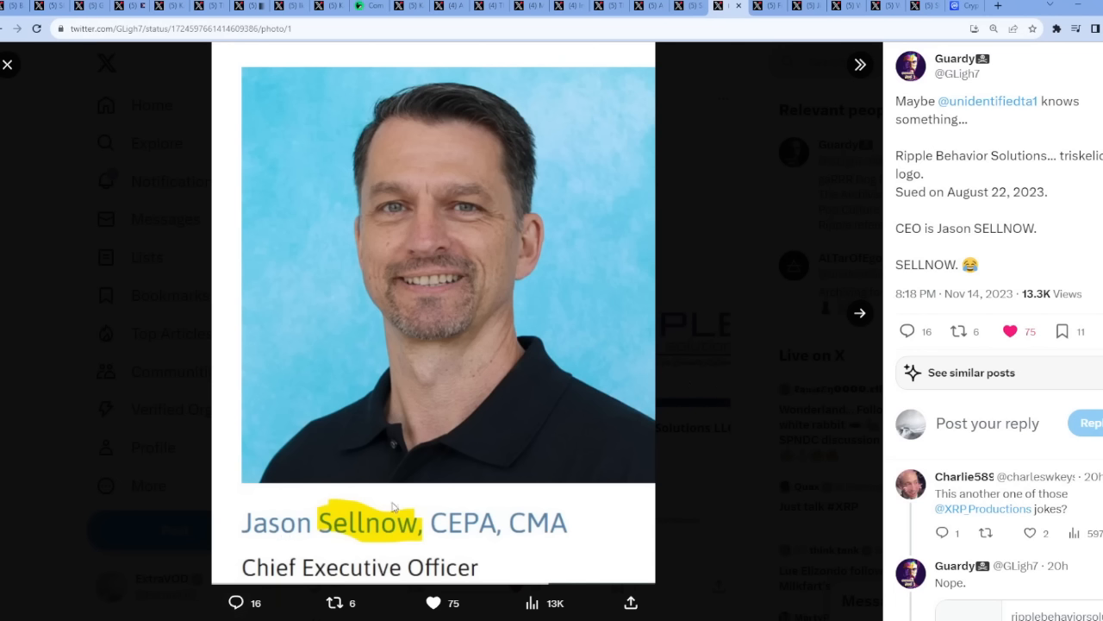
{"action": "mouse_move", "coordinate": [768, 505]}
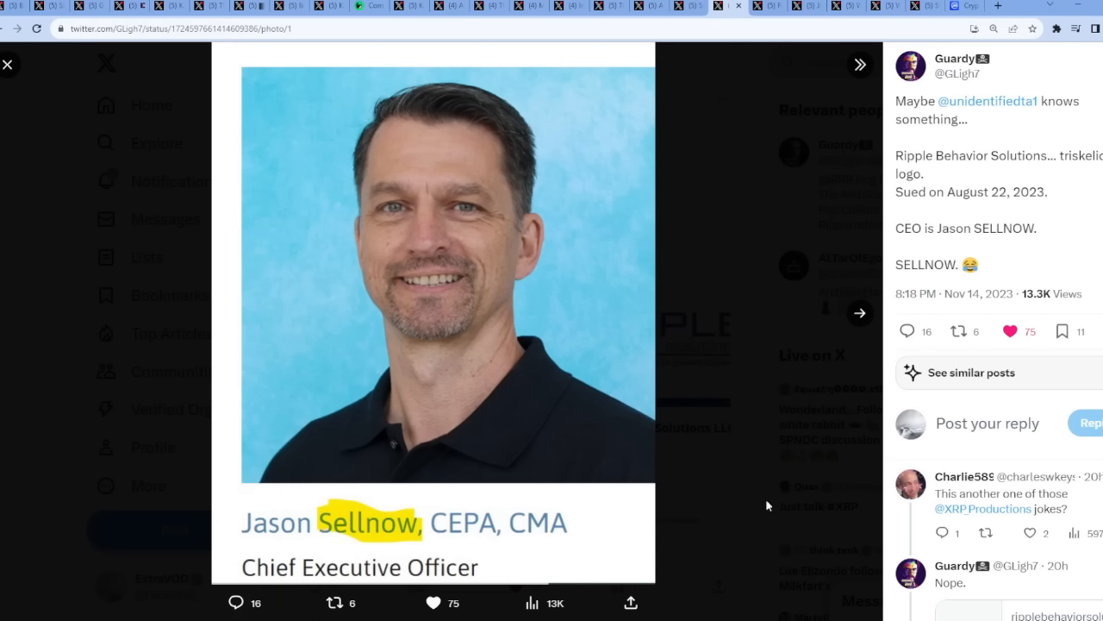
{"action": "left_click", "coordinate": [859, 314]}
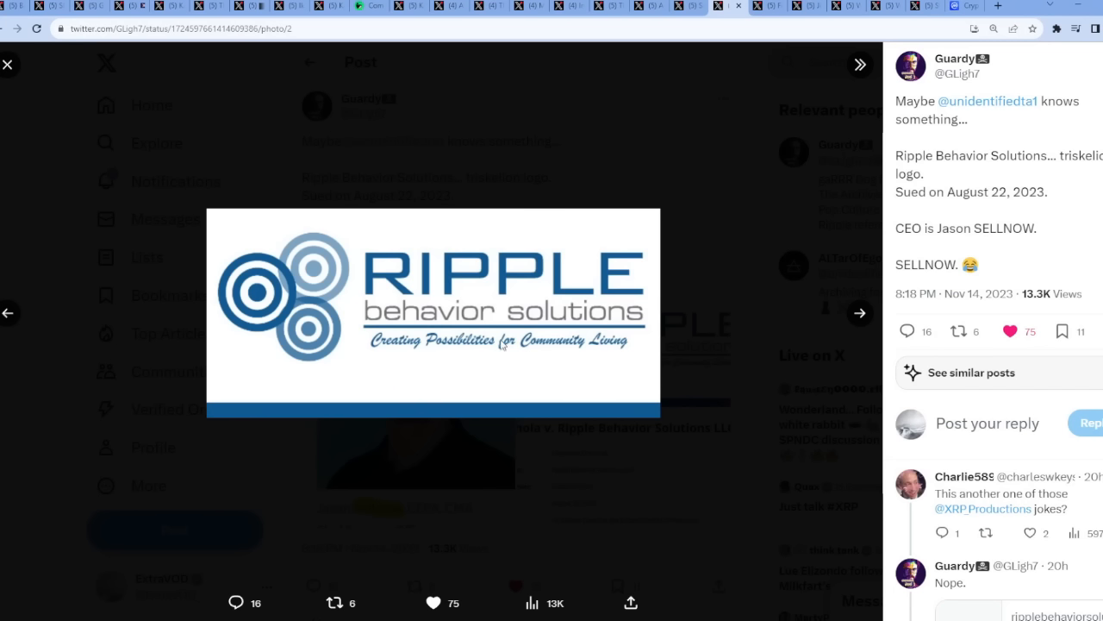
{"action": "mouse_move", "coordinate": [331, 431]}
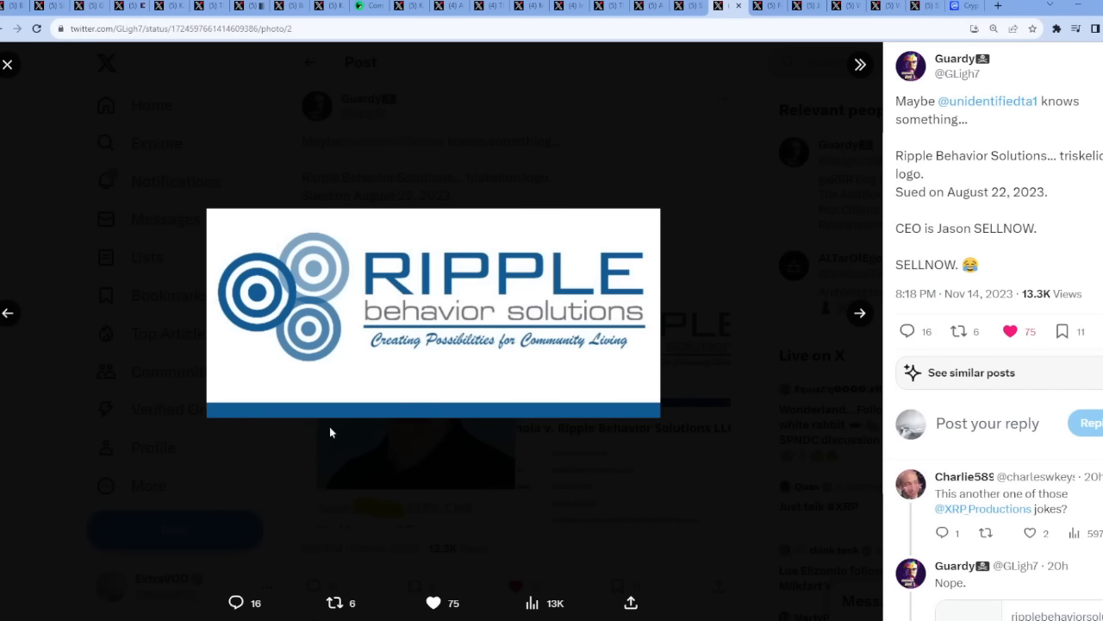
{"action": "mouse_move", "coordinate": [600, 249]}
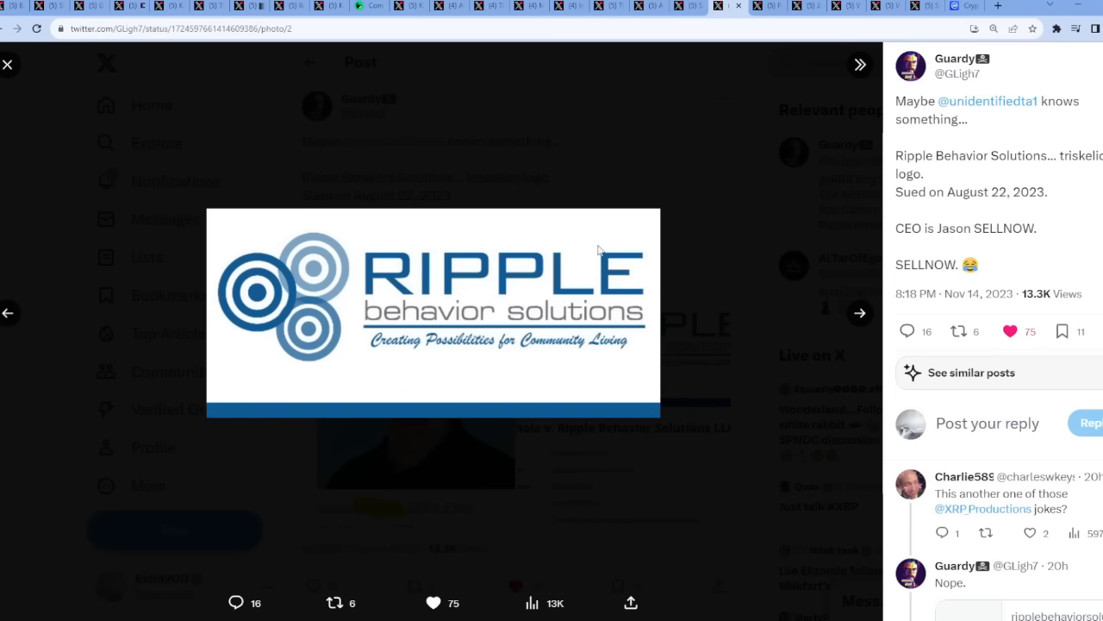
{"action": "mouse_move", "coordinate": [772, 255]}
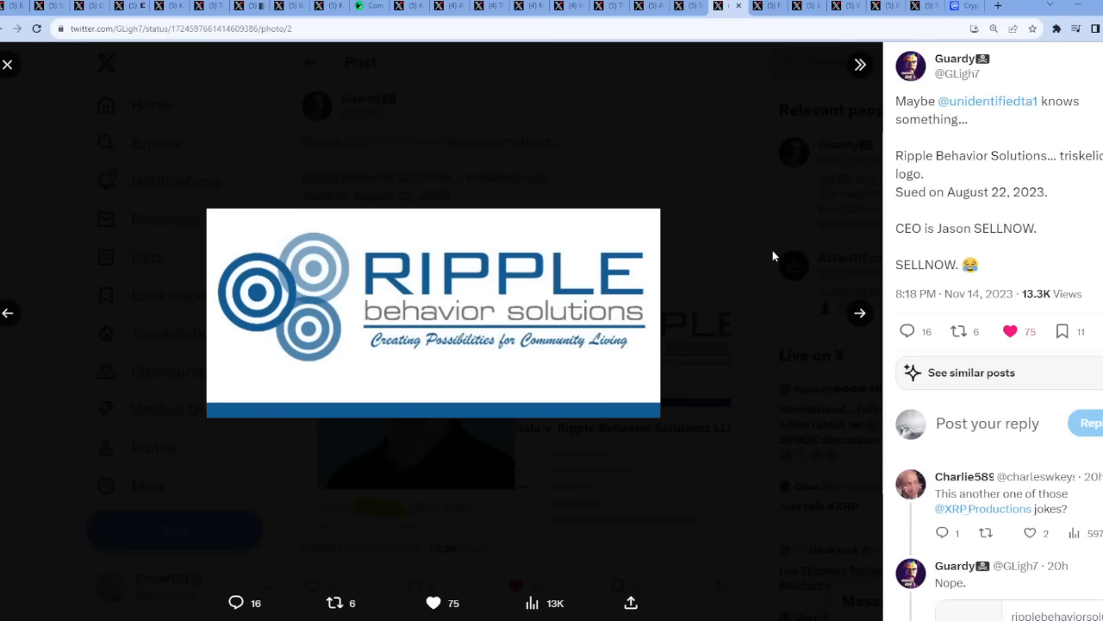
- Advance to the third image, the Chochola v. Ripple Behavior Solutions LLC case summary
{"action": "left_click", "coordinate": [859, 314]}
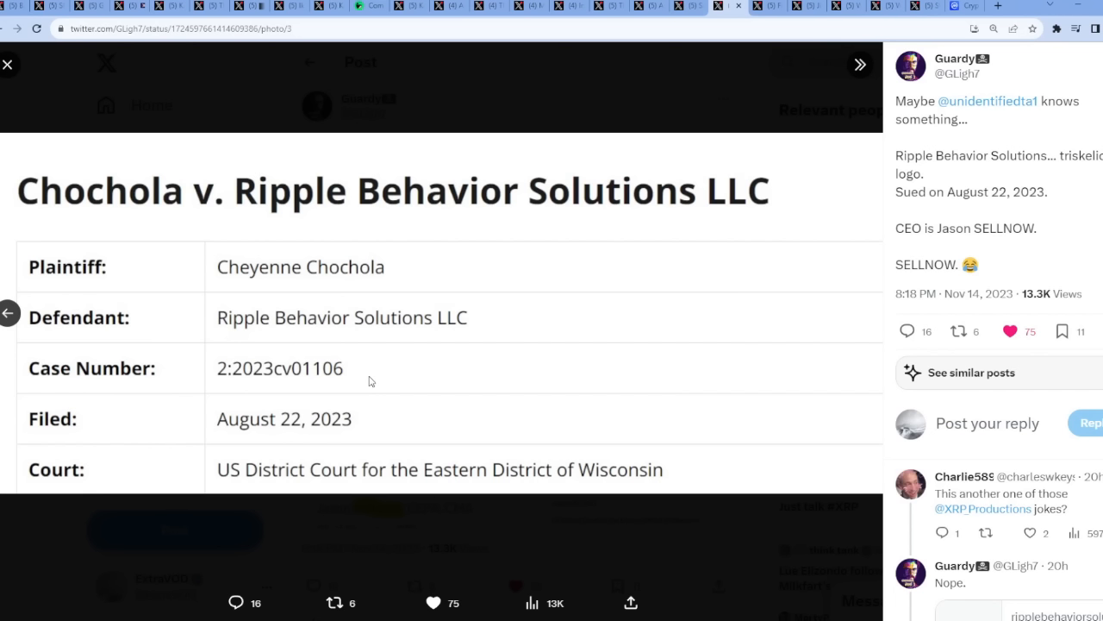
{"action": "mouse_move", "coordinate": [288, 436]}
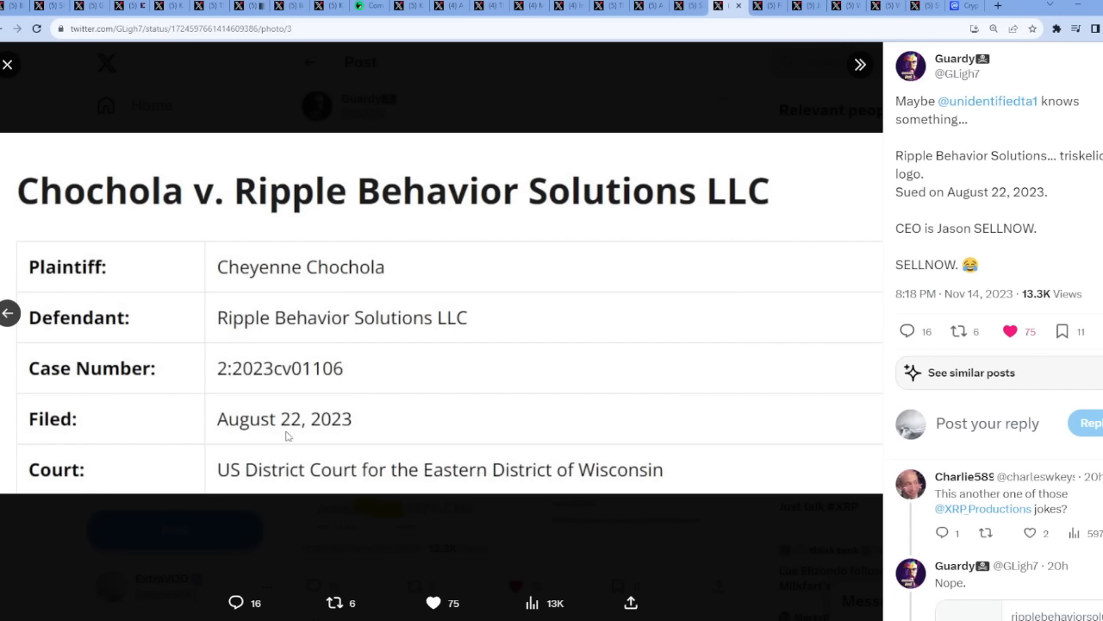
{"action": "mouse_move", "coordinate": [405, 466]}
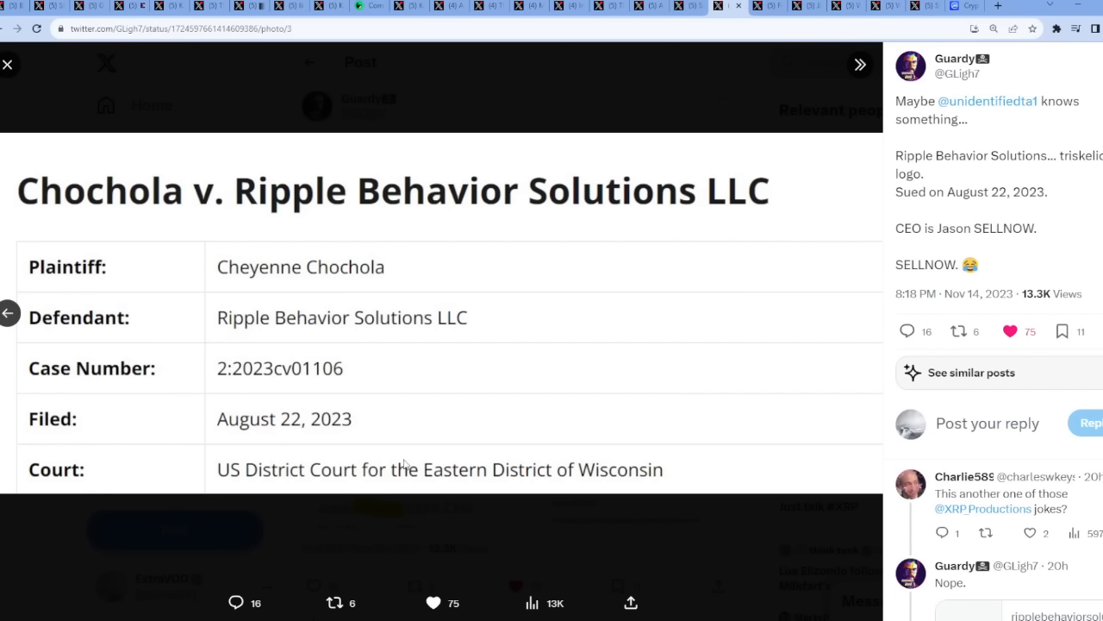
- Close the media viewer and return to the Ripple Behavior Solutions post
{"action": "left_click", "coordinate": [7, 64]}
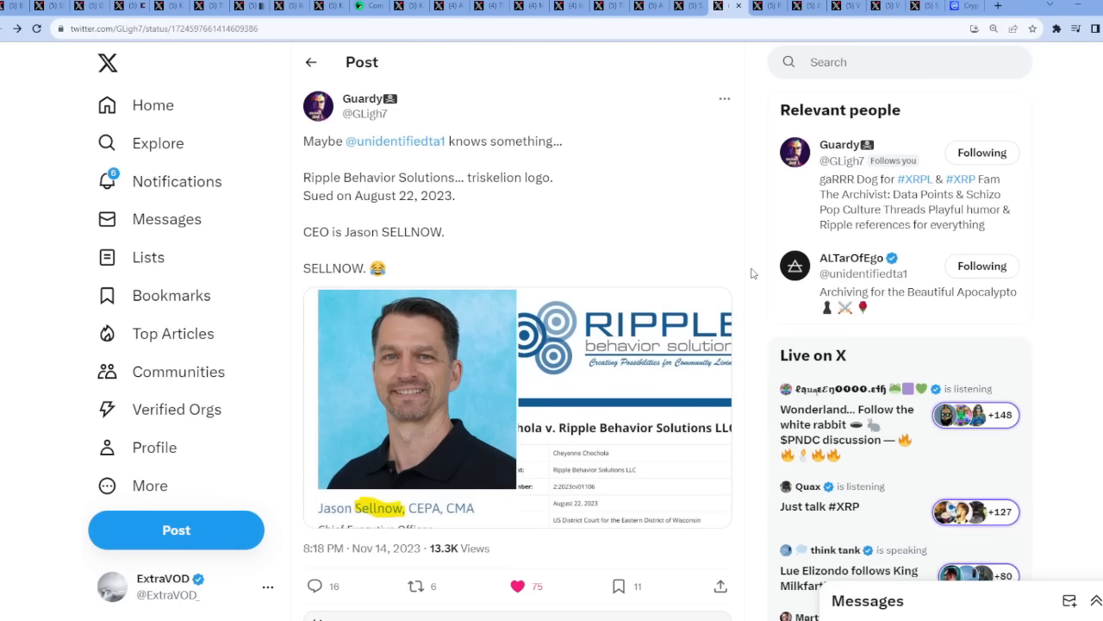
{"action": "mouse_move", "coordinate": [379, 518]}
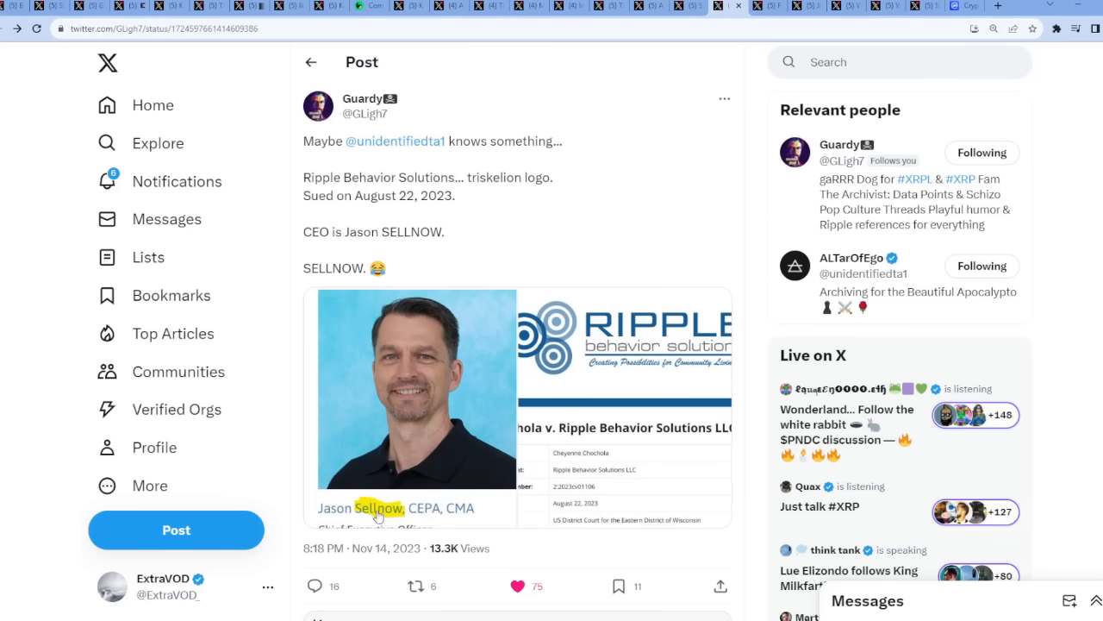
{"action": "mouse_move", "coordinate": [750, 236]}
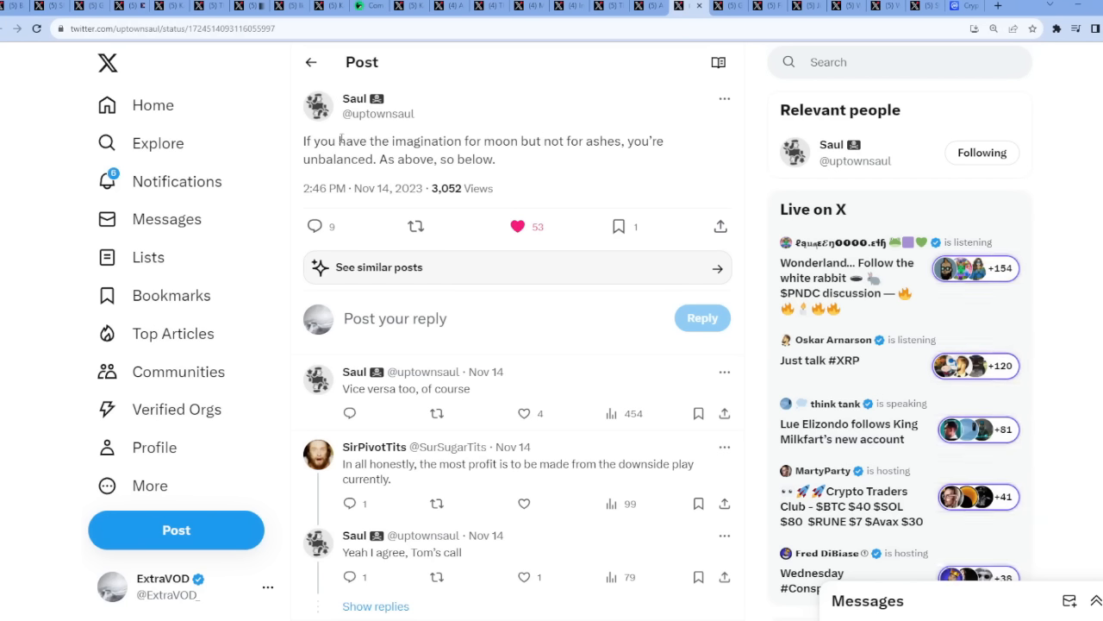
- Highlight the phrase 'As above, so below' in Saul's post, then move to Ashley's volcano-Phoenix post
{"action": "left_click_drag", "start_coordinate": [363, 158], "coordinate": [496, 159]}
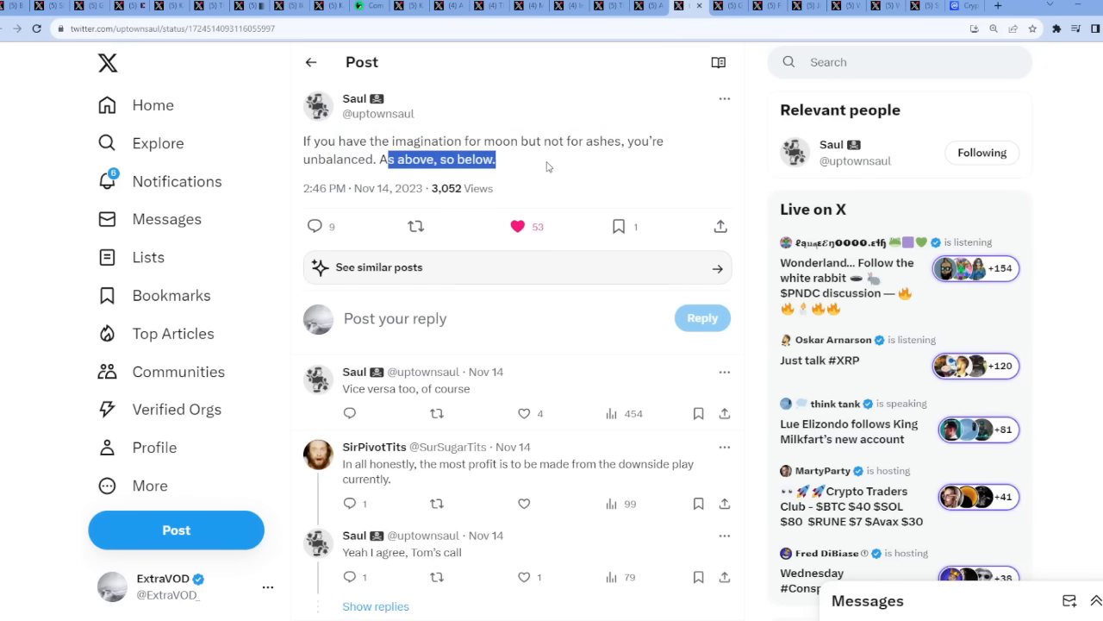
{"action": "left_click", "coordinate": [676, 7]}
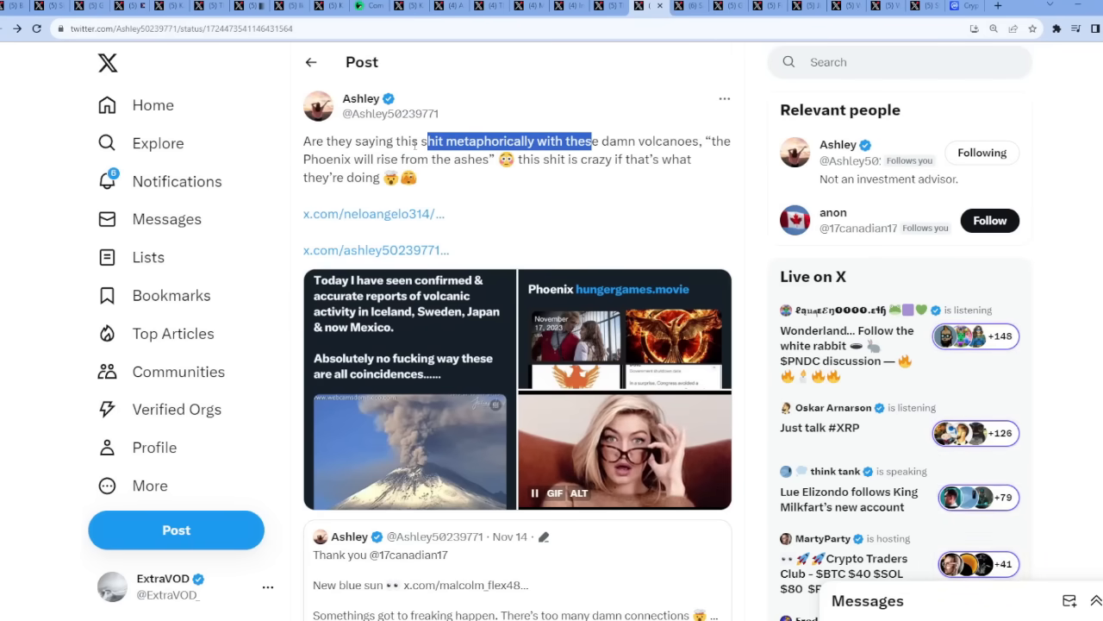
- Step through the volcanic report, Phoenix/November 17th image and GIF, then close back to the post
{"action": "left_click", "coordinate": [511, 252]}
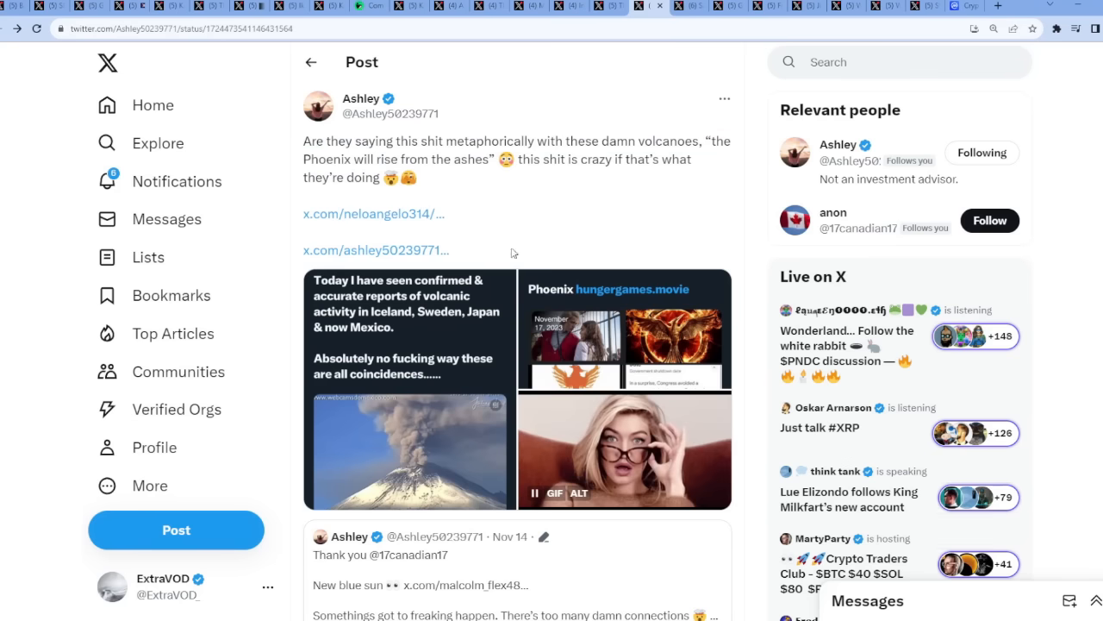
{"action": "mouse_move", "coordinate": [479, 315]}
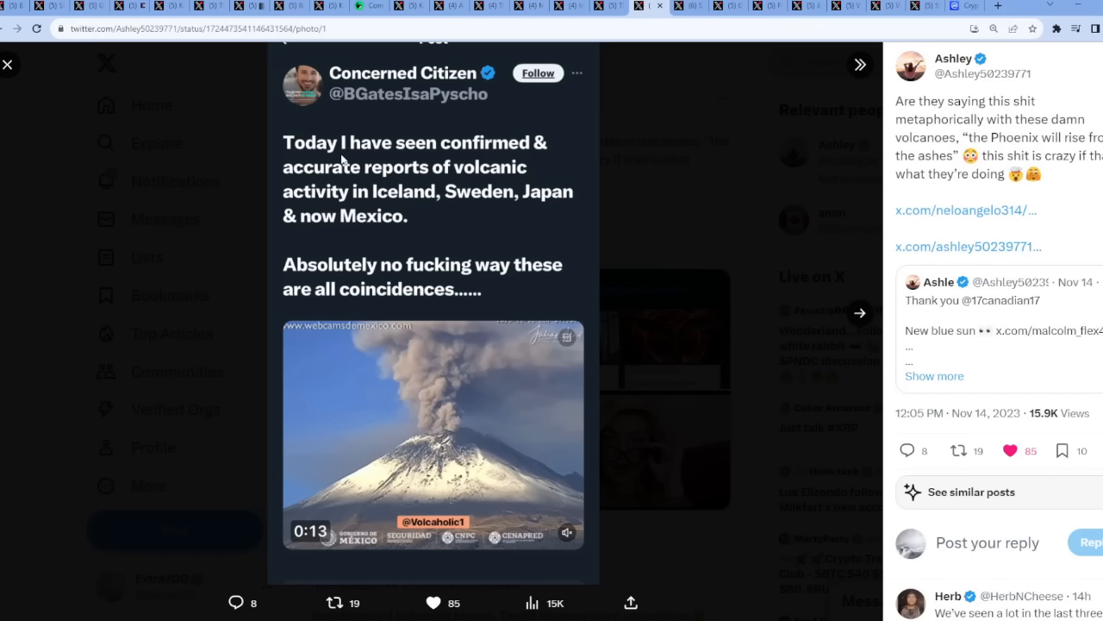
{"action": "mouse_move", "coordinate": [424, 295]}
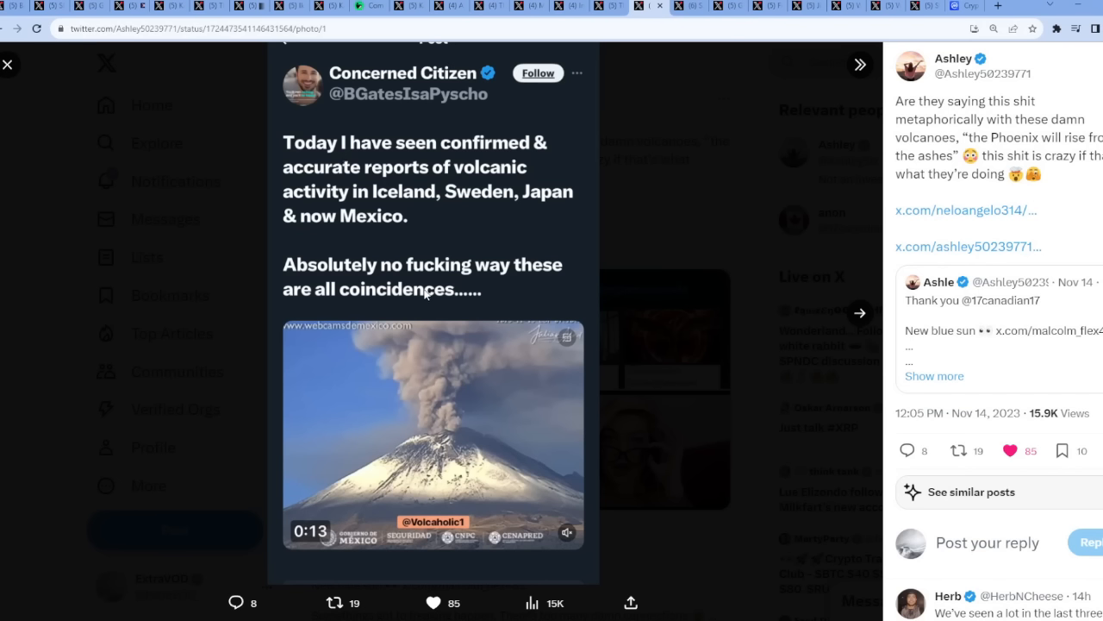
{"action": "mouse_move", "coordinate": [486, 312]}
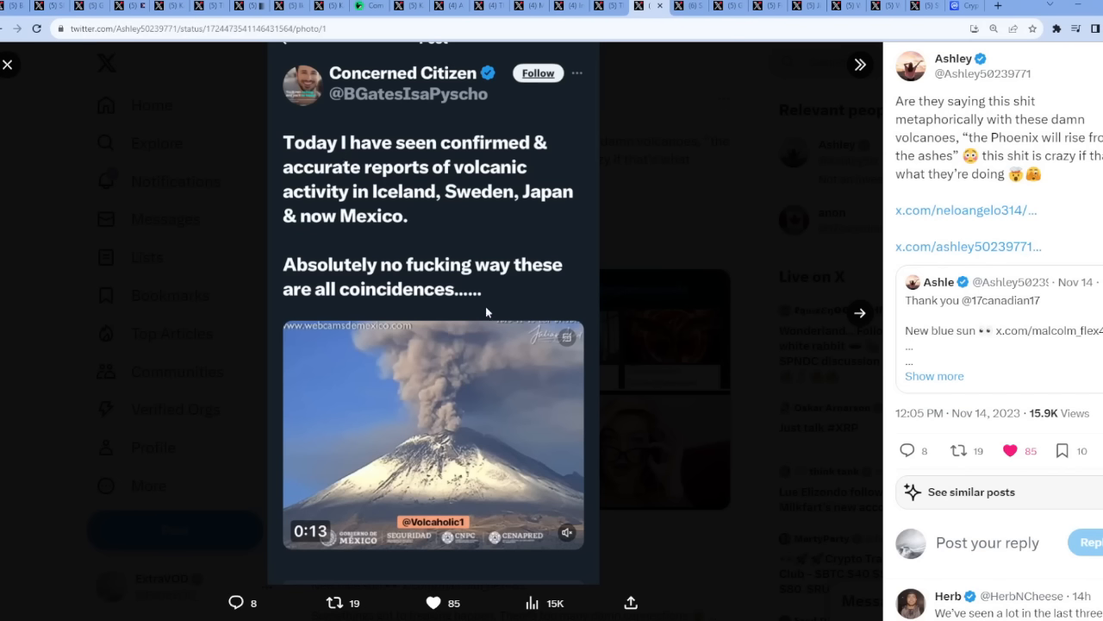
{"action": "mouse_move", "coordinate": [490, 311]}
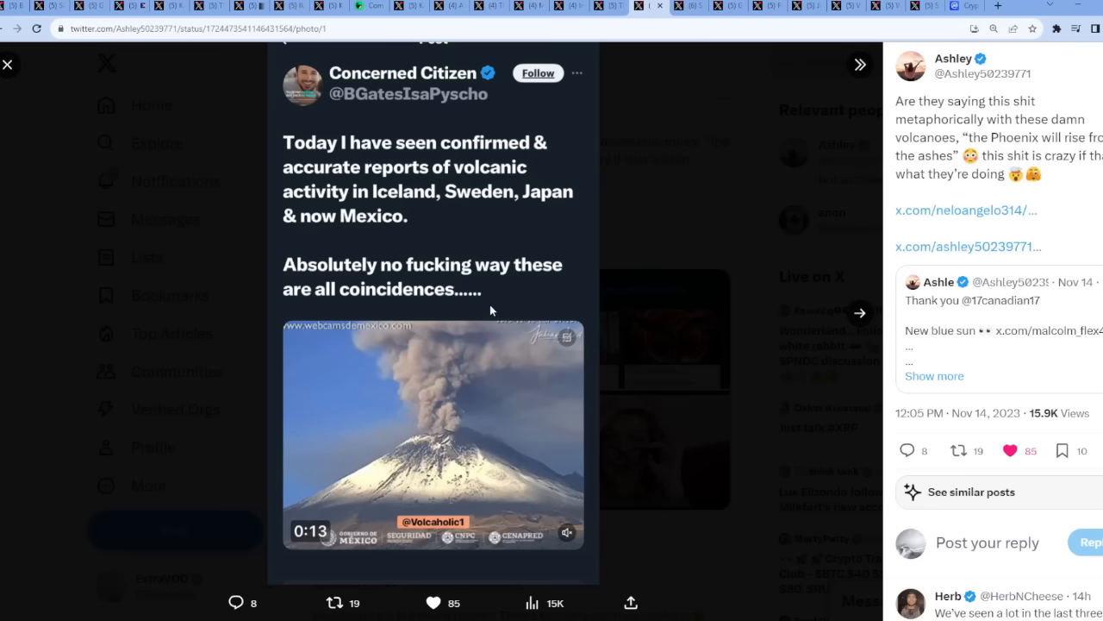
{"action": "left_click", "coordinate": [858, 313]}
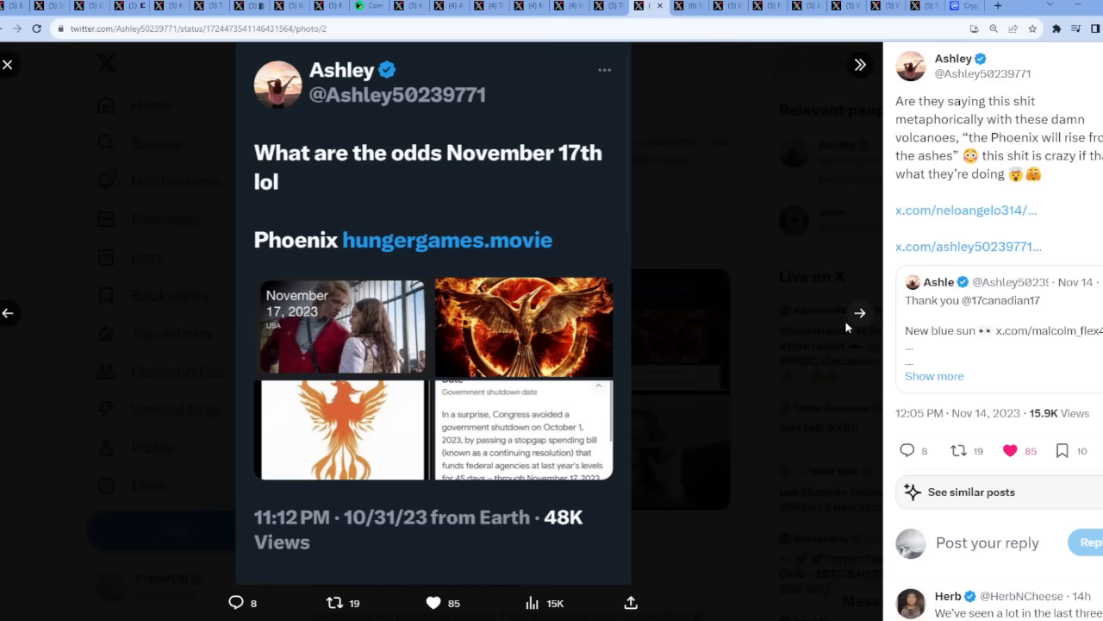
{"action": "mouse_move", "coordinate": [310, 175]}
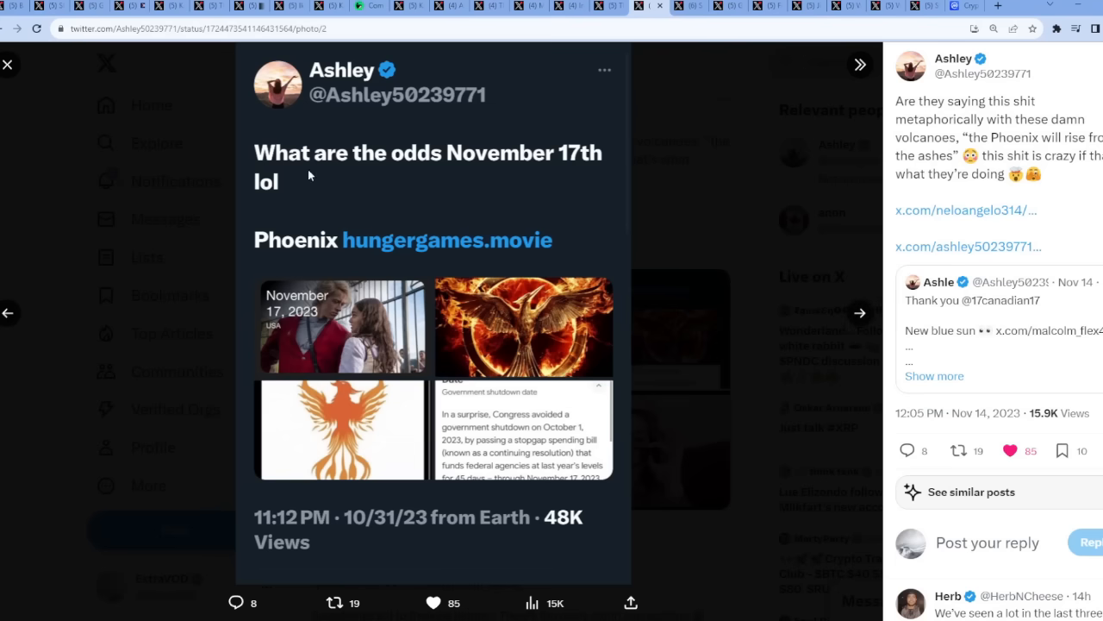
{"action": "left_click", "coordinate": [859, 312]}
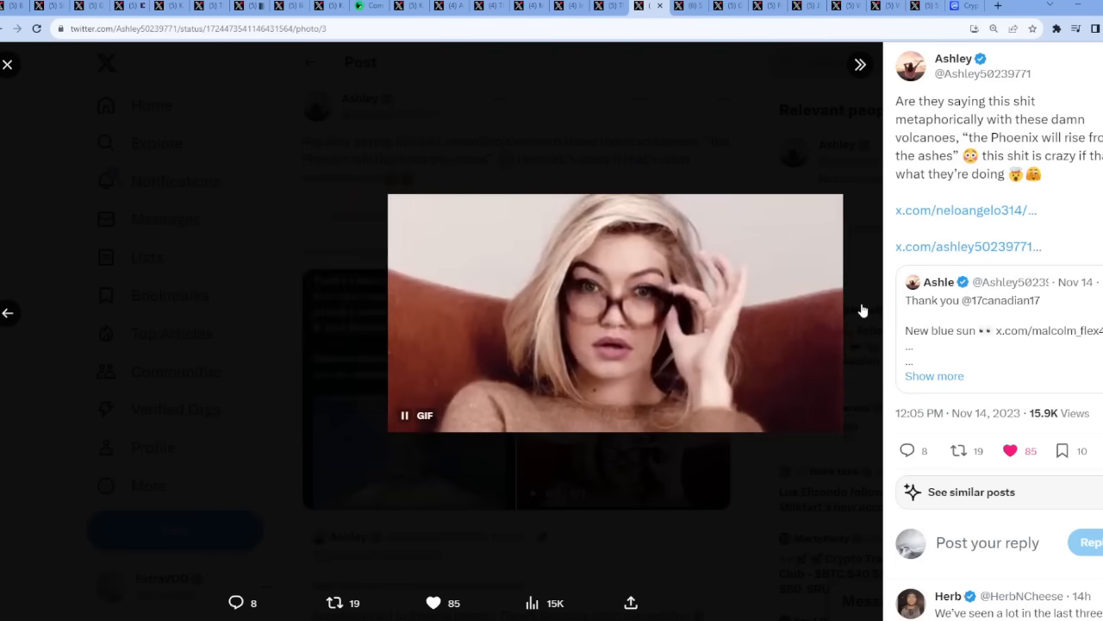
{"action": "left_click", "coordinate": [9, 64]}
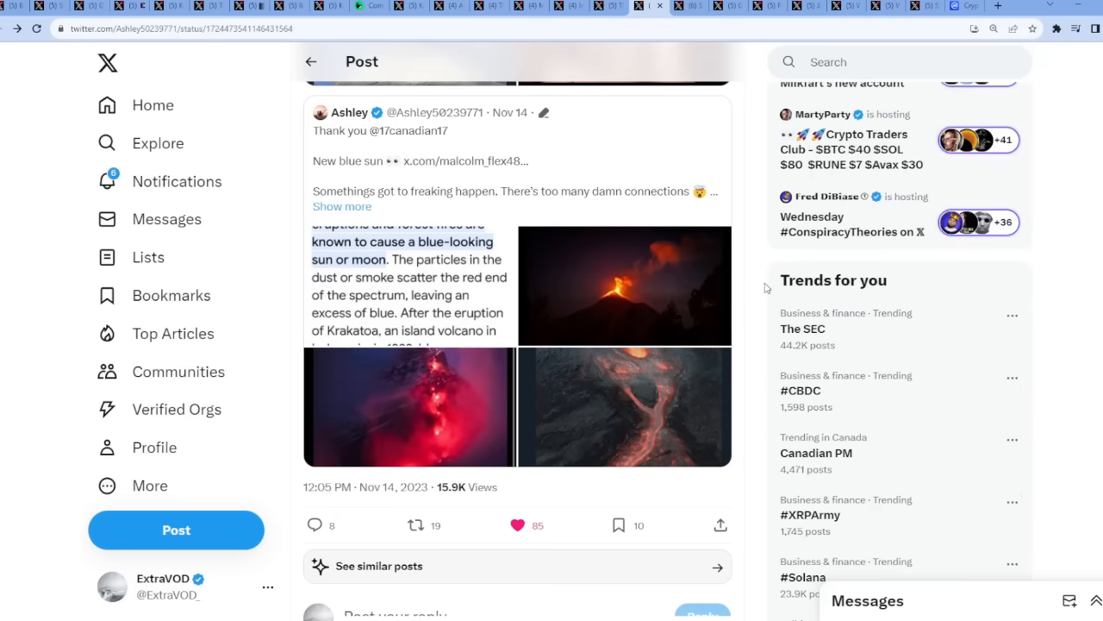
- Enlarge The Ripple Effect's 'final countdown' video, then open Insider Paper's House-passes-bill post
{"action": "scroll", "scroll_direction": "up", "scroll_amount": 3}
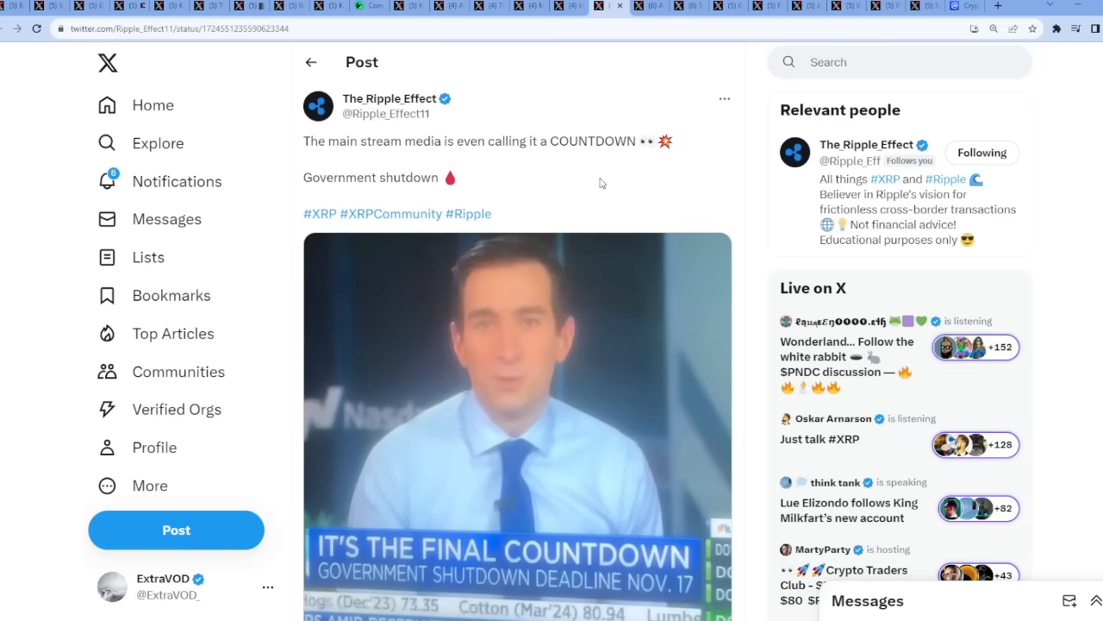
{"action": "left_click", "coordinate": [517, 423]}
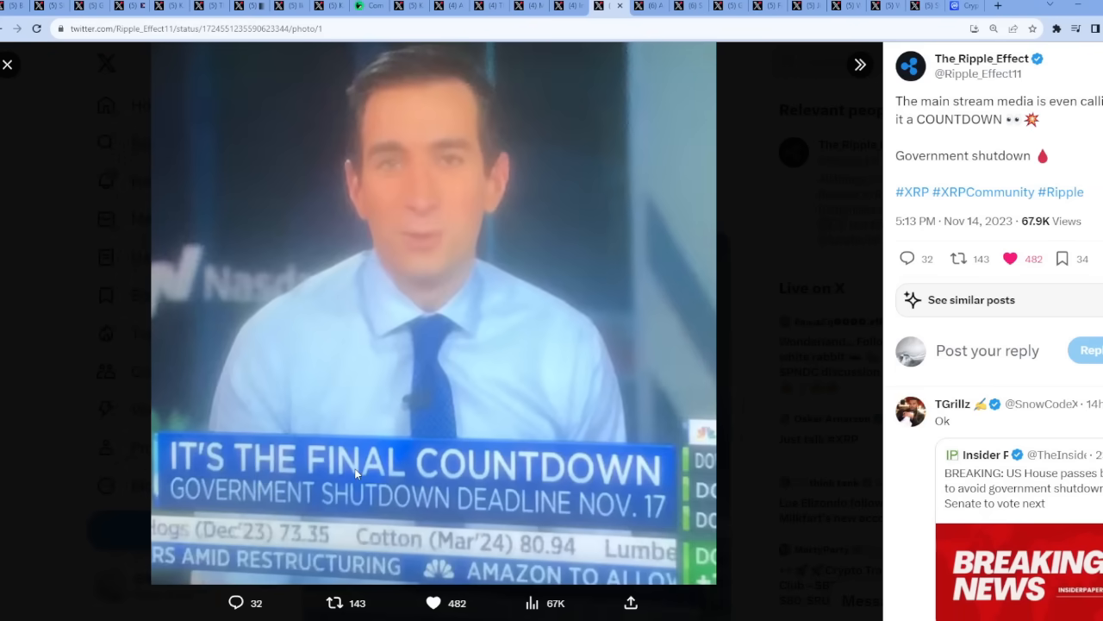
{"action": "mouse_move", "coordinate": [524, 586]}
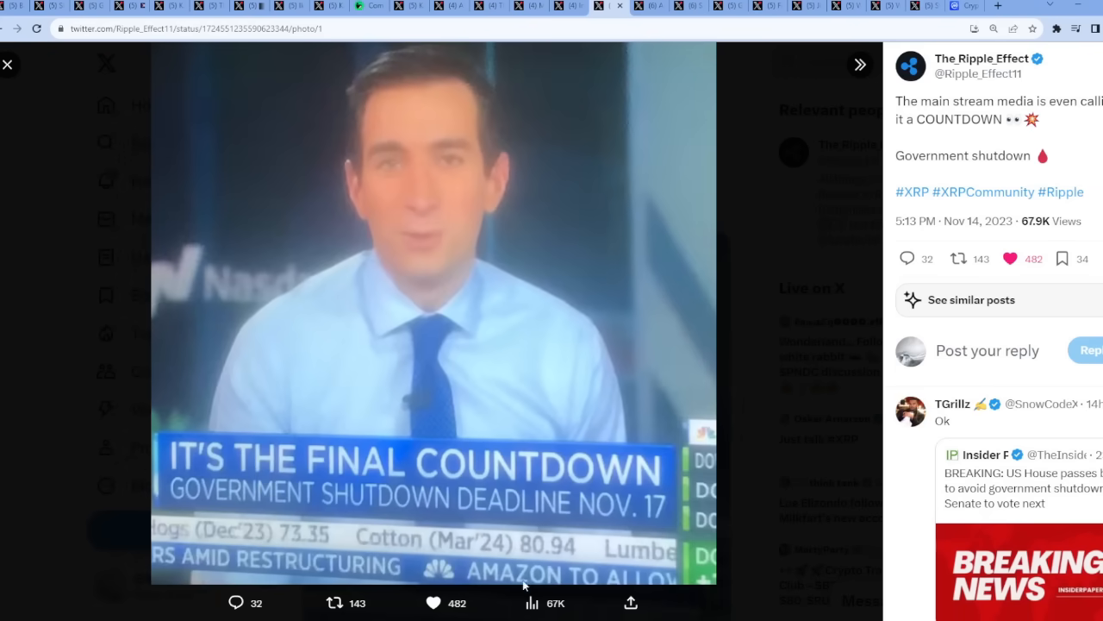
{"action": "left_click", "coordinate": [7, 65]}
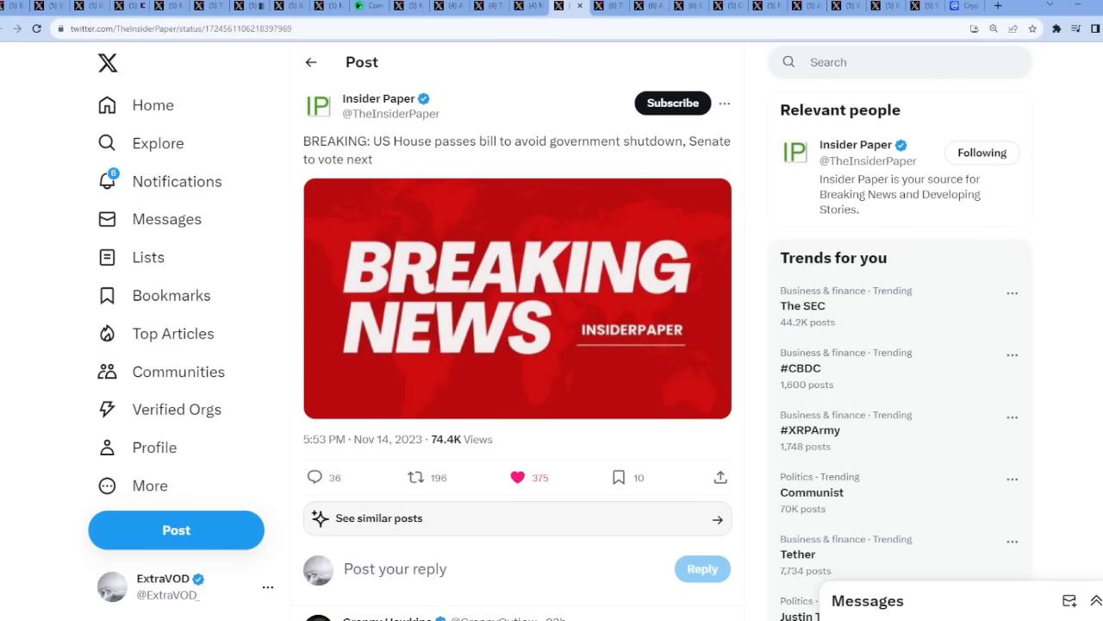
{"action": "mouse_move", "coordinate": [758, 236]}
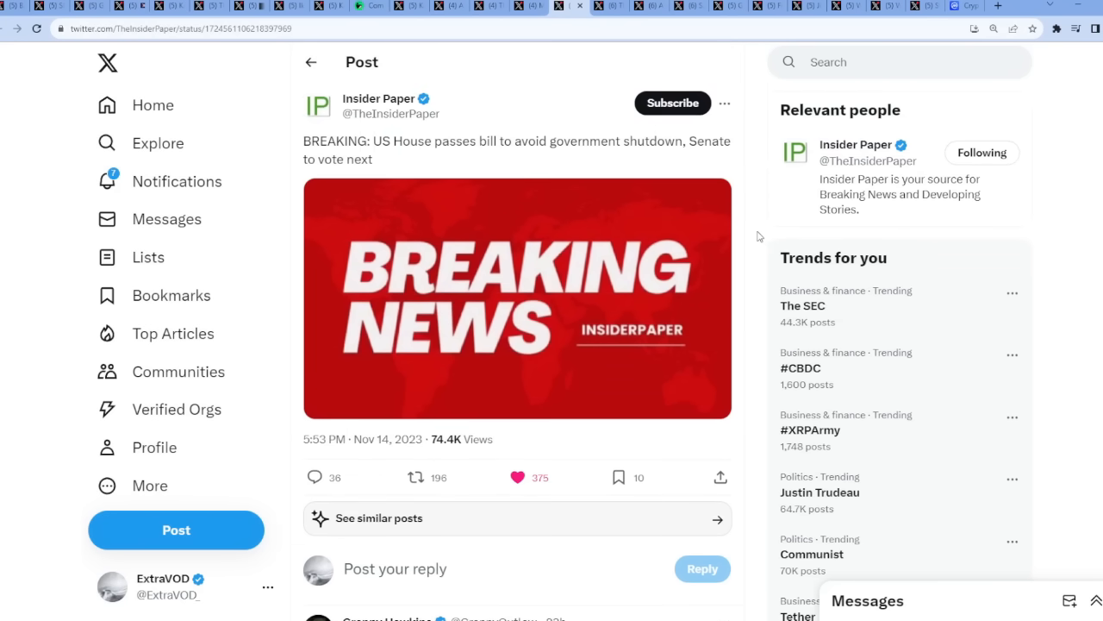
{"action": "mouse_move", "coordinate": [538, 17]}
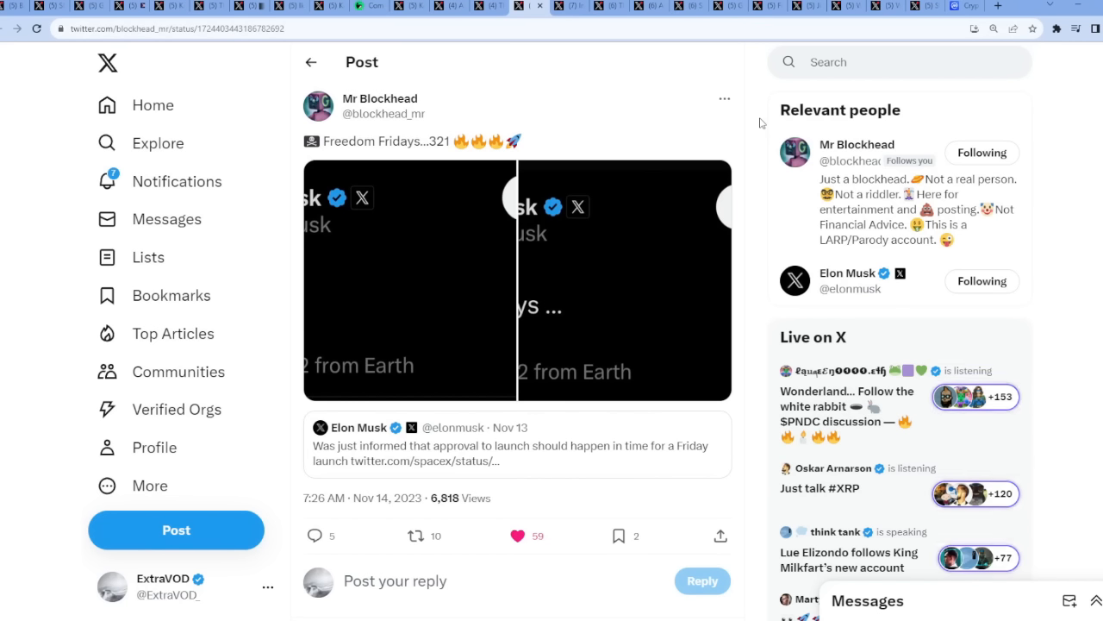
{"action": "mouse_move", "coordinate": [417, 159]}
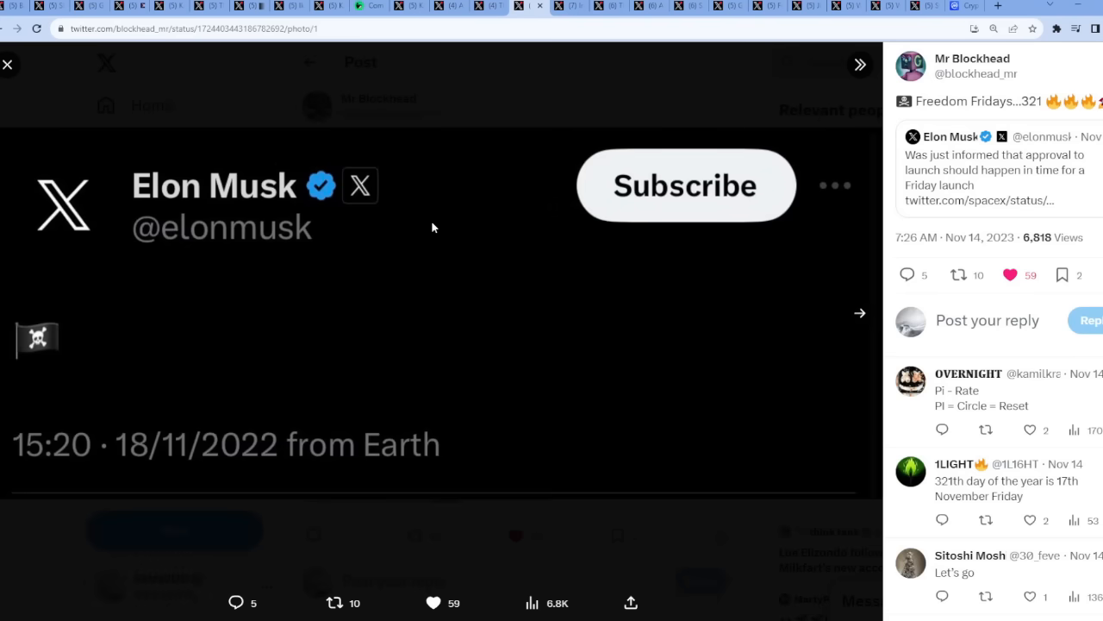
{"action": "mouse_move", "coordinate": [33, 321]}
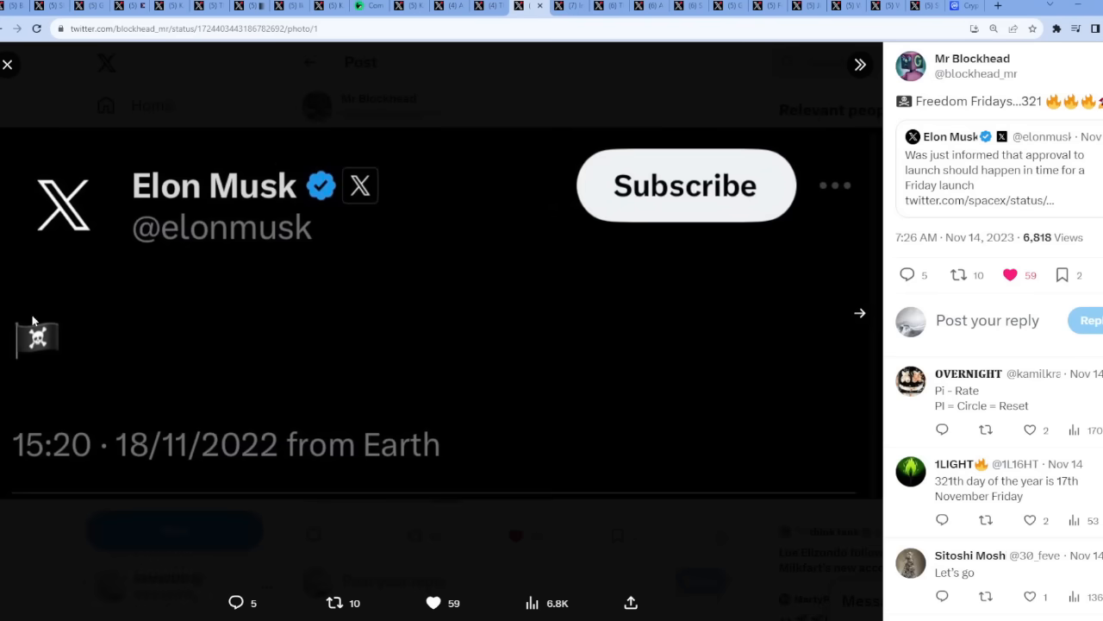
- View the second Freedom Fridays screenshot, then move to The Ripple Effect's 'STORM is coming' post
{"action": "left_click", "coordinate": [858, 312]}
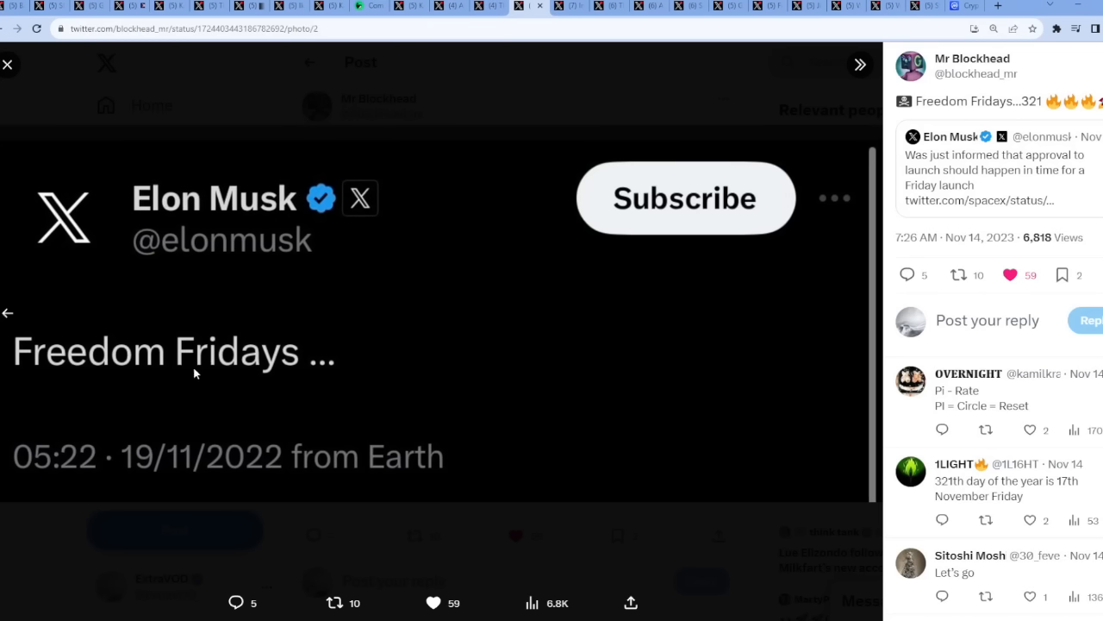
{"action": "mouse_move", "coordinate": [205, 442]}
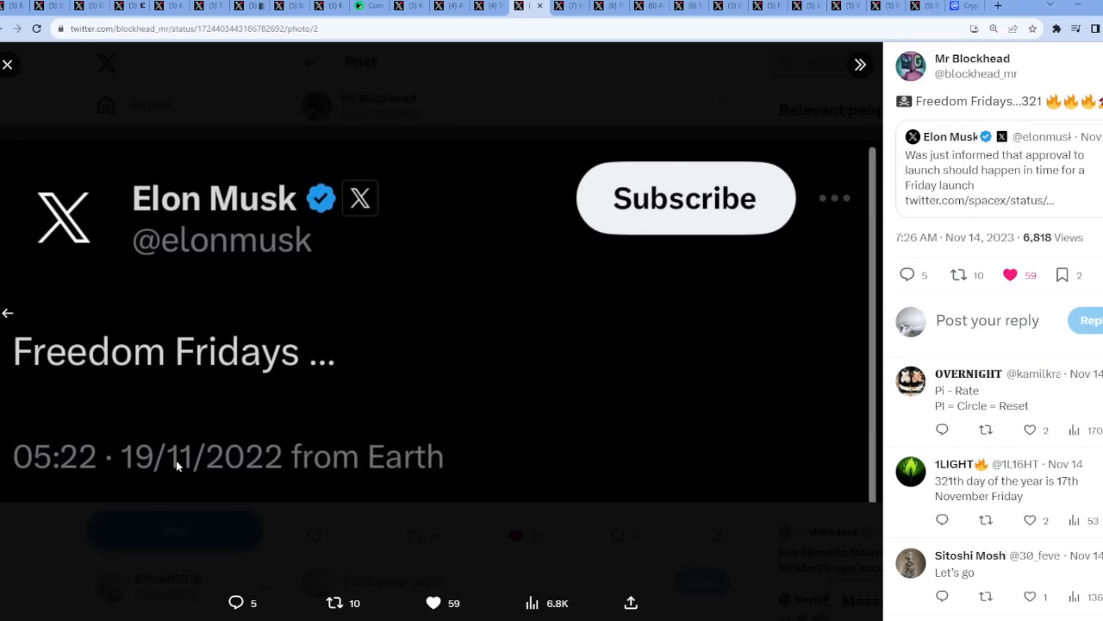
{"action": "left_click", "coordinate": [7, 64]}
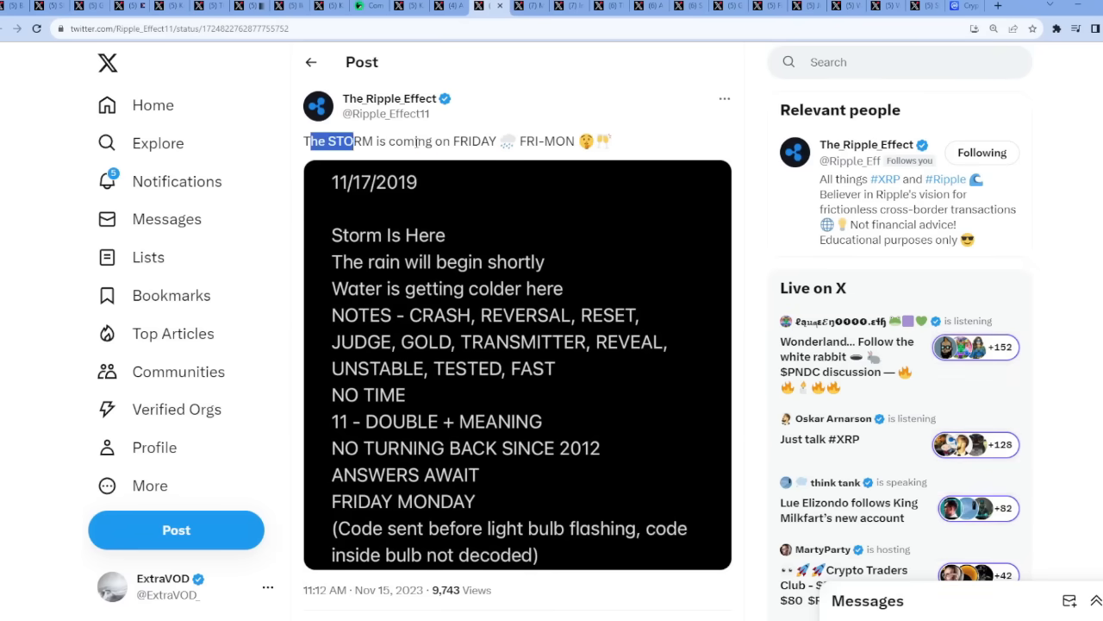
- Enlarge the 11/17/2019 'Storm Is Here' notes image full-size
{"action": "left_click", "coordinate": [517, 362]}
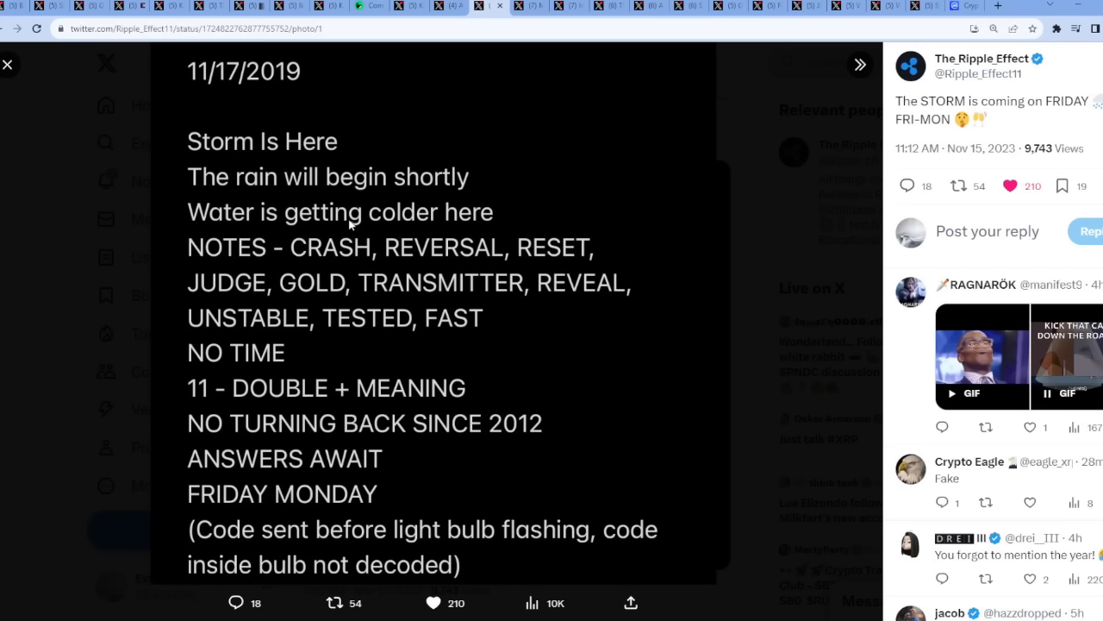
{"action": "mouse_move", "coordinate": [295, 181]}
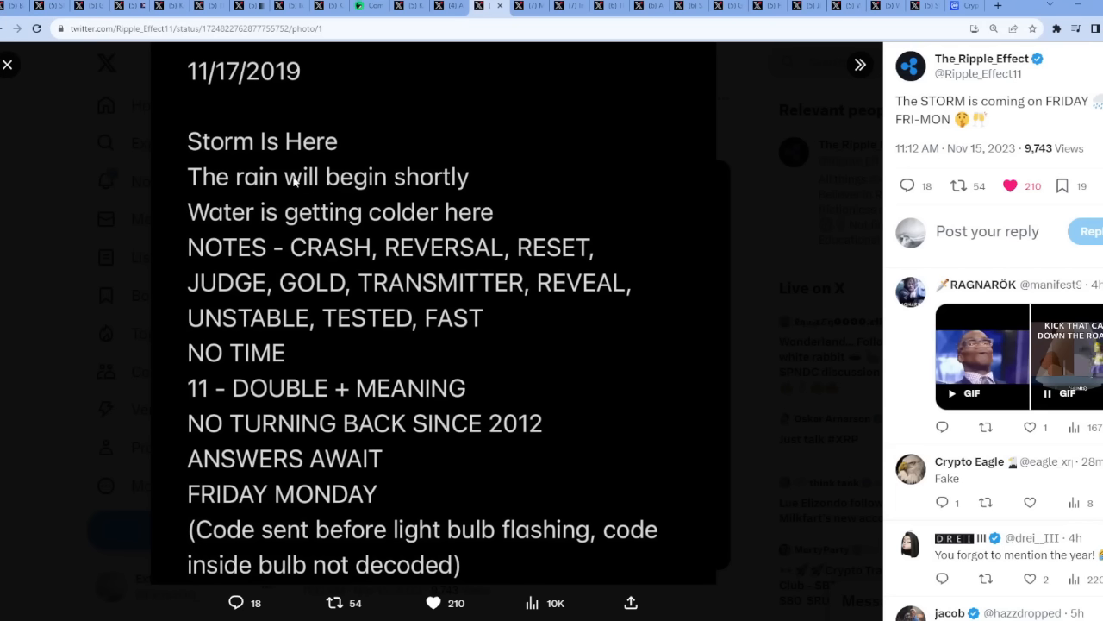
{"action": "mouse_move", "coordinate": [348, 183]}
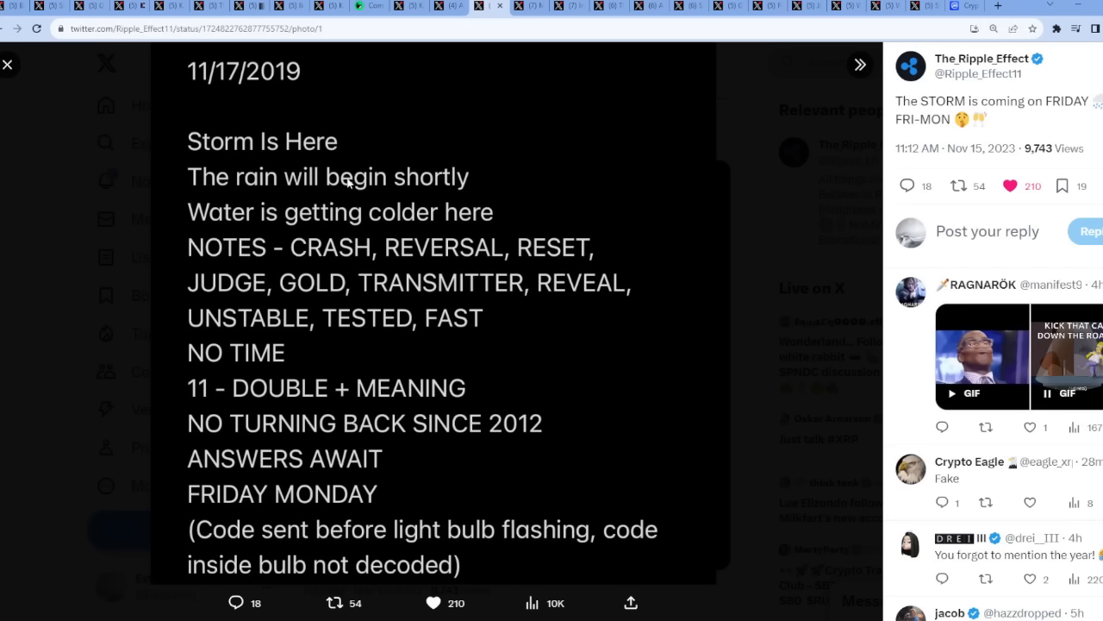
{"action": "mouse_move", "coordinate": [412, 231]}
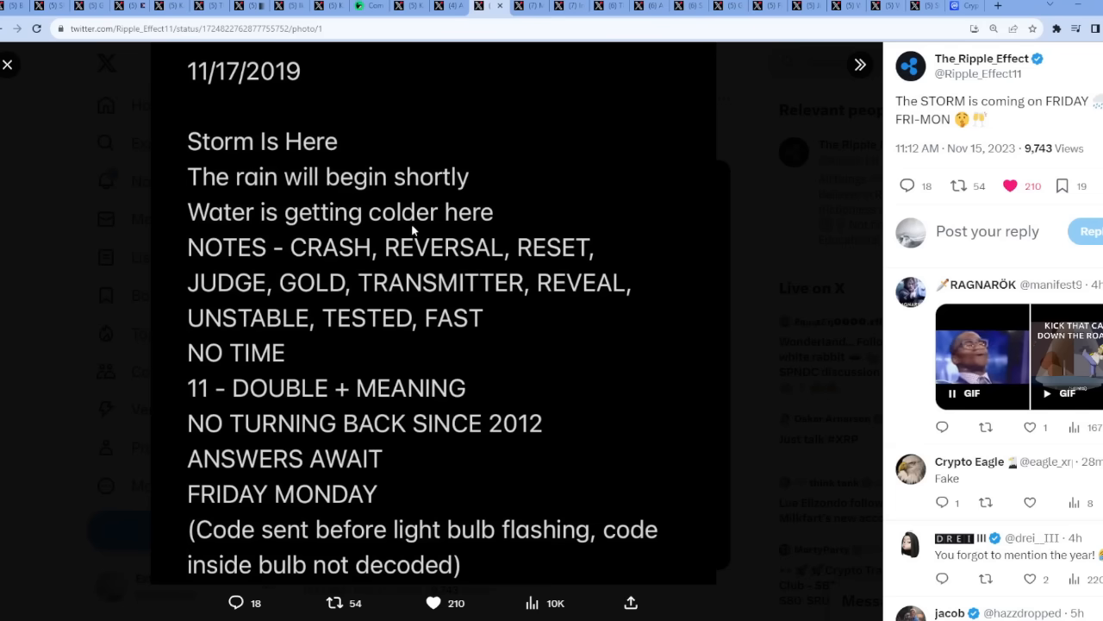
{"action": "mouse_move", "coordinate": [324, 235]}
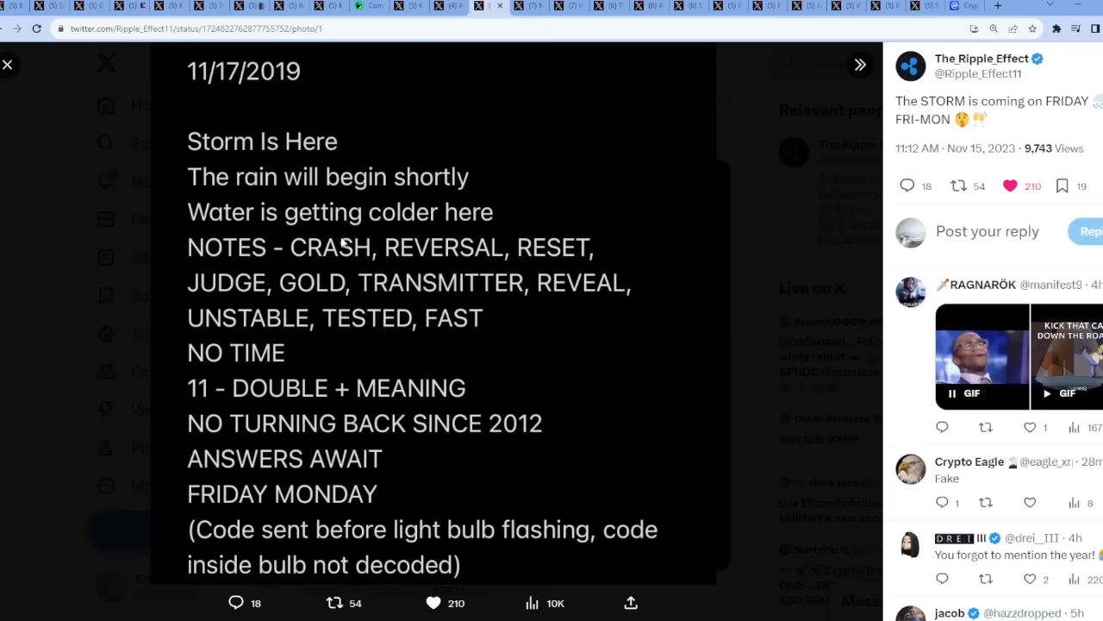
{"action": "mouse_move", "coordinate": [527, 83]}
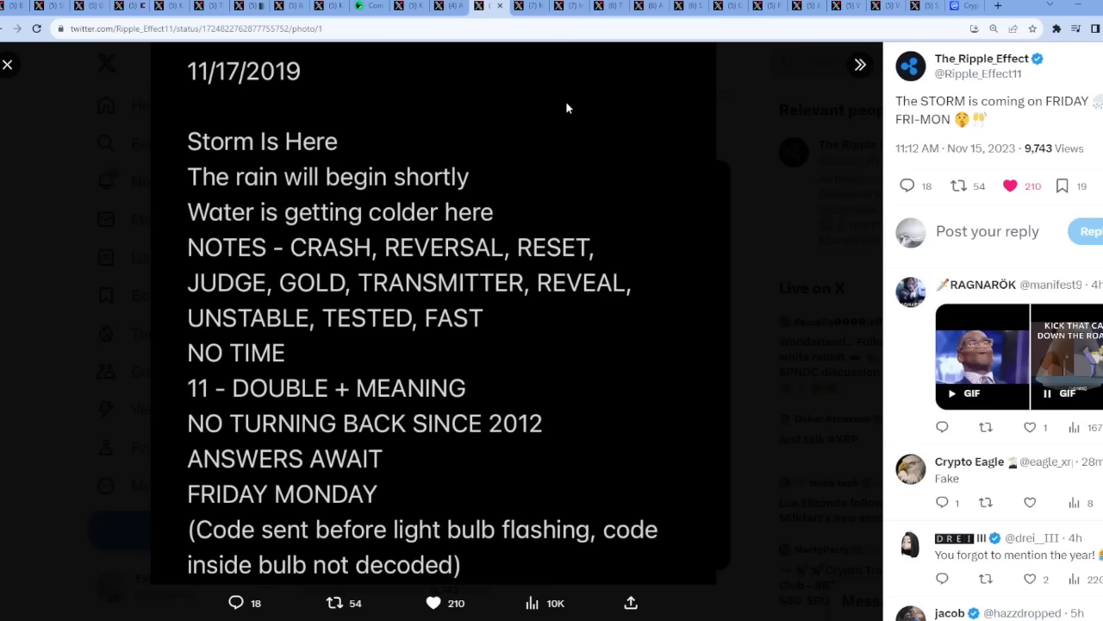
{"action": "mouse_move", "coordinate": [220, 276]}
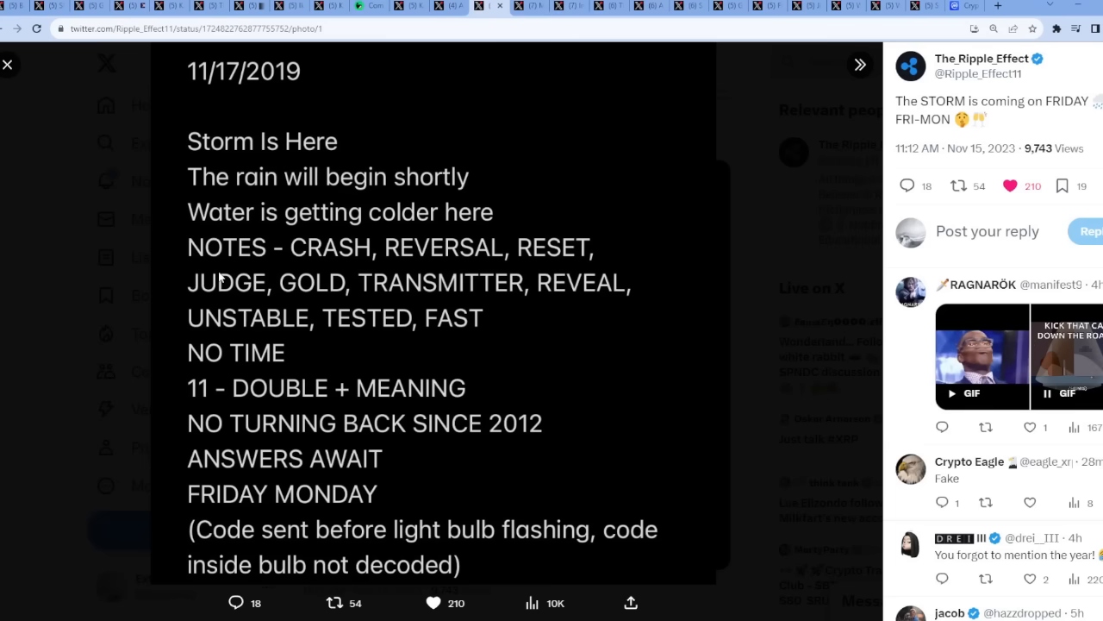
{"action": "mouse_move", "coordinate": [301, 314]}
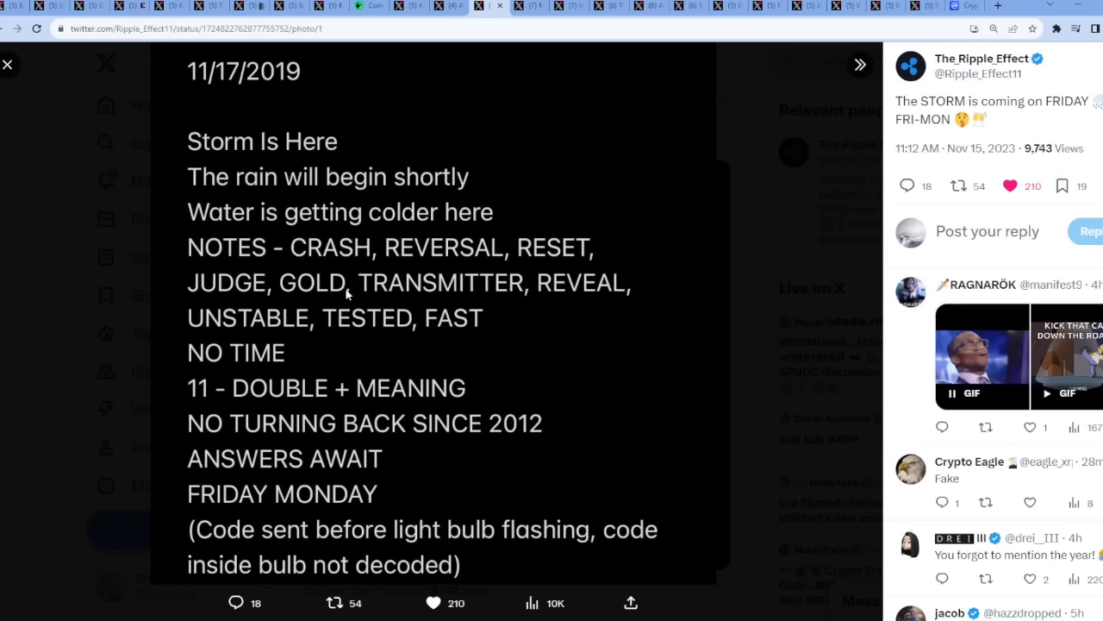
{"action": "mouse_move", "coordinate": [497, 308]}
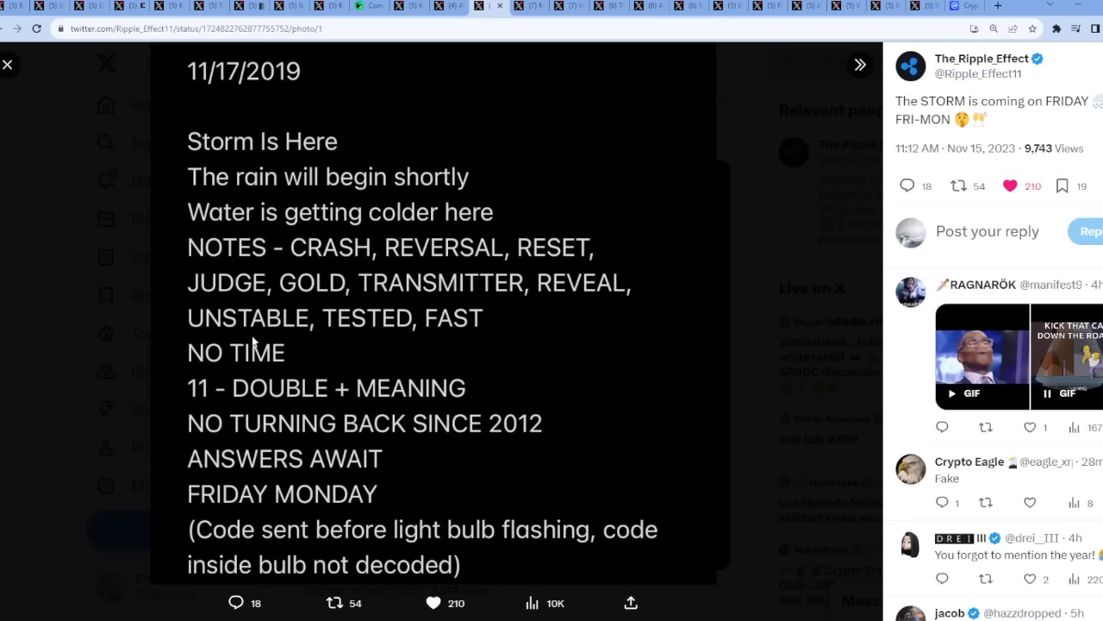
{"action": "mouse_move", "coordinate": [423, 341]}
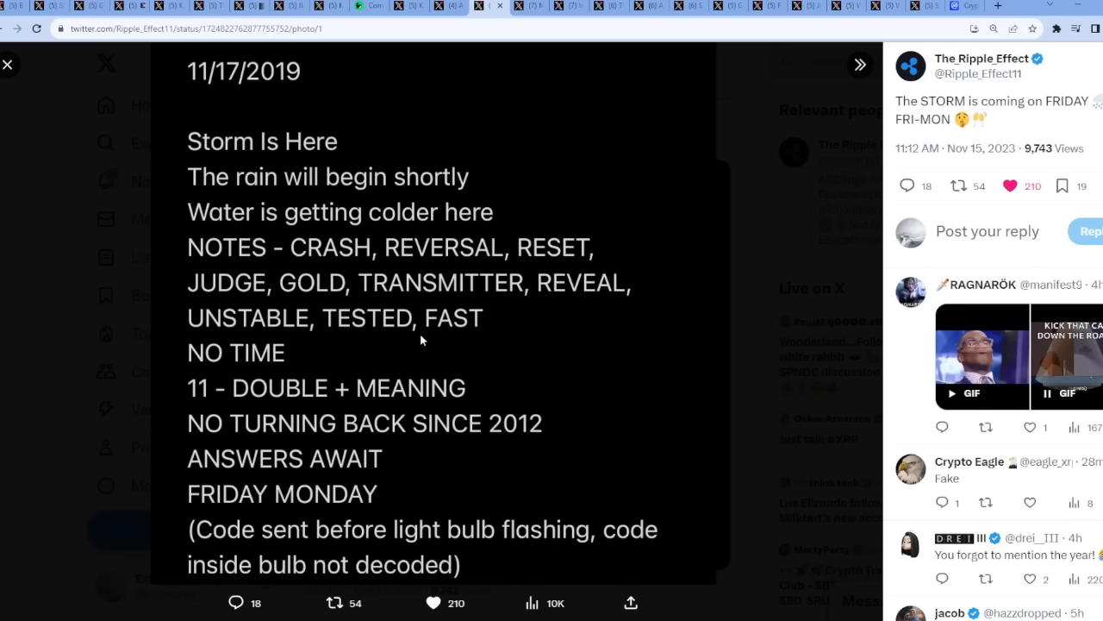
{"action": "mouse_move", "coordinate": [828, 348]}
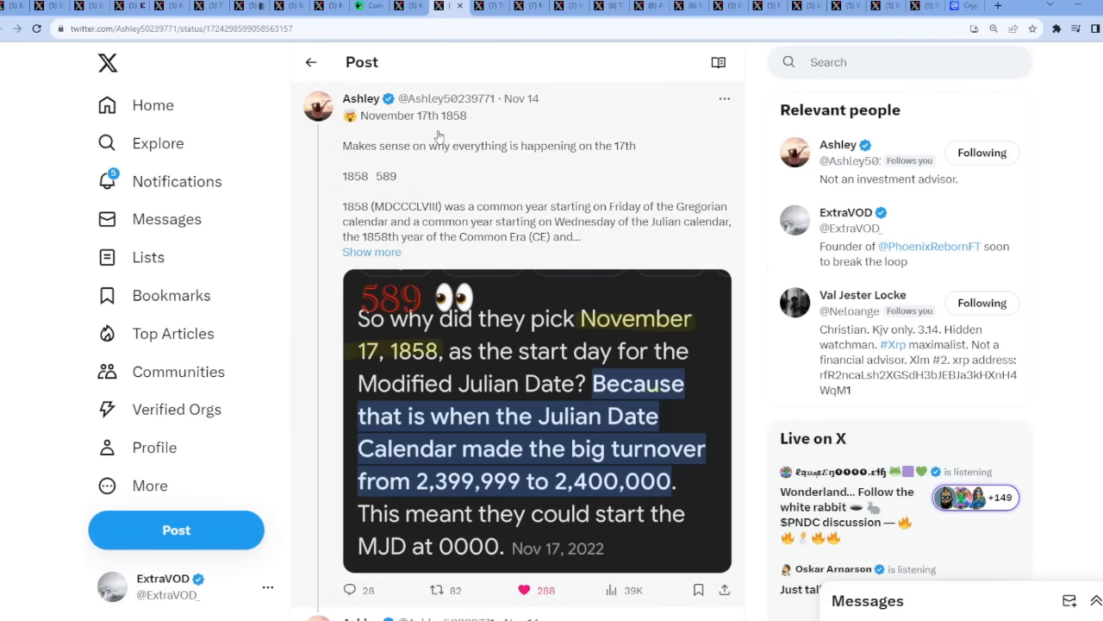
- Enlarge the Modified Julian Date image, then close it back to the November 17th 1858 thread
{"action": "left_click", "coordinate": [537, 422]}
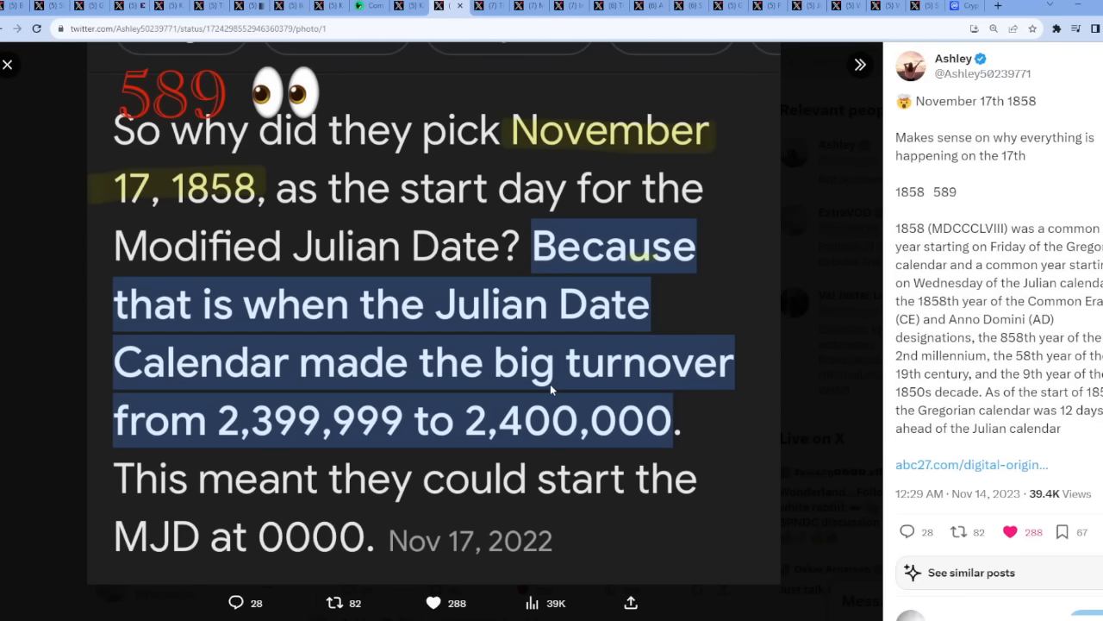
{"action": "mouse_move", "coordinate": [222, 188]}
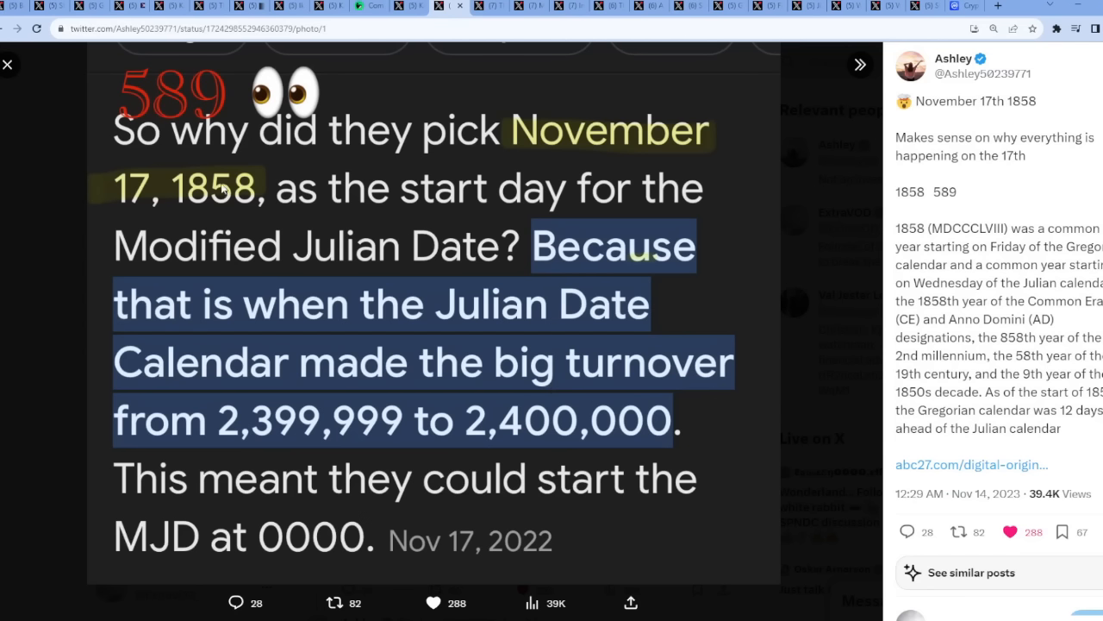
{"action": "mouse_move", "coordinate": [190, 211]}
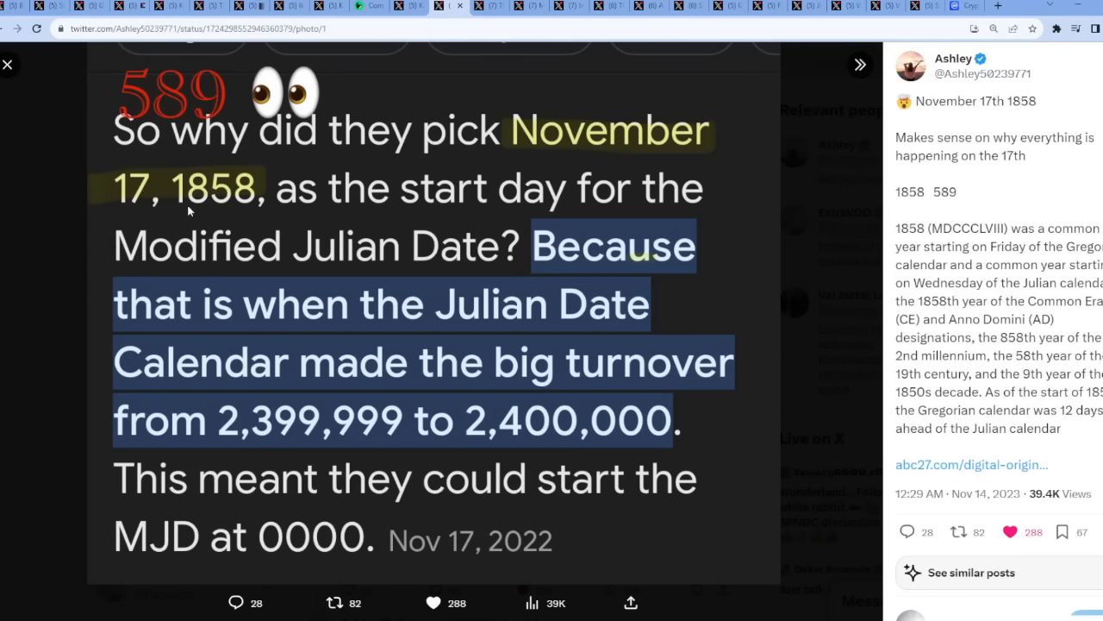
{"action": "mouse_move", "coordinate": [241, 217]}
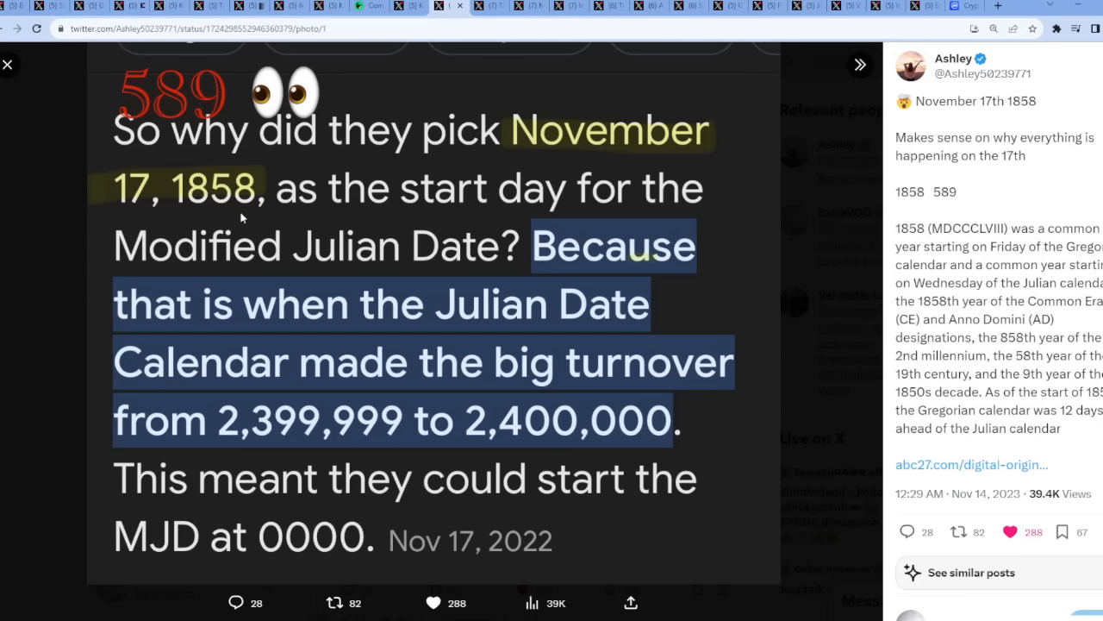
{"action": "mouse_move", "coordinate": [260, 214]}
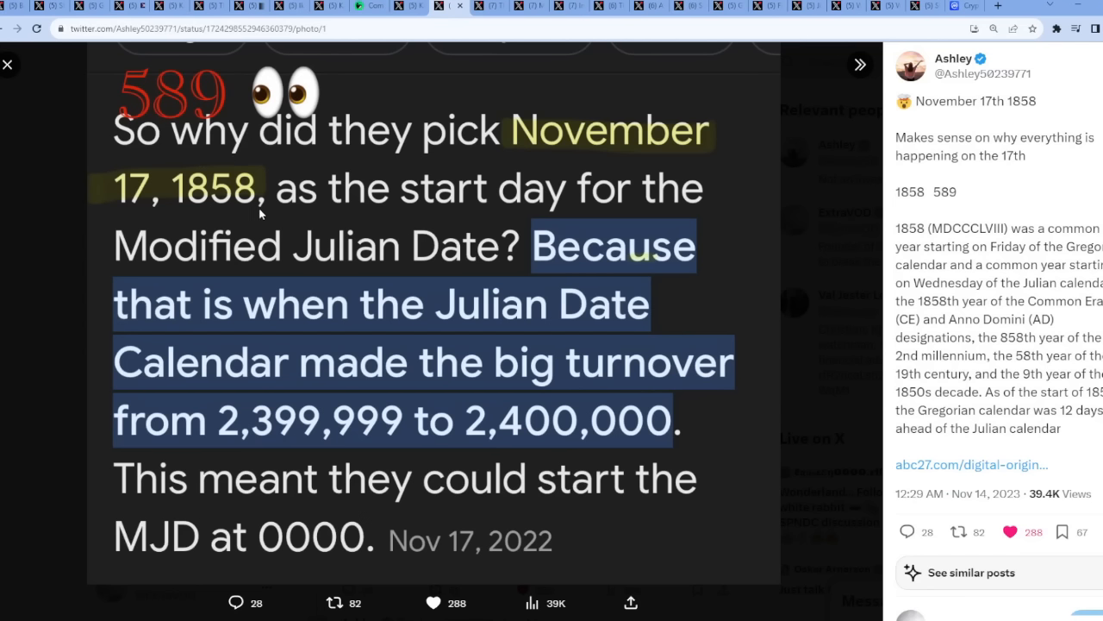
{"action": "mouse_move", "coordinate": [424, 289]}
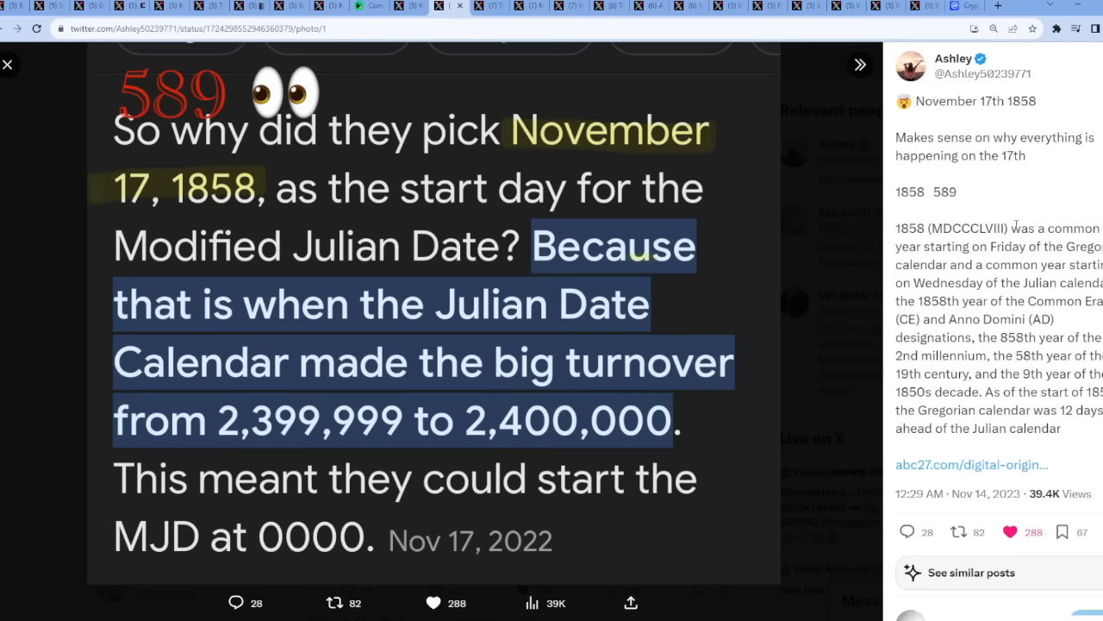
{"action": "left_click", "coordinate": [8, 66]}
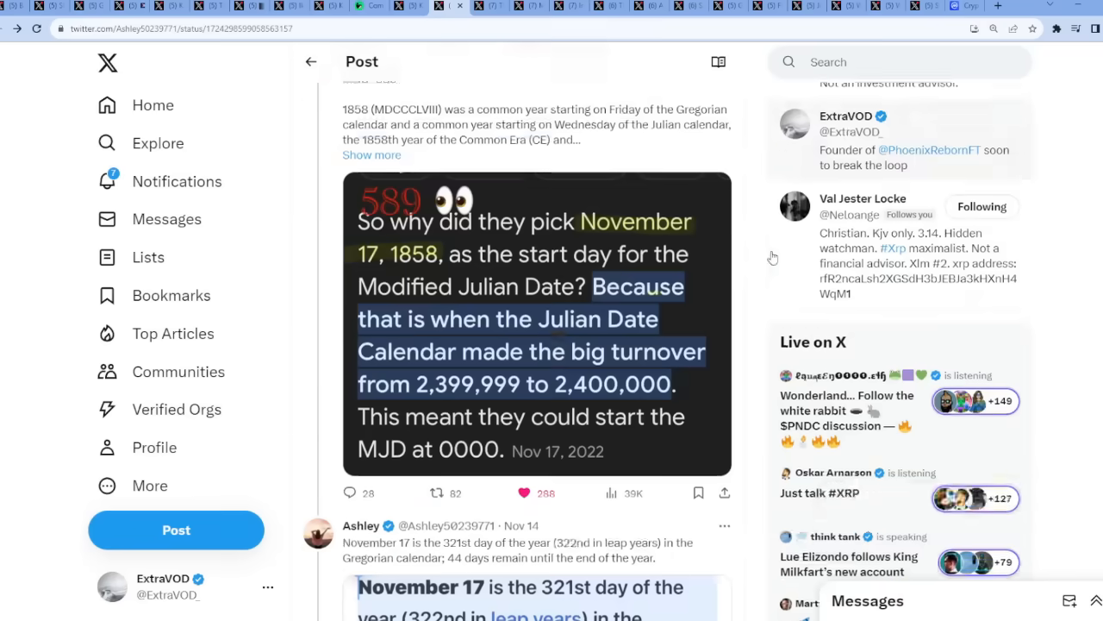
{"action": "scroll", "scroll_direction": "down", "scroll_amount": 3}
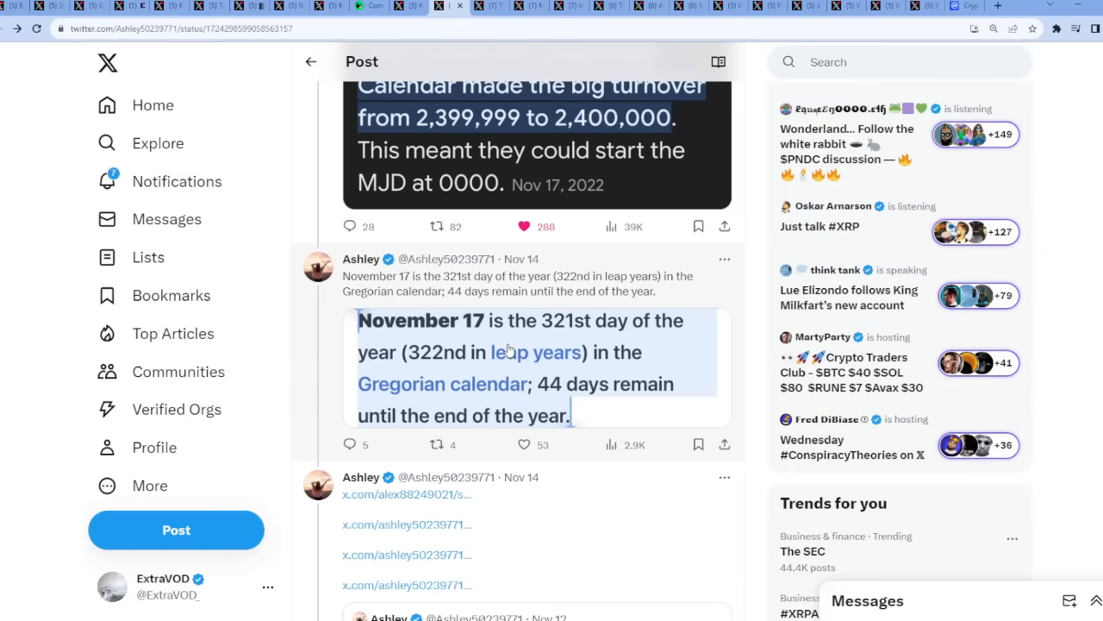
{"action": "left_click", "coordinate": [535, 365]}
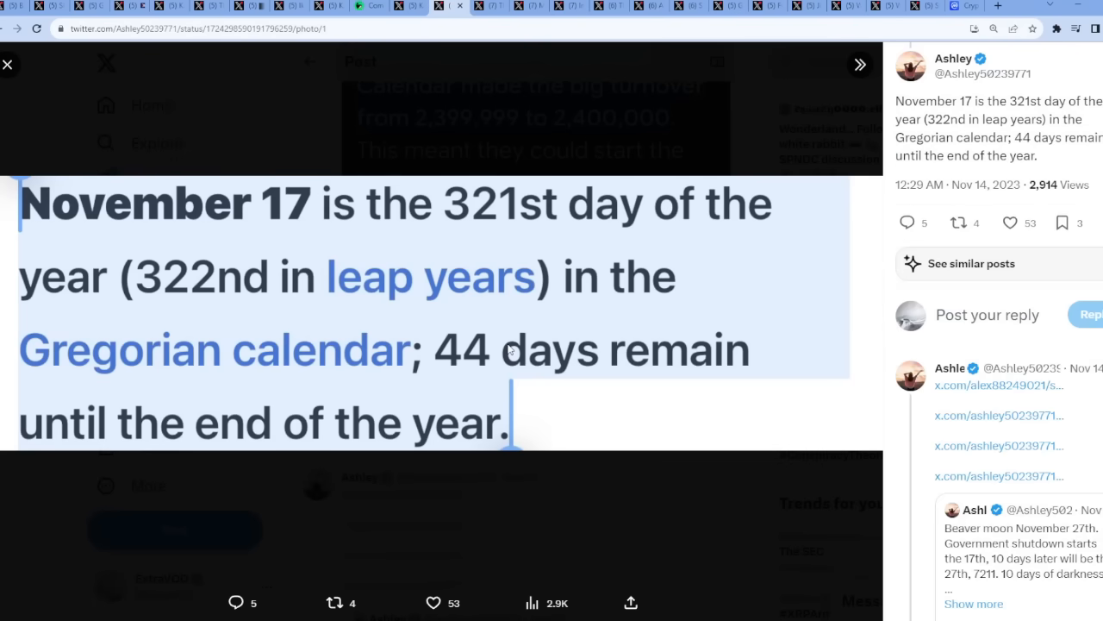
{"action": "mouse_move", "coordinate": [278, 324]}
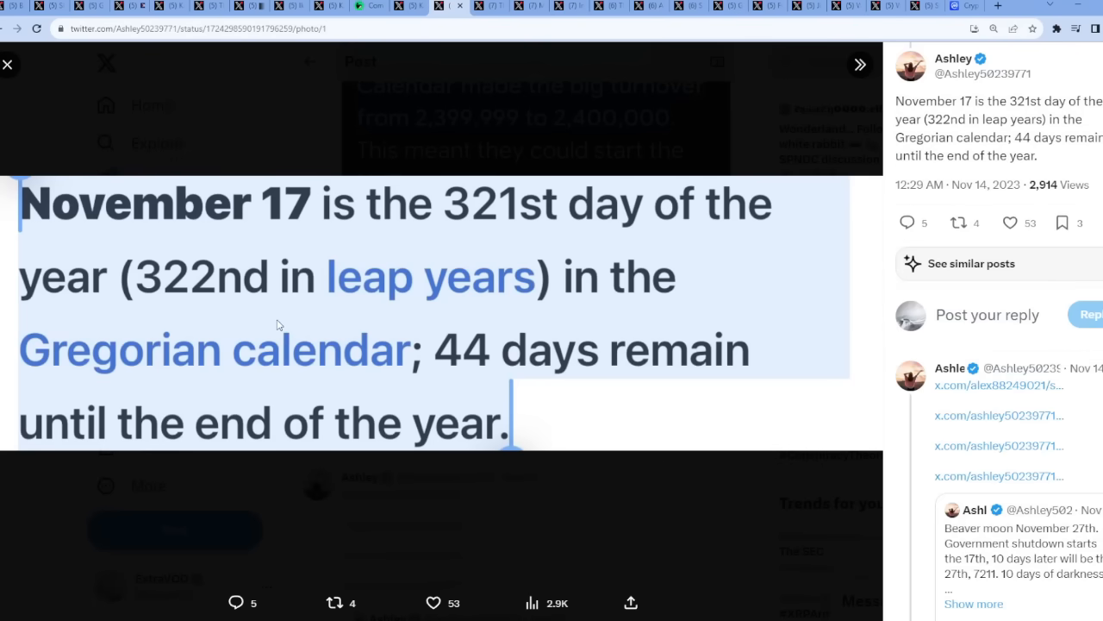
{"action": "mouse_move", "coordinate": [183, 293]}
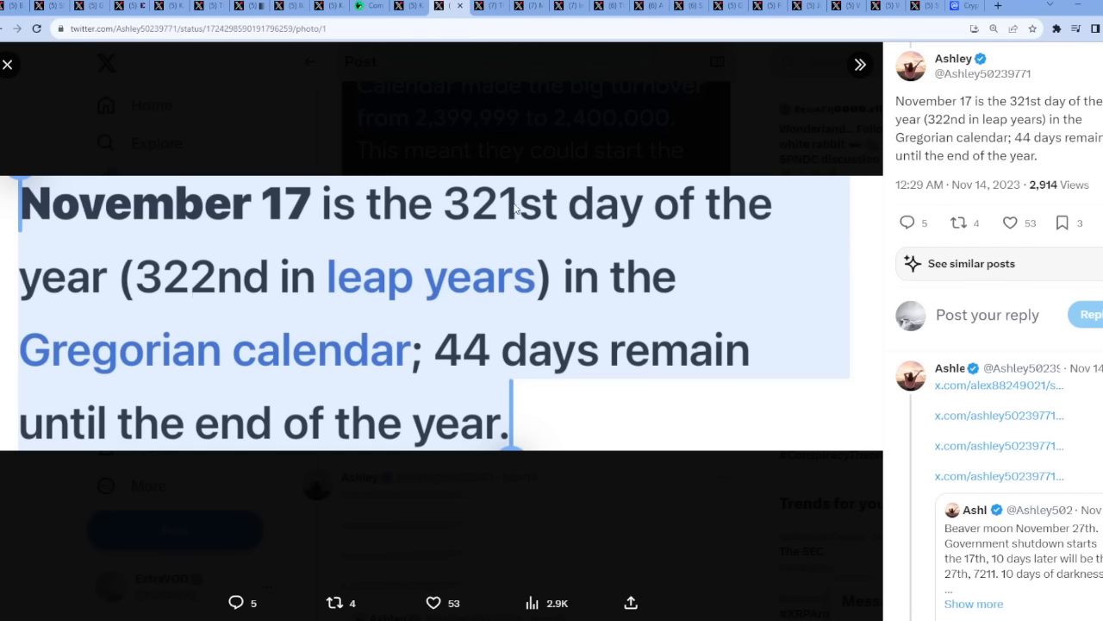
{"action": "mouse_move", "coordinate": [508, 228]}
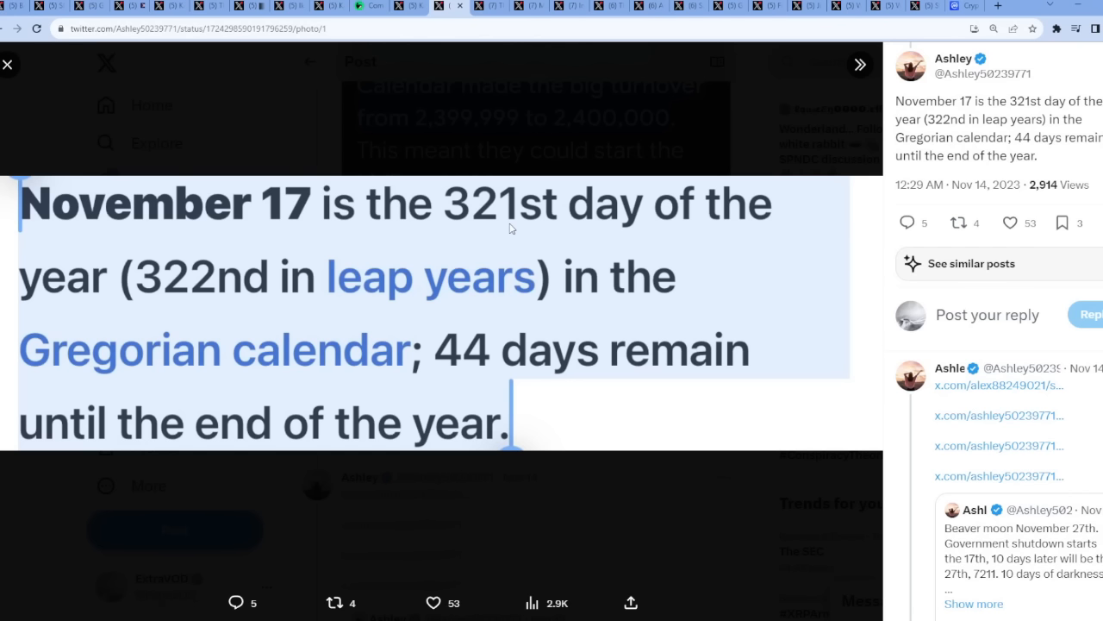
{"action": "mouse_move", "coordinate": [762, 538]}
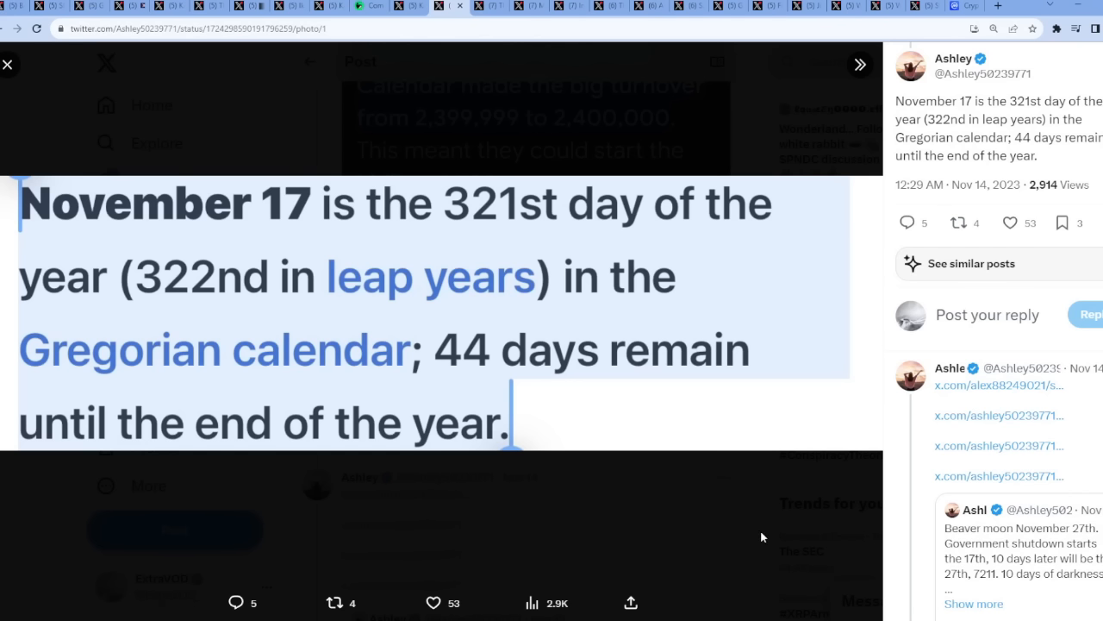
{"action": "left_click", "coordinate": [7, 63]}
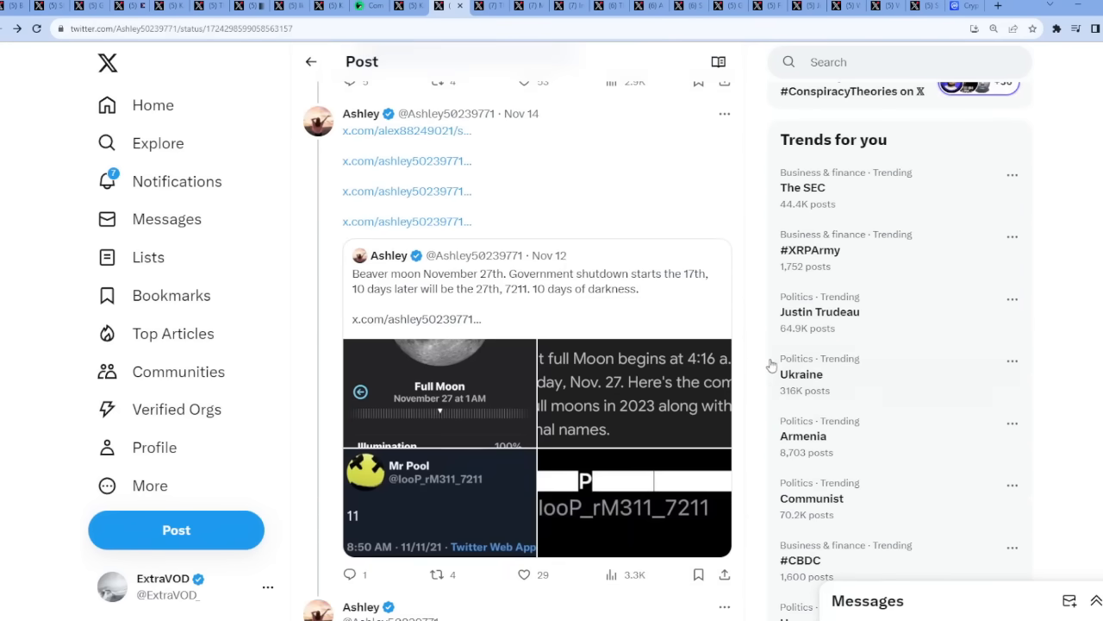
{"action": "mouse_move", "coordinate": [738, 353]}
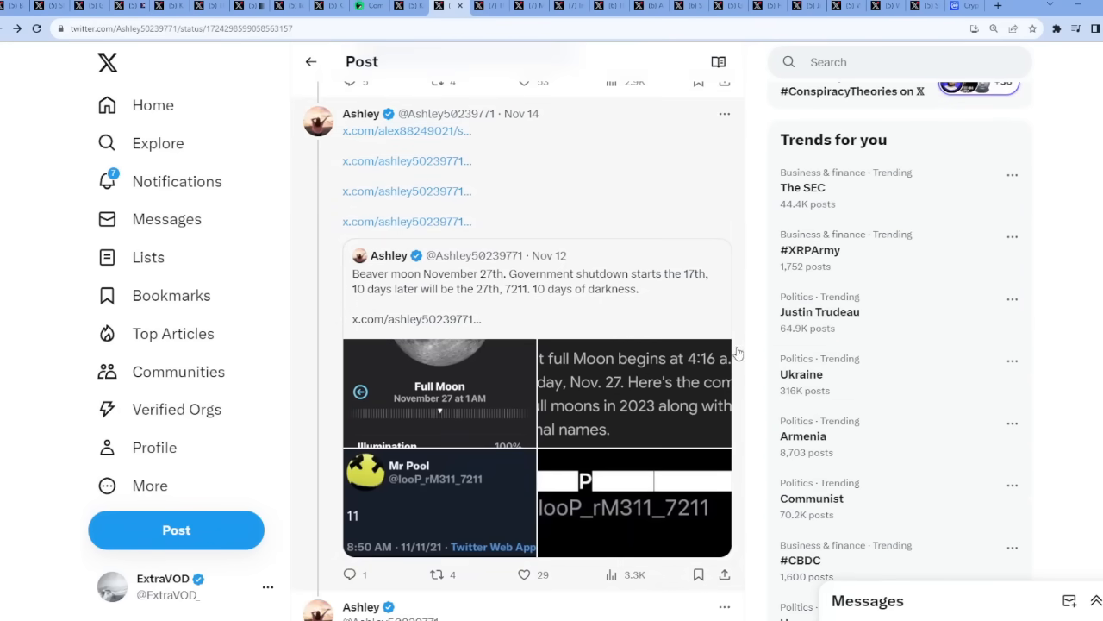
- Scroll through Ashley's pinned Babylonian-calendar post toward the volcano-Phoenix post
{"action": "scroll", "scroll_direction": "down", "scroll_amount": 3}
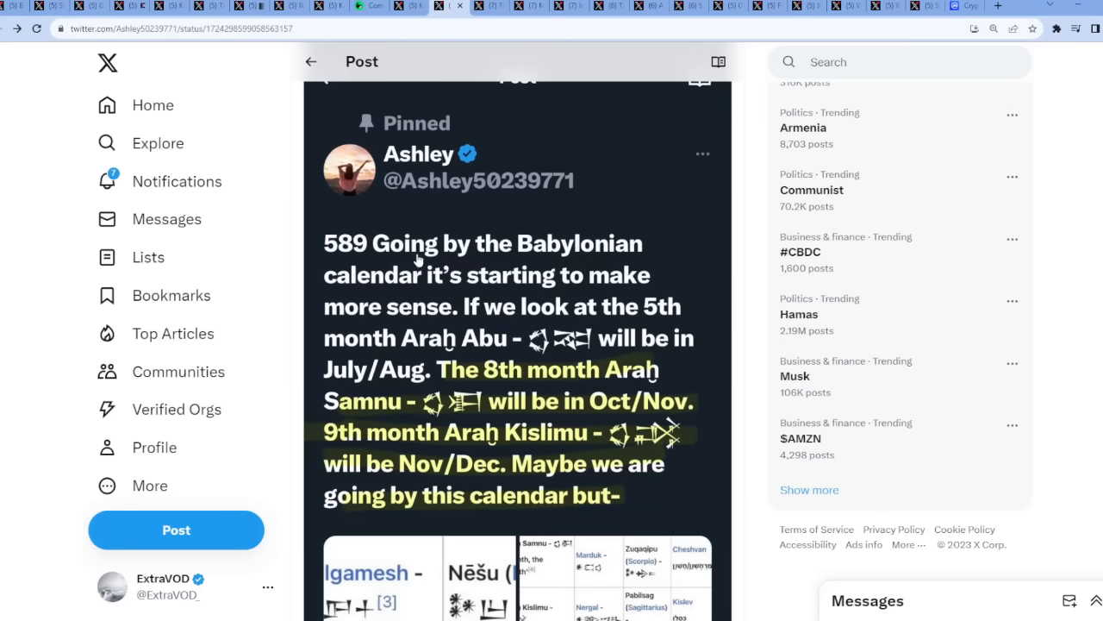
{"action": "mouse_move", "coordinate": [386, 286]}
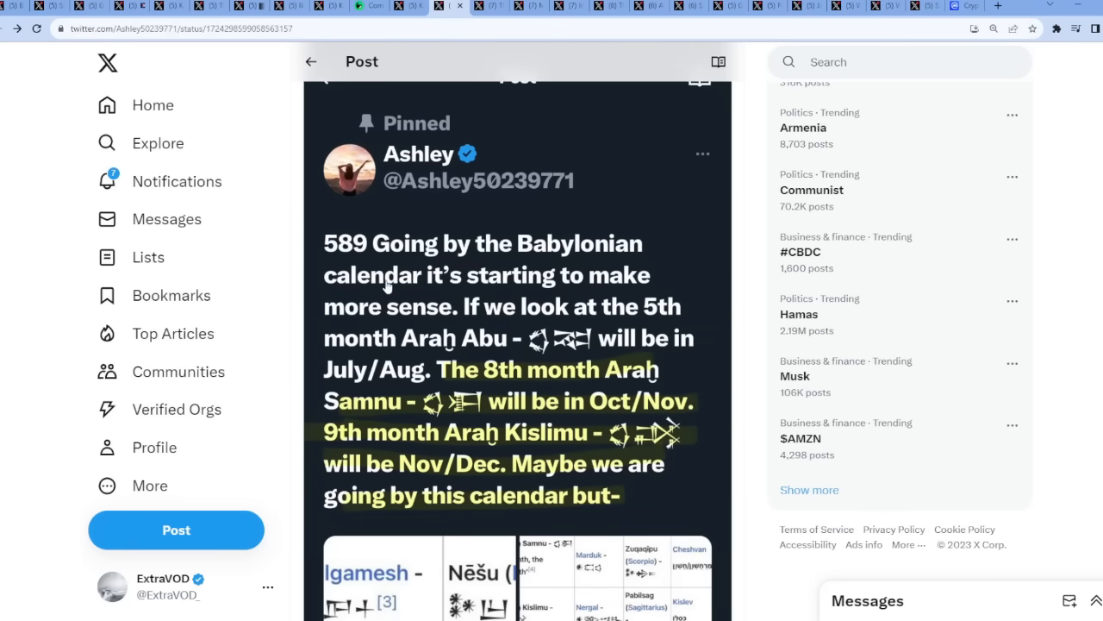
{"action": "mouse_move", "coordinate": [614, 318]}
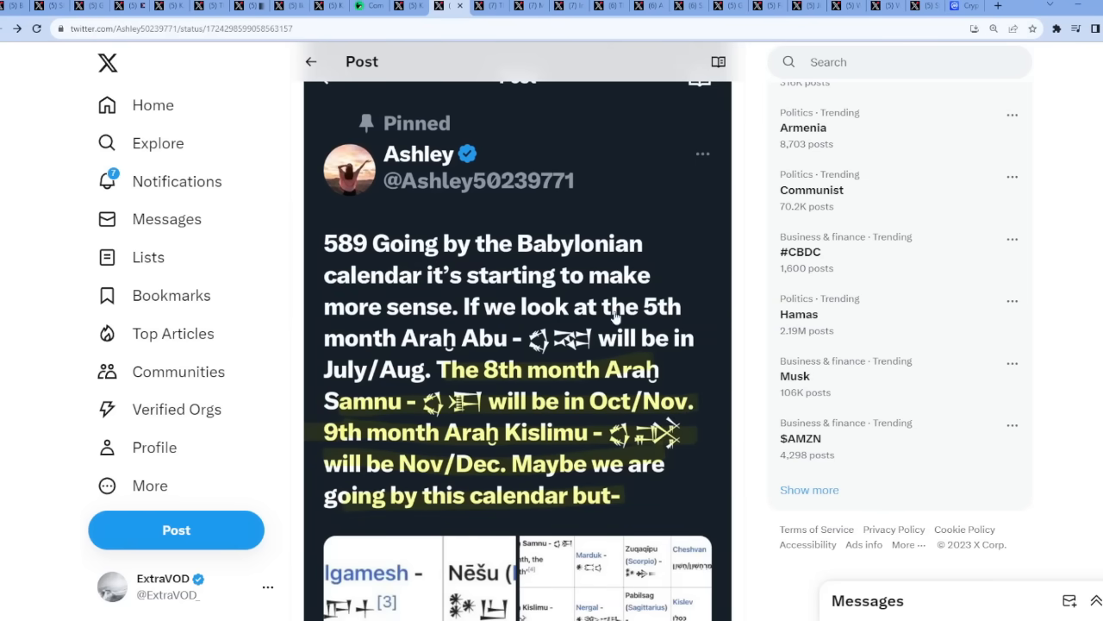
{"action": "scroll", "scroll_direction": "down", "scroll_amount": 3}
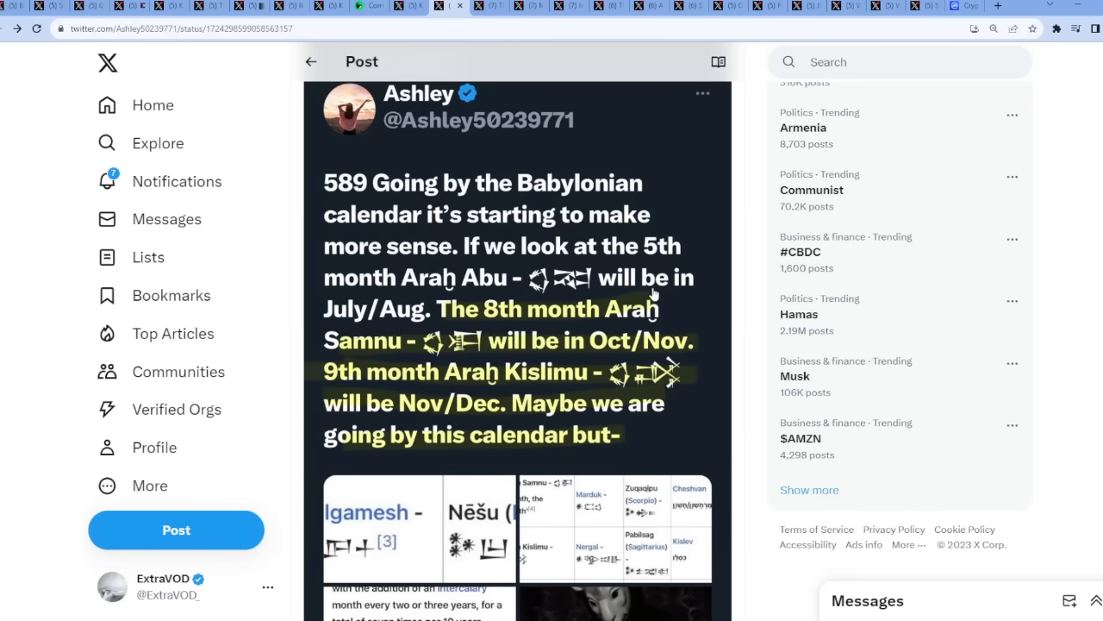
{"action": "mouse_move", "coordinate": [565, 336]}
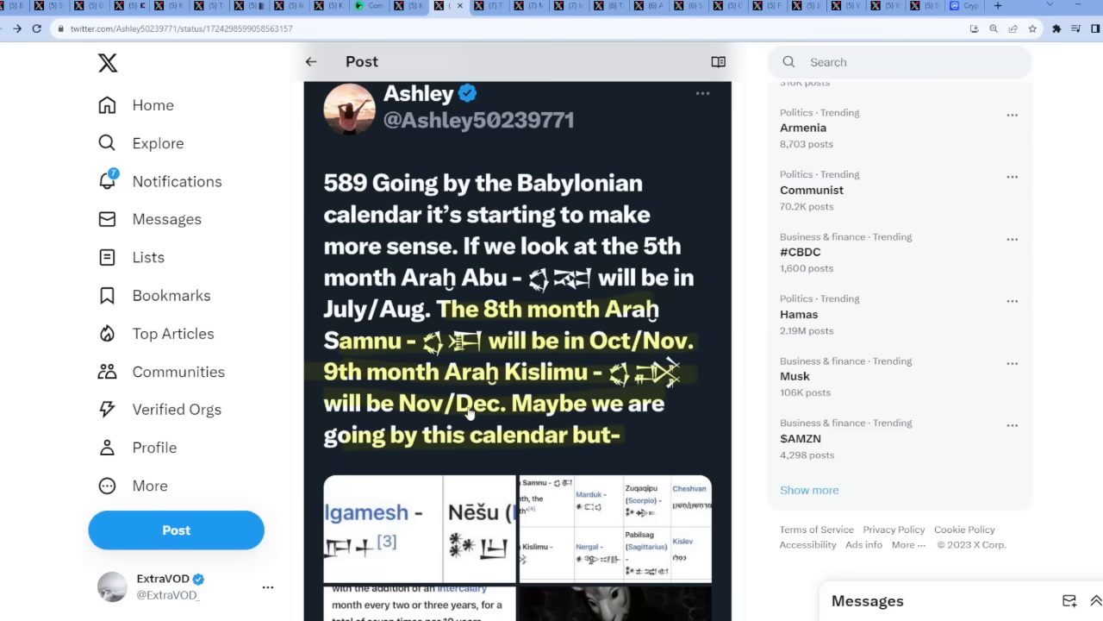
{"action": "mouse_move", "coordinate": [603, 414]}
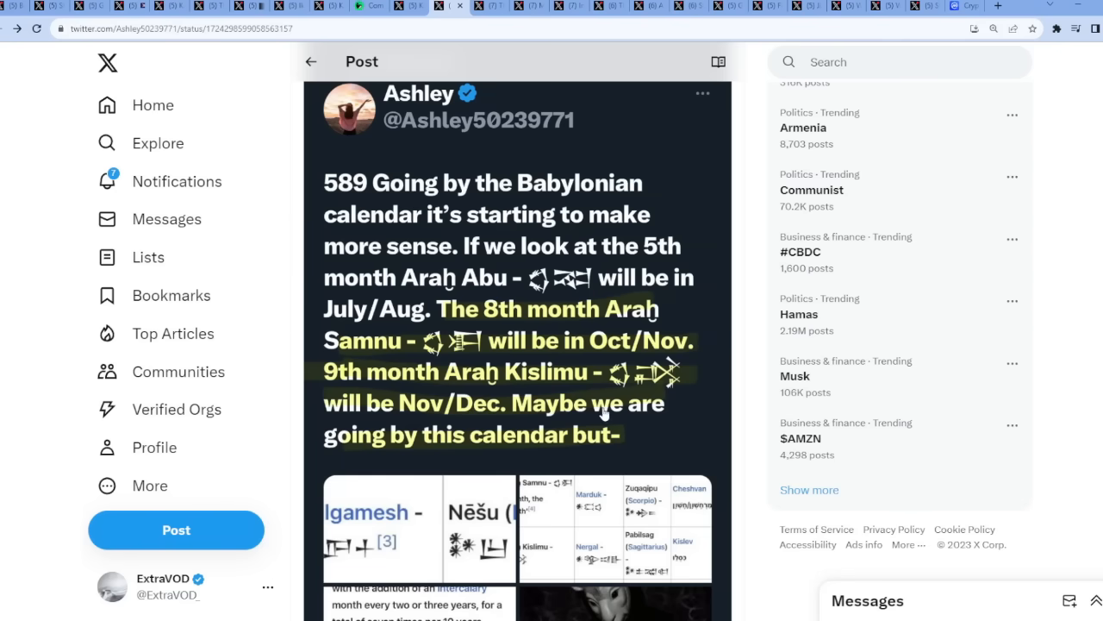
{"action": "scroll", "scroll_direction": "down", "scroll_amount": 3}
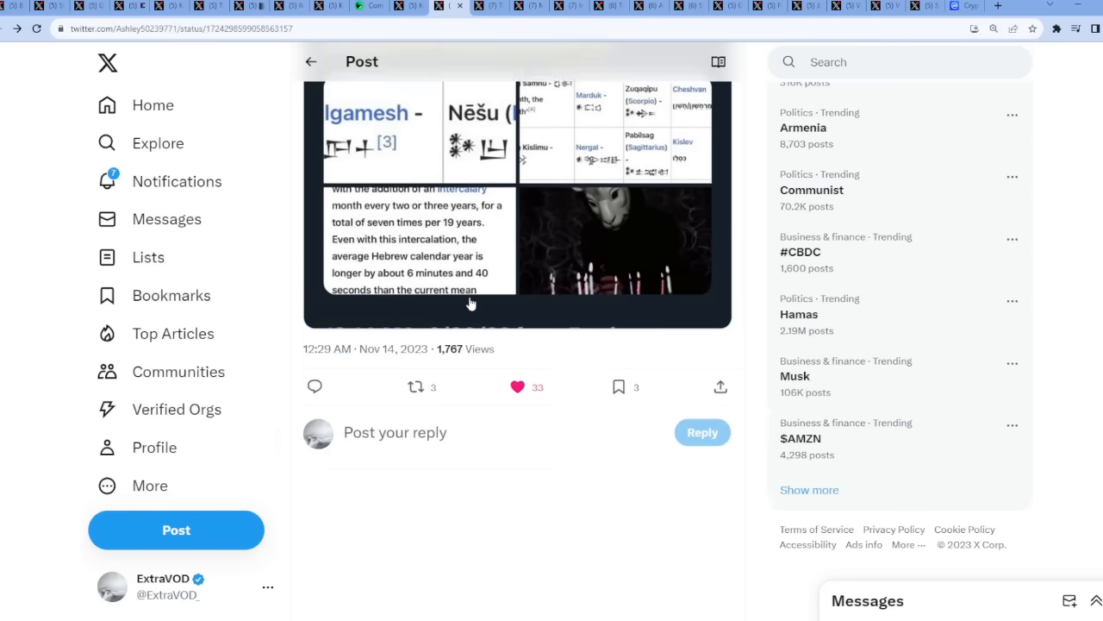
{"action": "scroll", "scroll_direction": "up", "scroll_amount": 3}
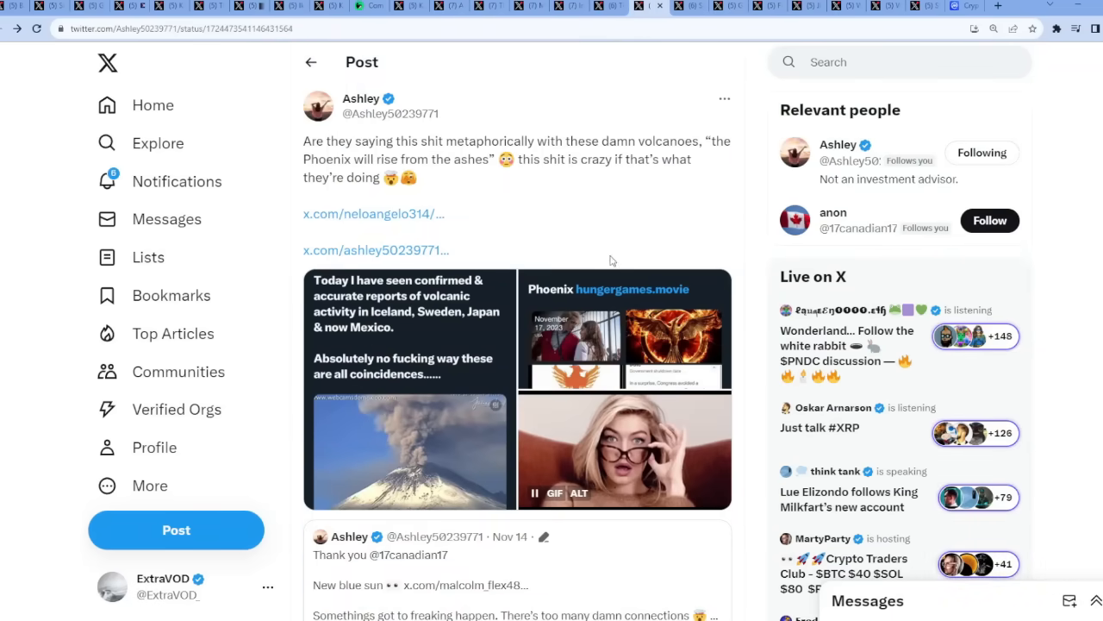
- Enlarge the 'What are the odds November 17th lol' Phoenix hungergames.movie screenshot
{"action": "left_click", "coordinate": [624, 330]}
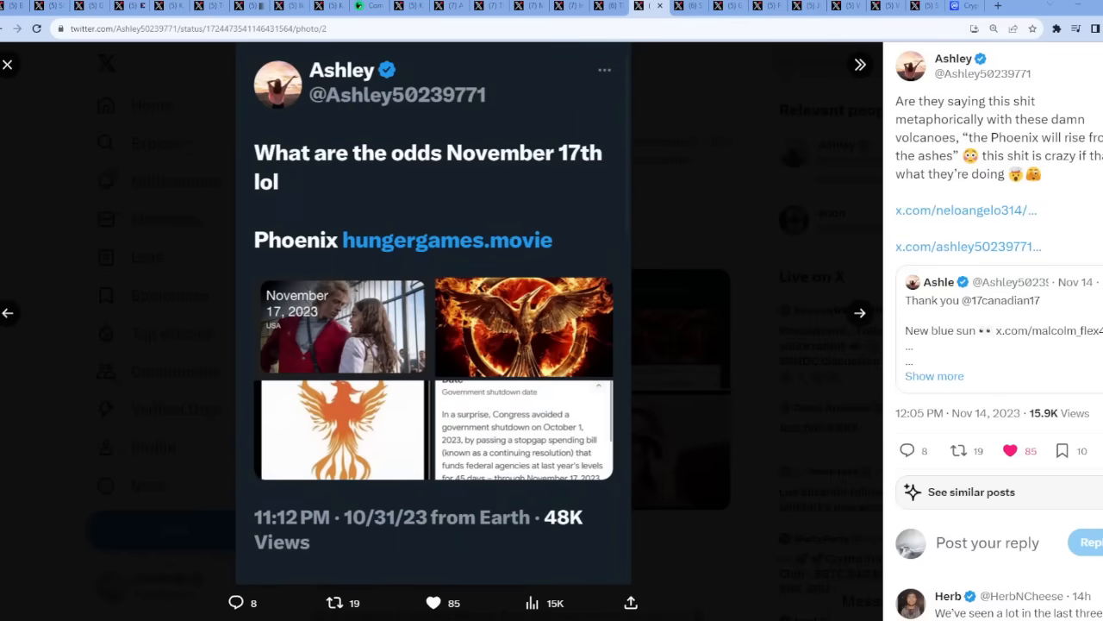
{"action": "mouse_move", "coordinate": [491, 262]}
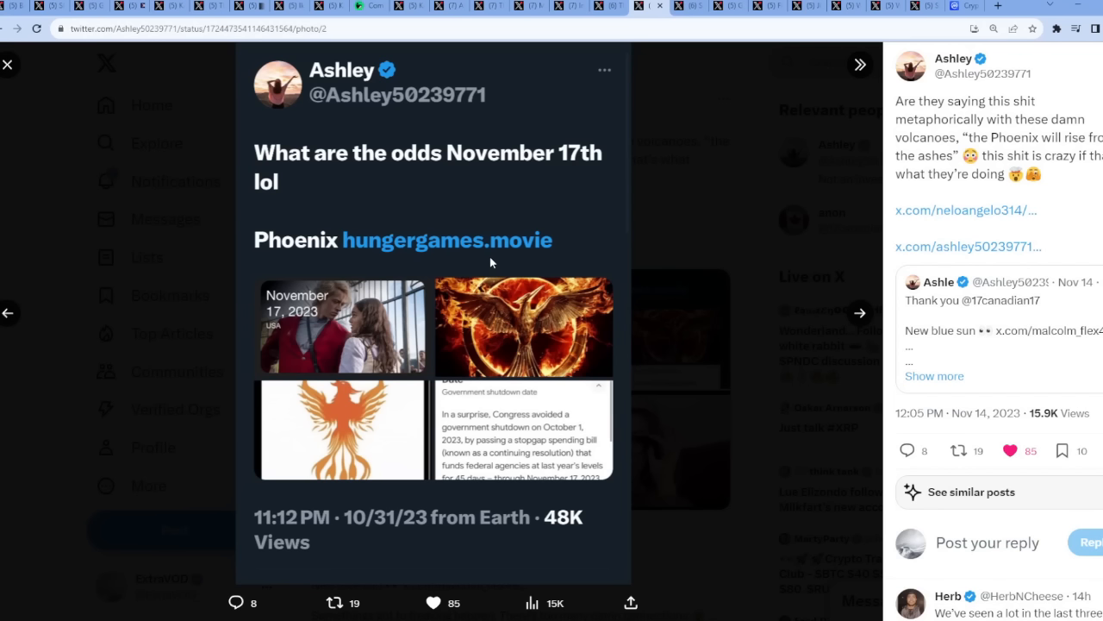
{"action": "mouse_move", "coordinate": [517, 261]}
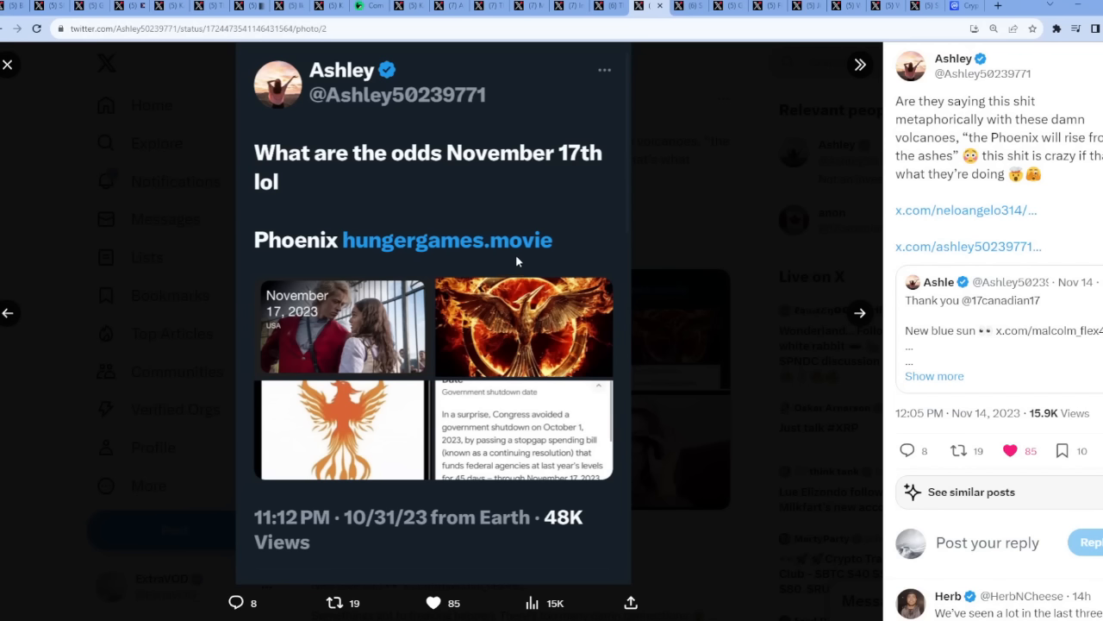
{"action": "mouse_move", "coordinate": [422, 248]}
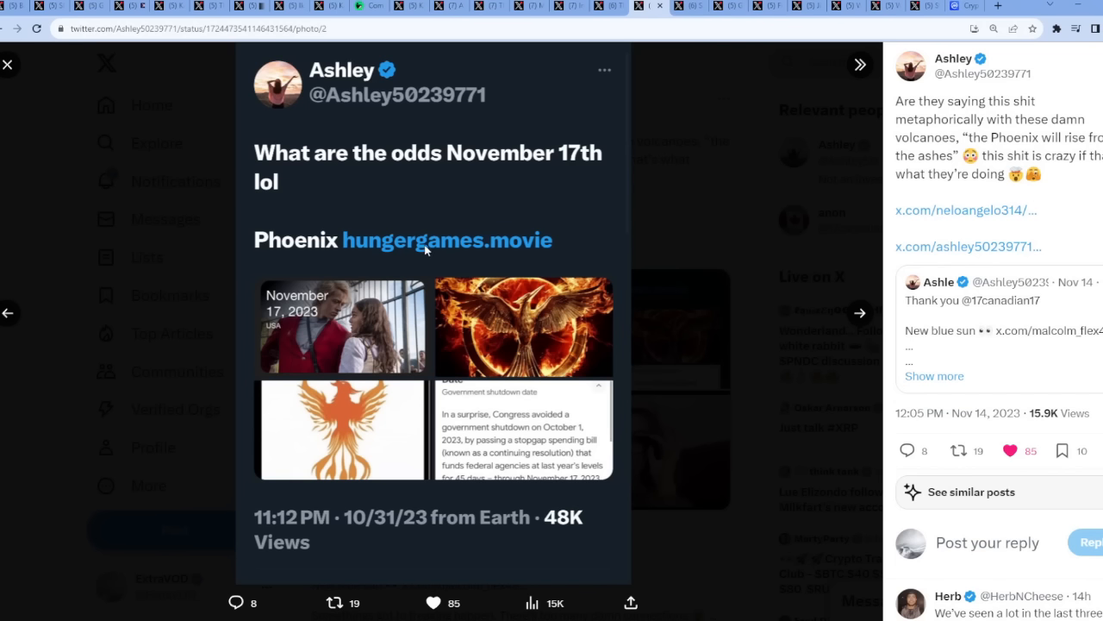
{"action": "mouse_move", "coordinate": [309, 226]}
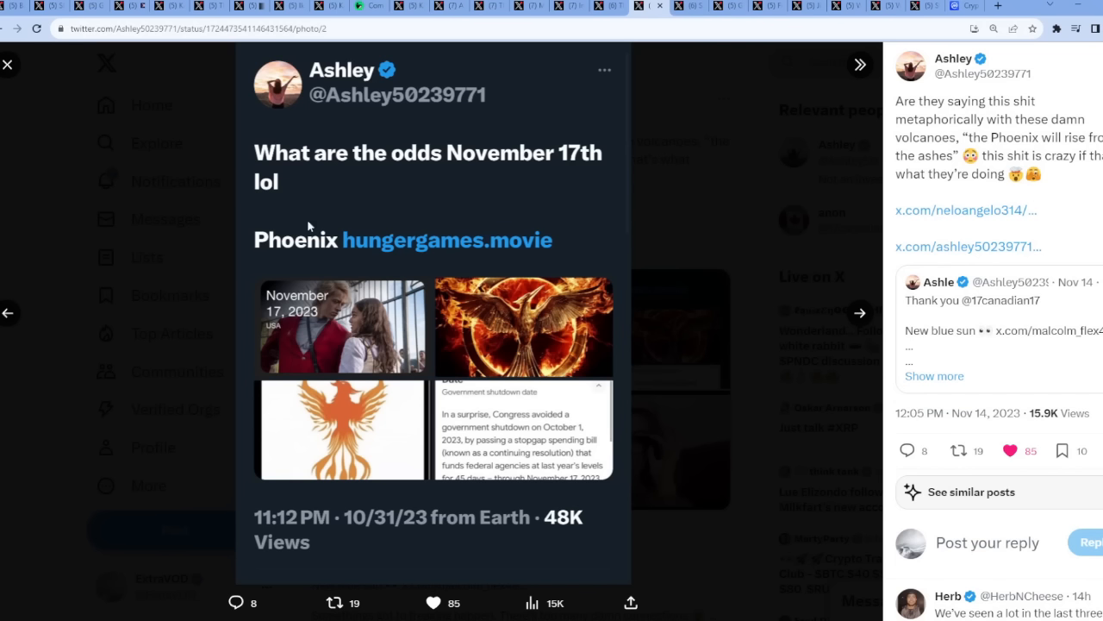
{"action": "mouse_move", "coordinate": [338, 323]}
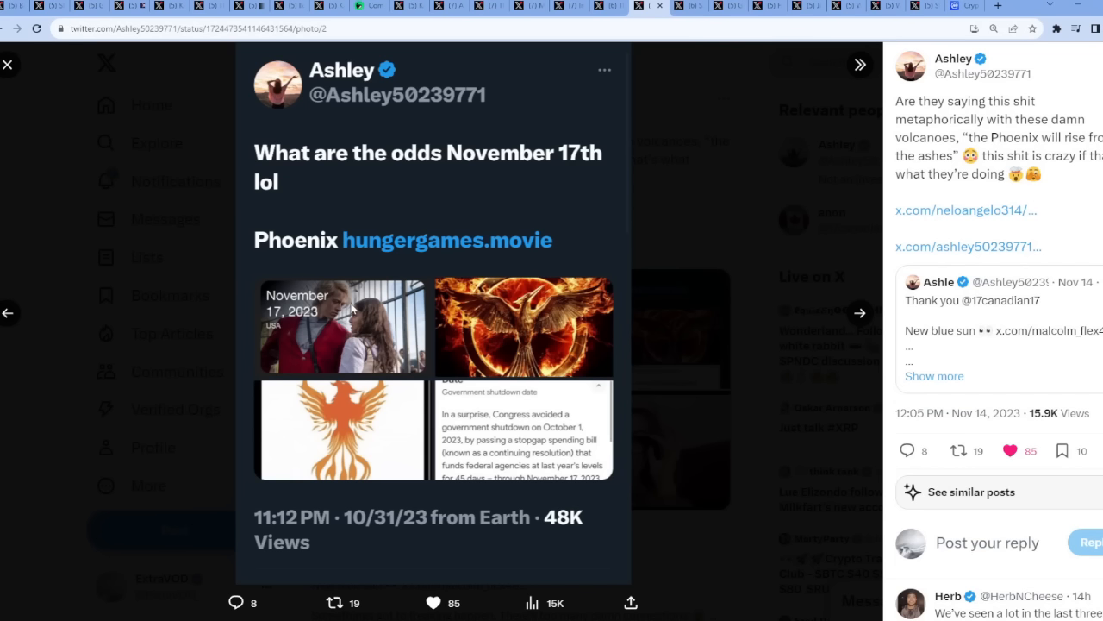
{"action": "mouse_move", "coordinate": [708, 134]}
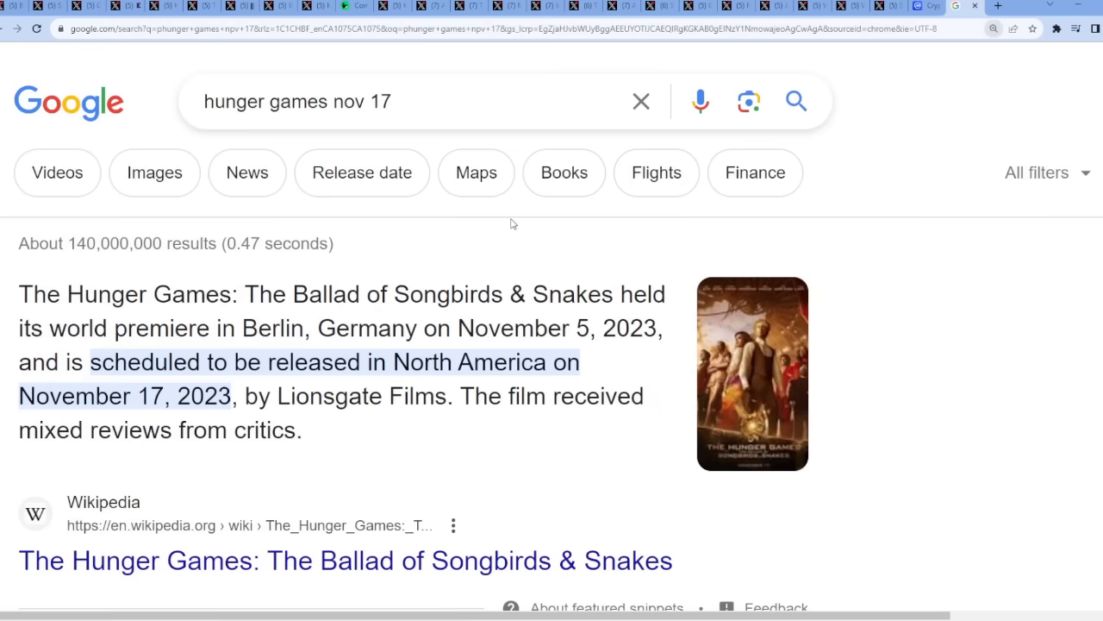
{"action": "mouse_move", "coordinate": [406, 307]}
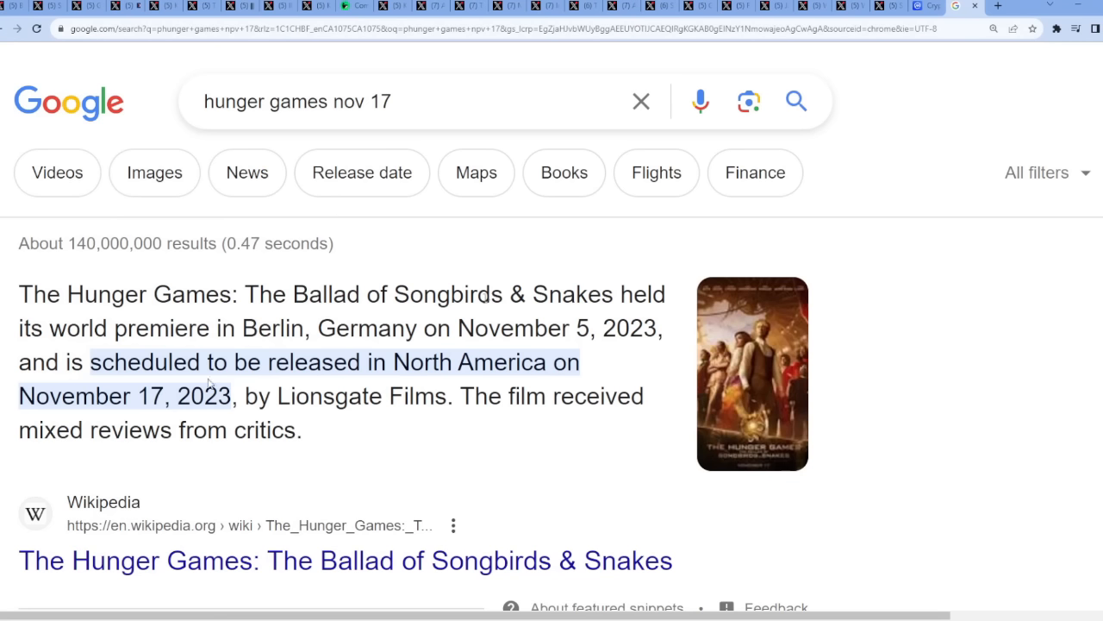
{"action": "mouse_move", "coordinate": [173, 352]}
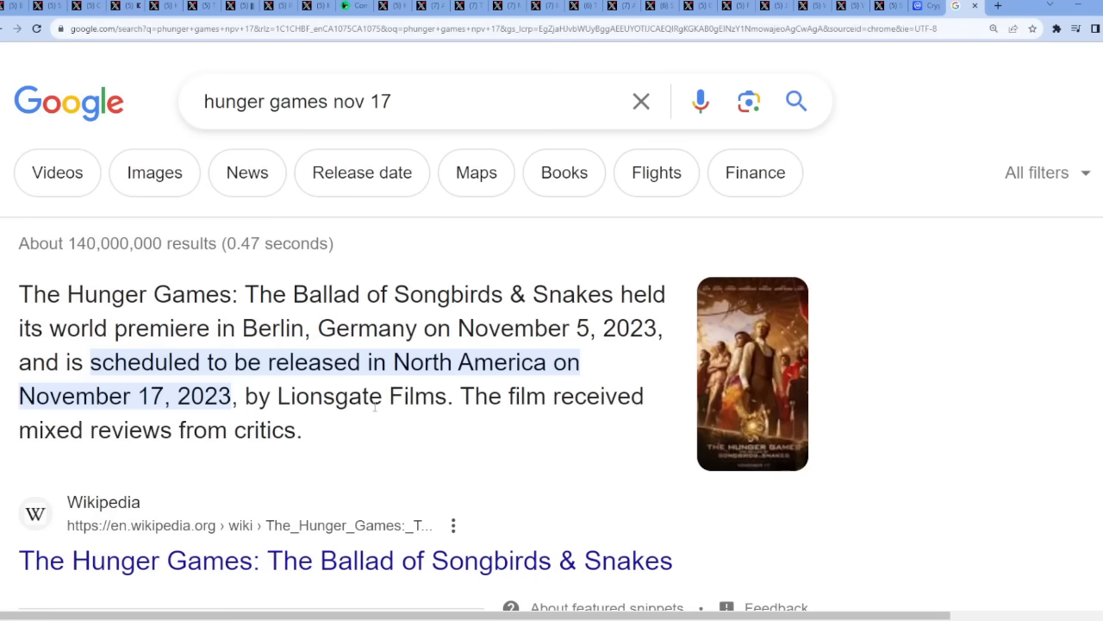
- Preview the Hunger Games prequel poster from the results, then open the full Wikimedia image
{"action": "left_click", "coordinate": [752, 372]}
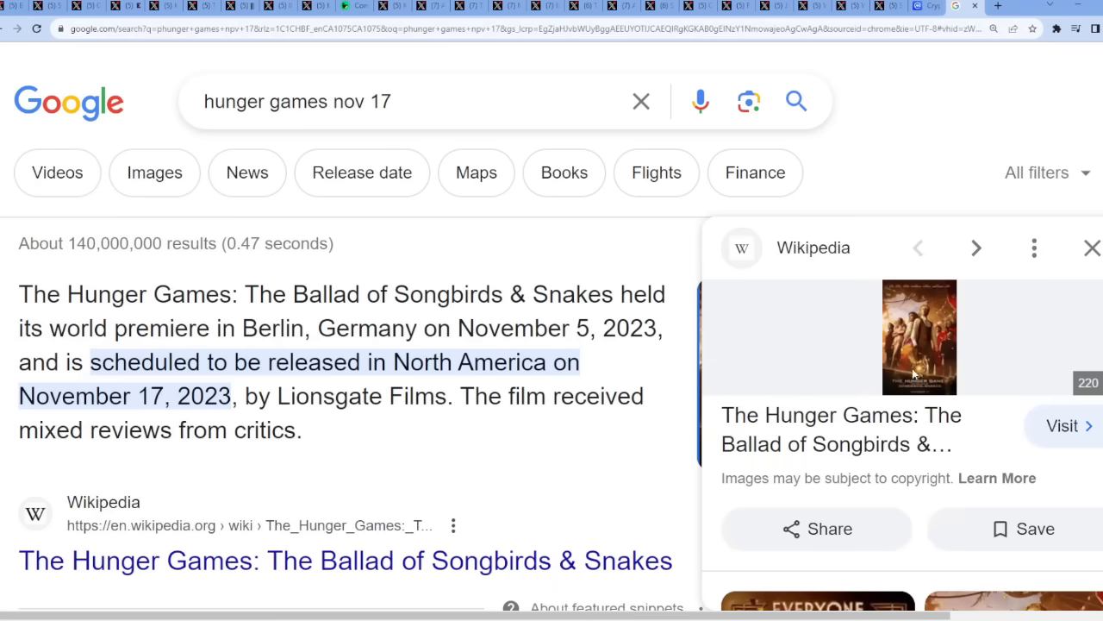
{"action": "left_click", "coordinate": [918, 336]}
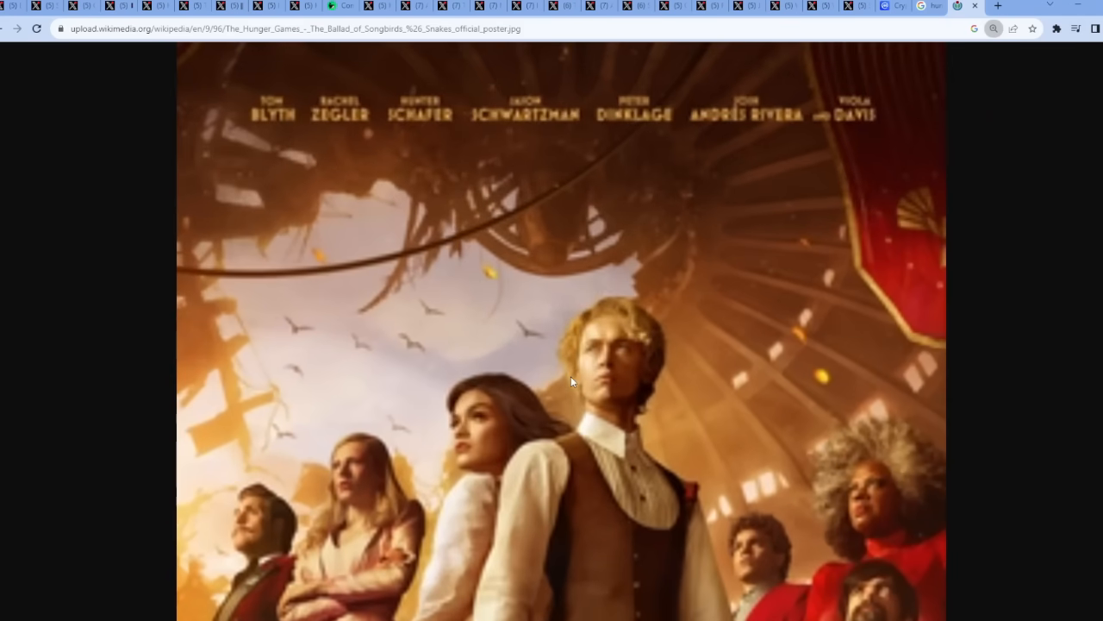
- Scroll down the Wikimedia poster to its Ballad of Songbirds & Snakes title and November 17 date
{"action": "scroll", "scroll_direction": "down", "scroll_amount": 3}
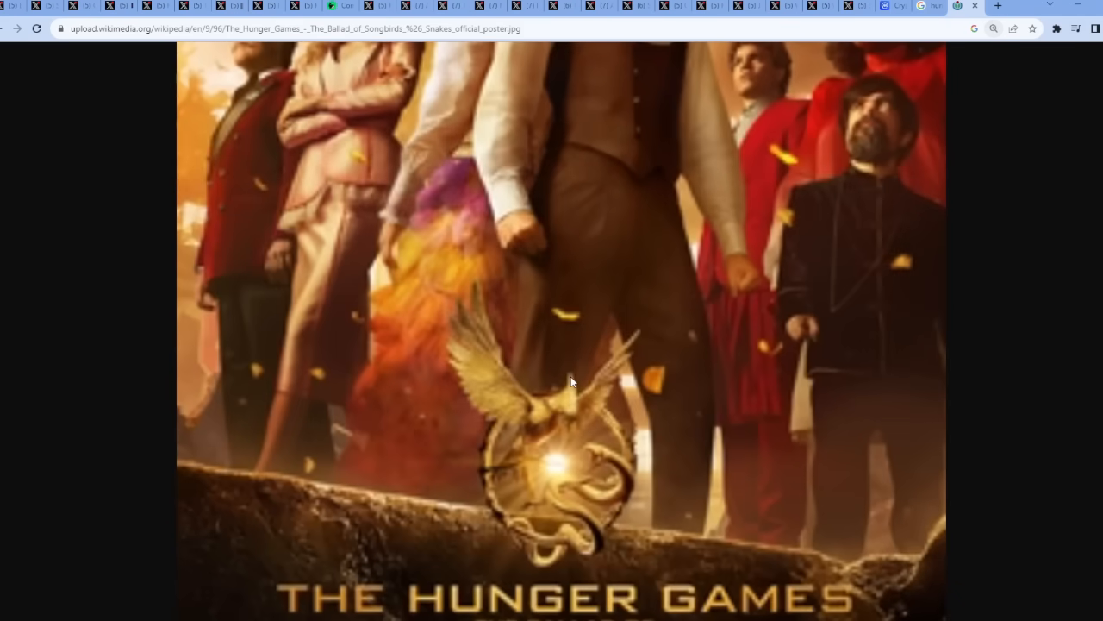
{"action": "scroll", "scroll_direction": "down", "scroll_amount": 3}
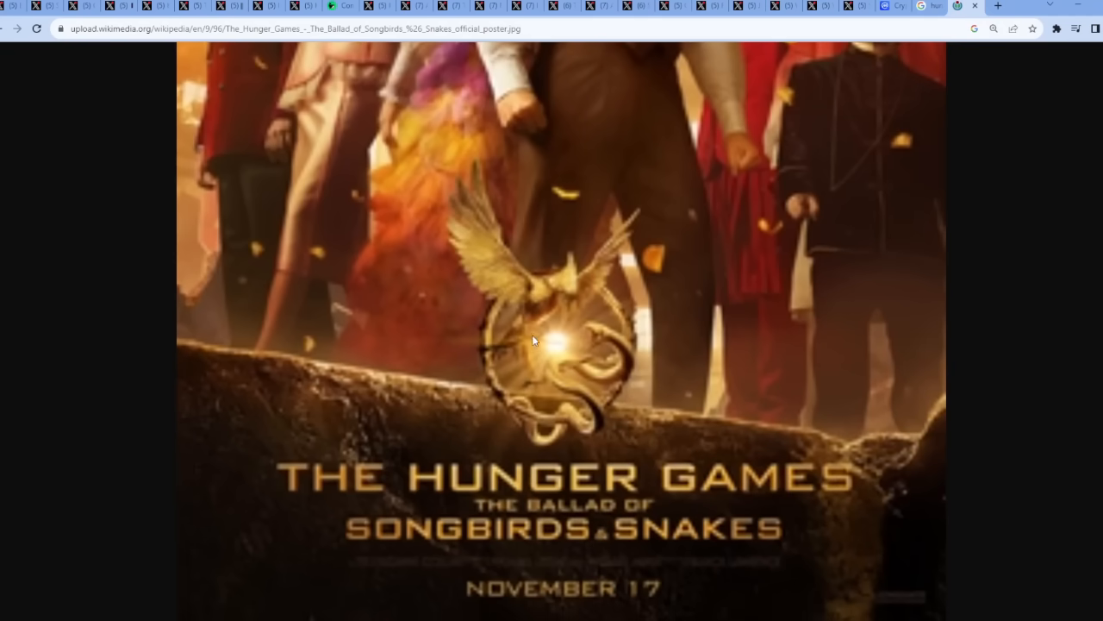
{"action": "mouse_move", "coordinate": [615, 397]}
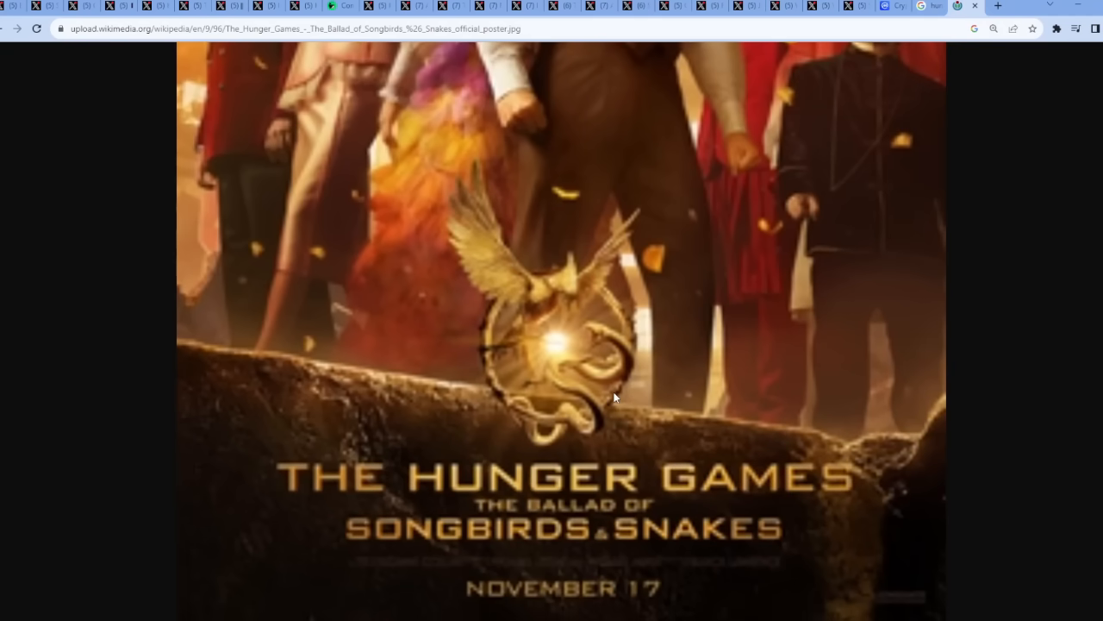
{"action": "mouse_move", "coordinate": [488, 452]}
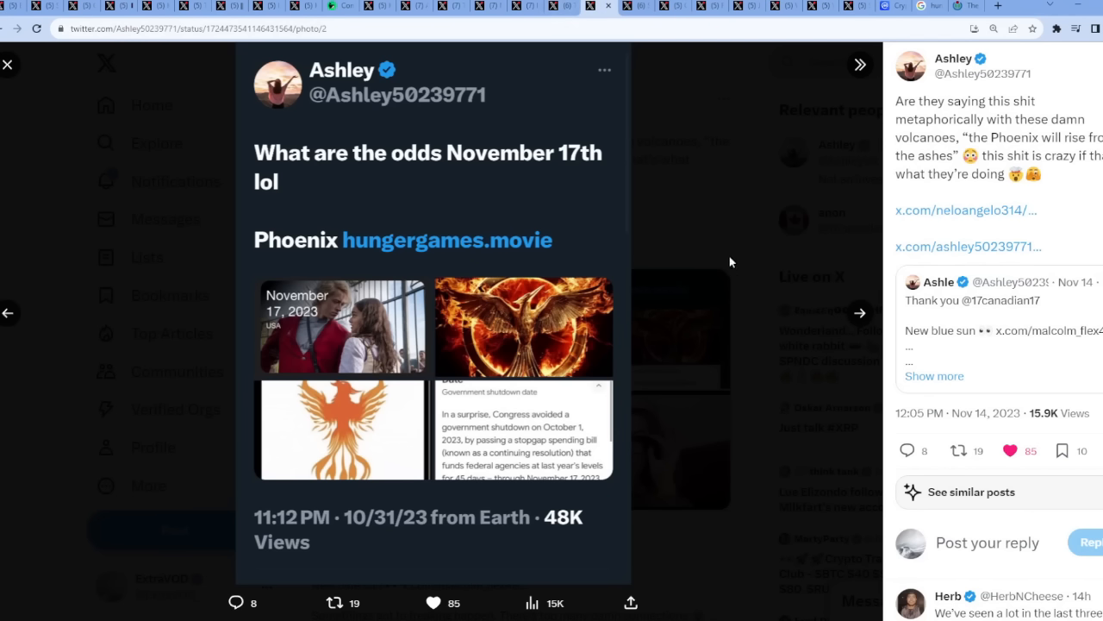
{"action": "left_click", "coordinate": [7, 64]}
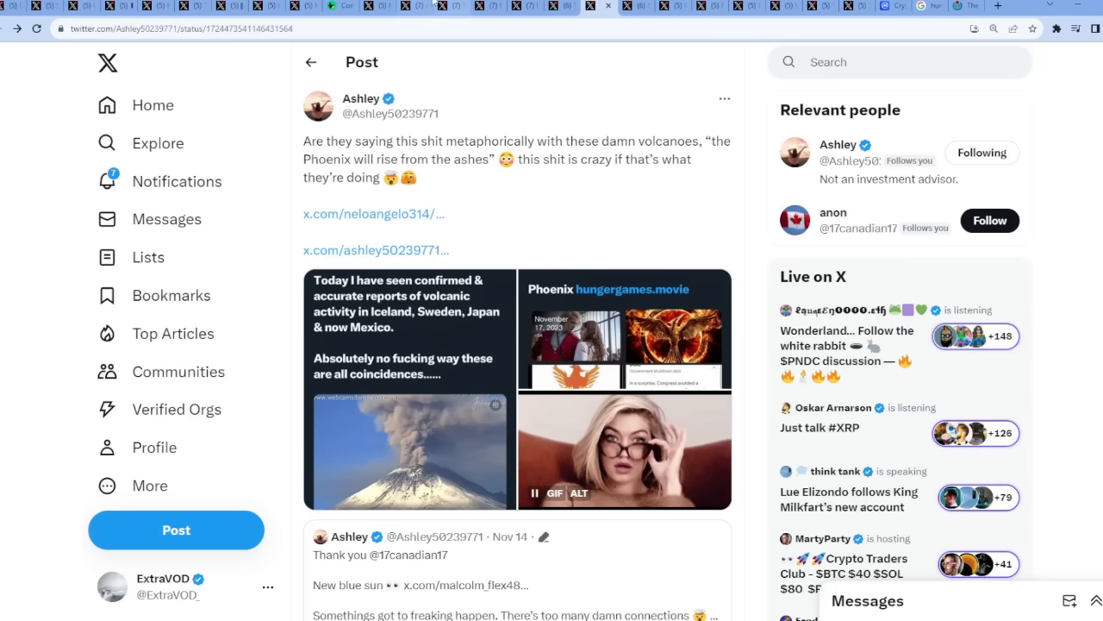
{"action": "left_click", "coordinate": [624, 330]}
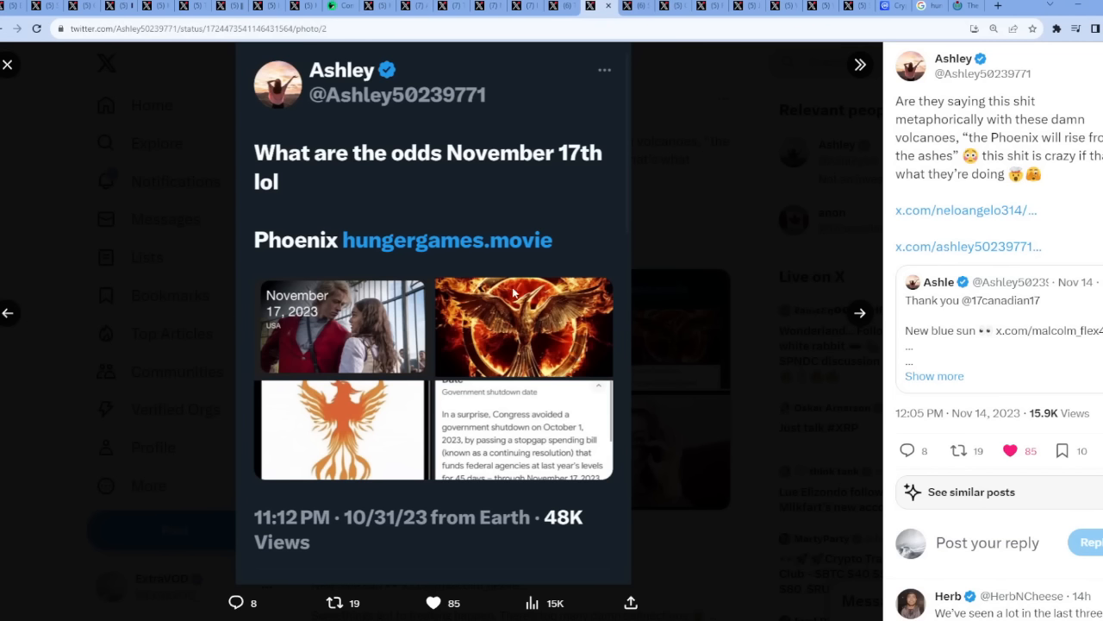
{"action": "mouse_move", "coordinate": [527, 343]}
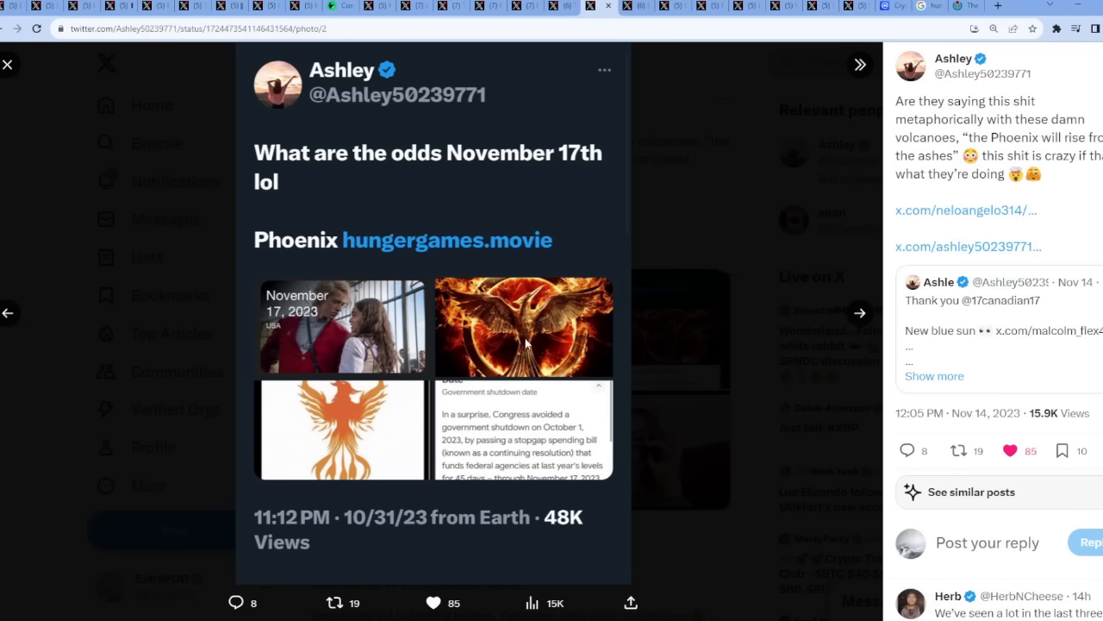
{"action": "mouse_move", "coordinate": [560, 278]}
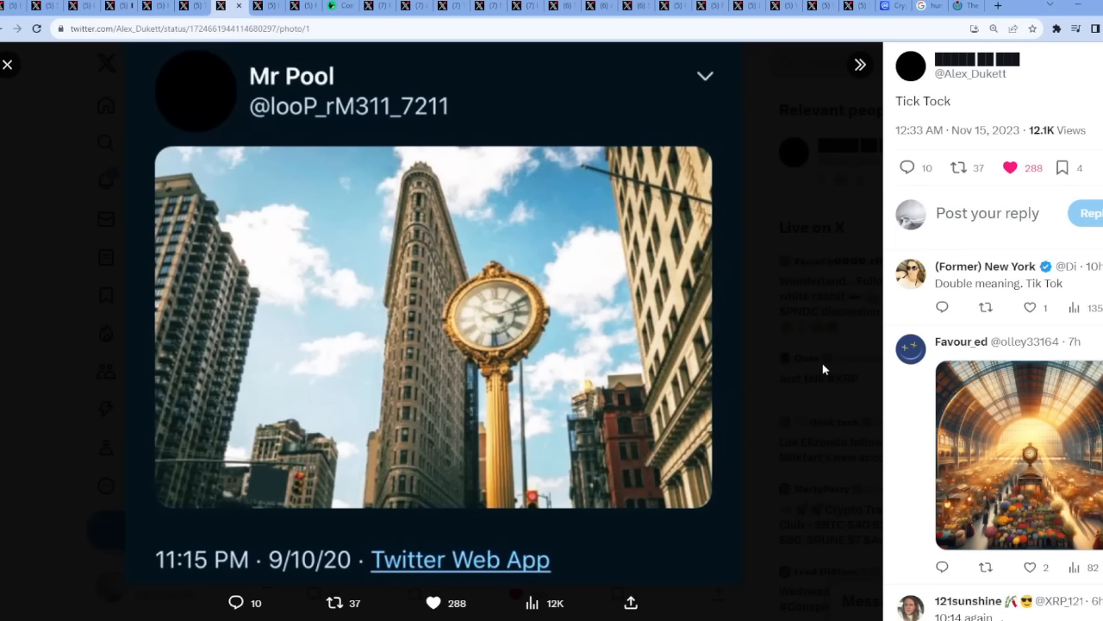
{"action": "mouse_move", "coordinate": [693, 383]}
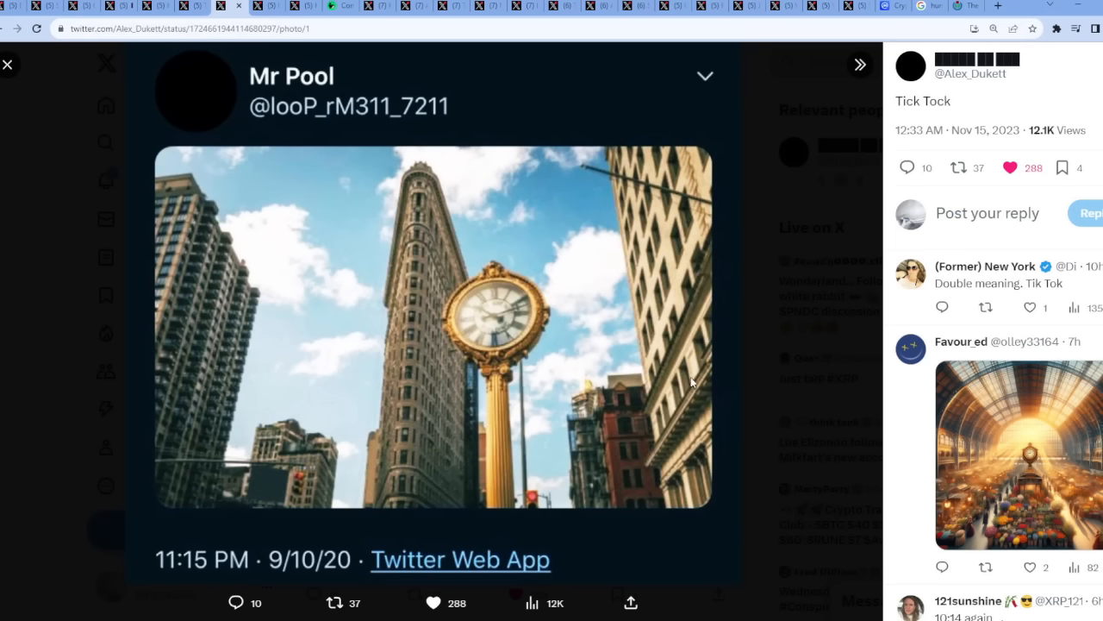
{"action": "mouse_move", "coordinate": [248, 522]}
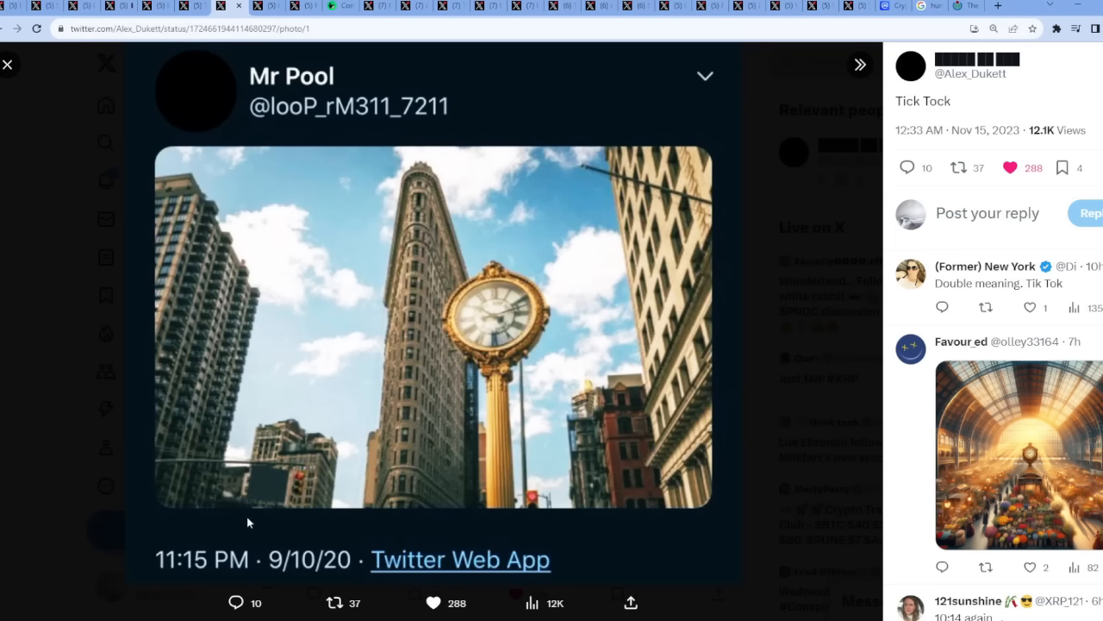
{"action": "mouse_move", "coordinate": [469, 393]}
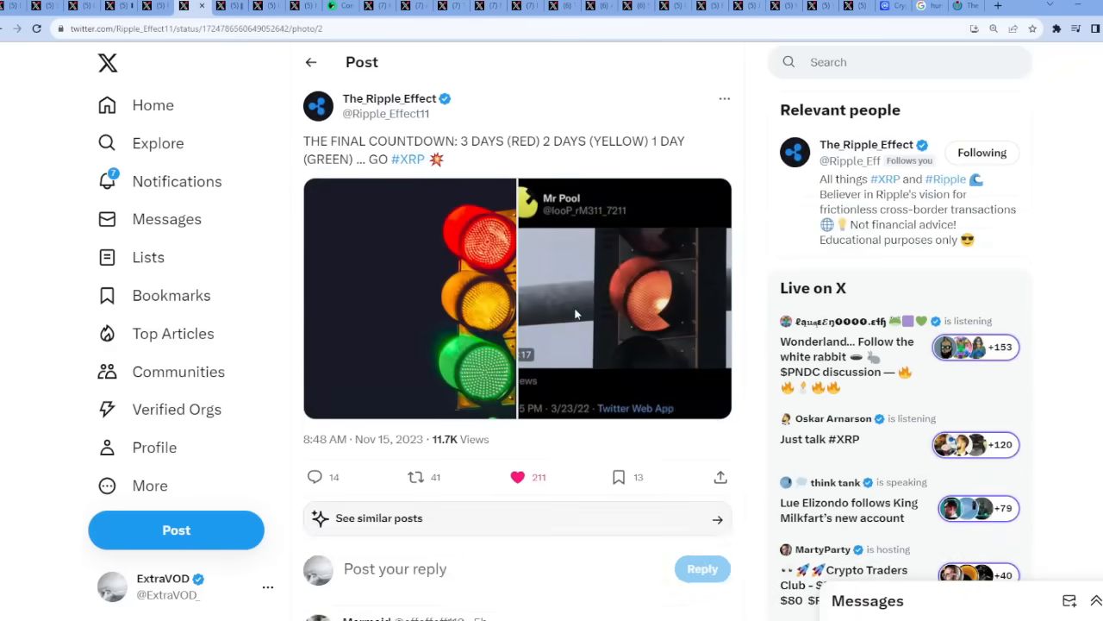
- View The Ripple Effect's amber traffic-light countdown clip full-size, then close the viewer
{"action": "left_click", "coordinate": [624, 296]}
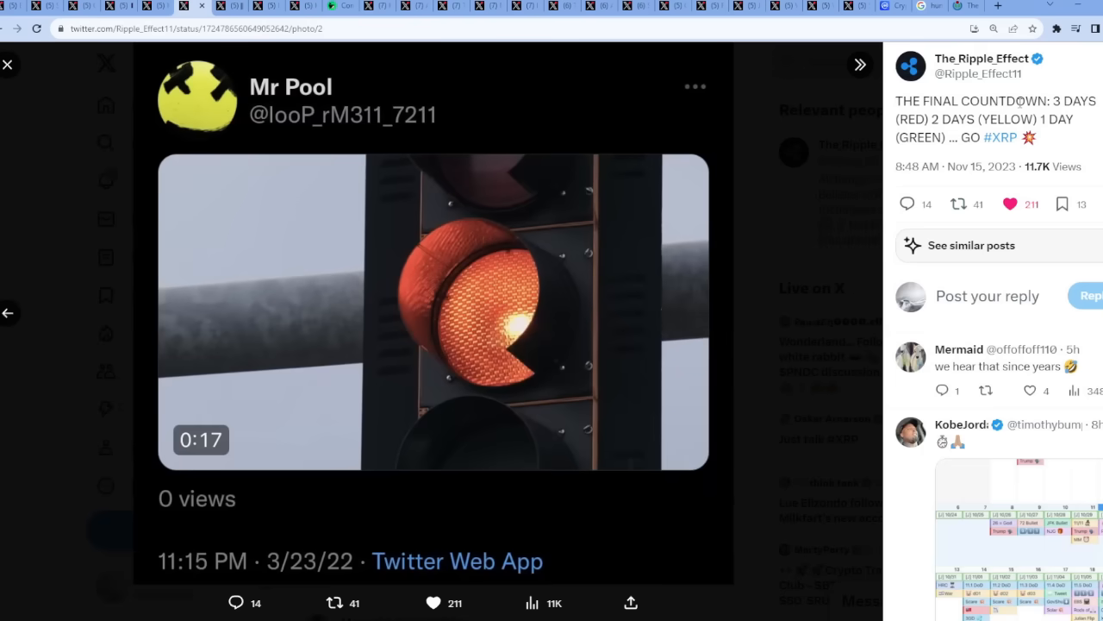
{"action": "left_click", "coordinate": [6, 63]}
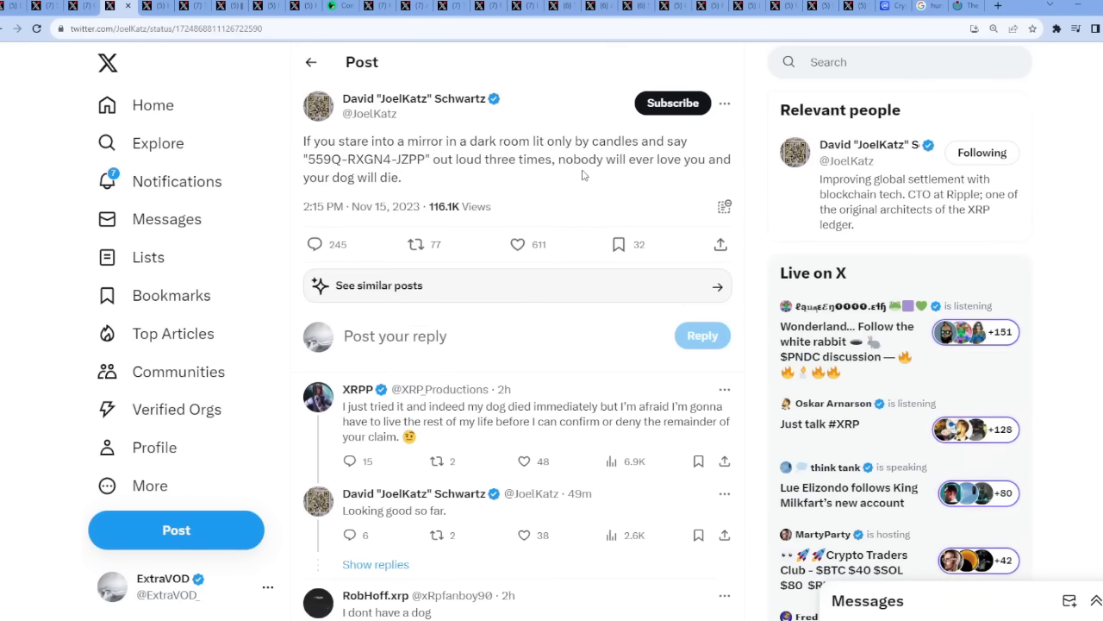
{"action": "mouse_move", "coordinate": [459, 176]}
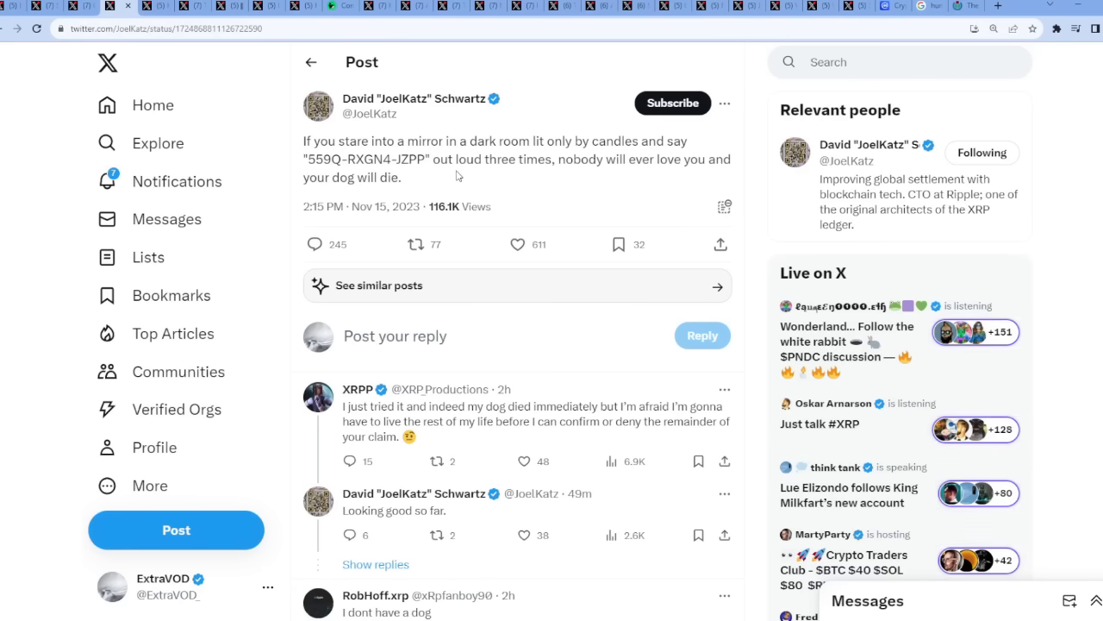
{"action": "scroll", "scroll_direction": "down", "scroll_amount": 3}
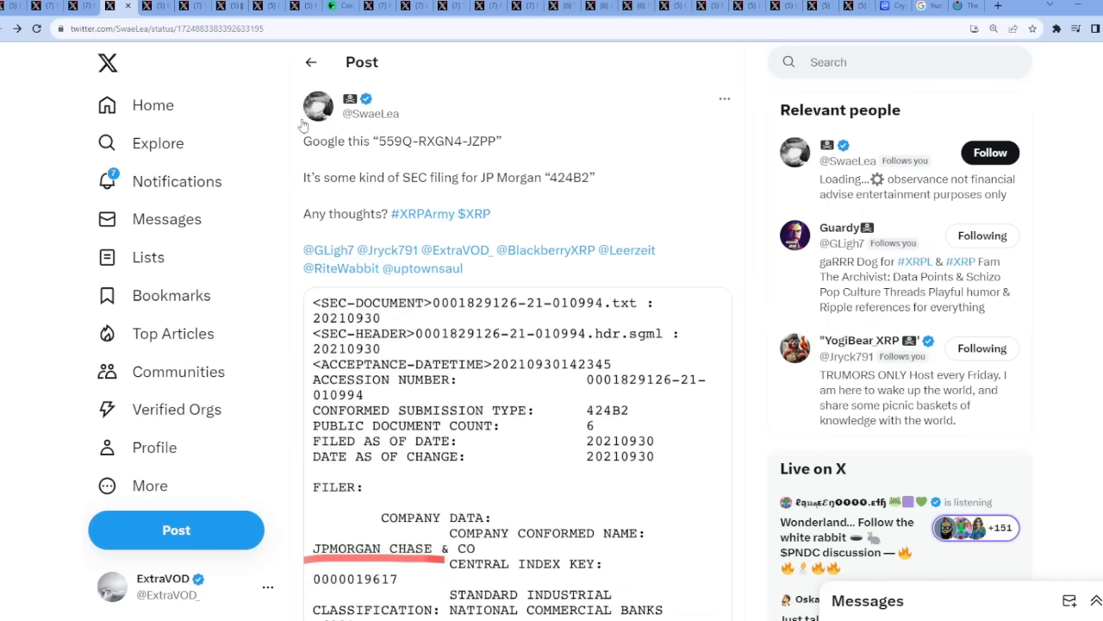
{"action": "mouse_move", "coordinate": [493, 335]}
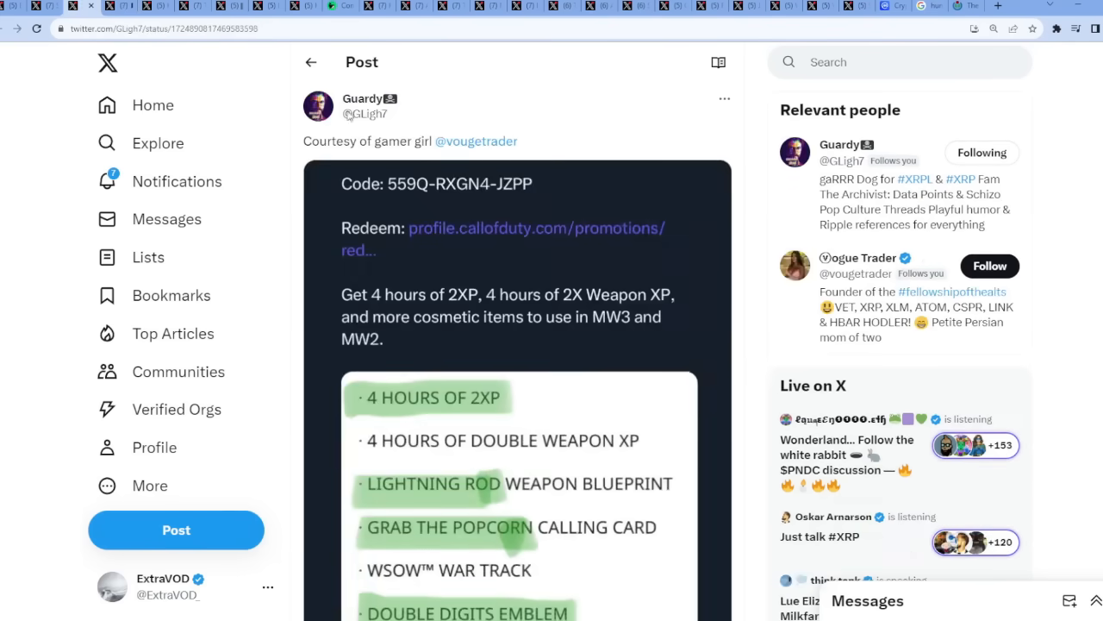
{"action": "left_click", "coordinate": [517, 491]}
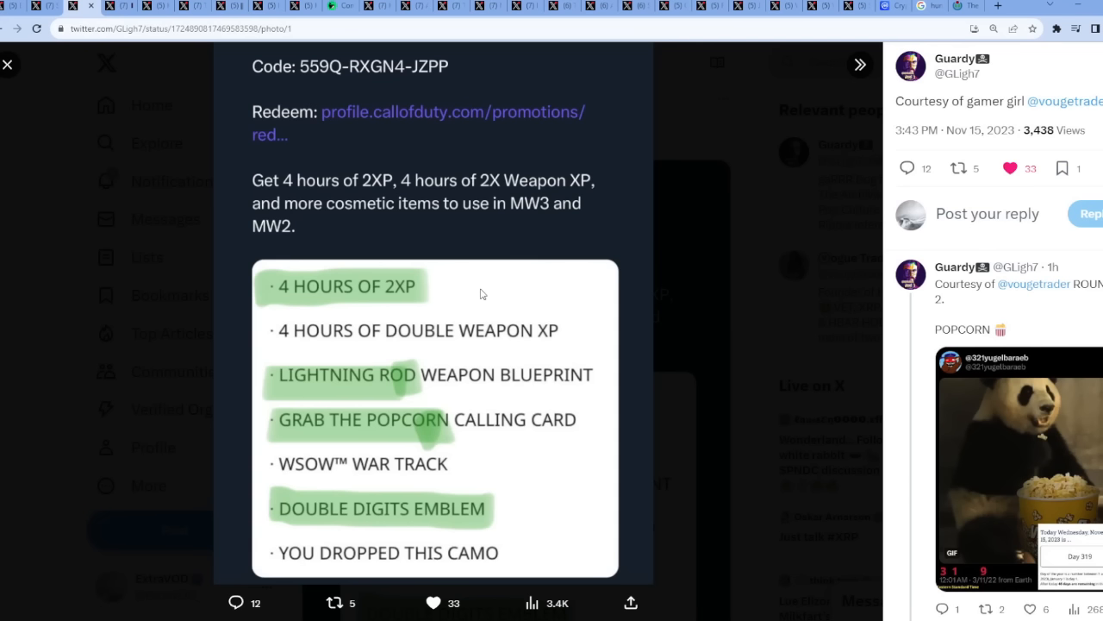
{"action": "left_click", "coordinate": [9, 66]}
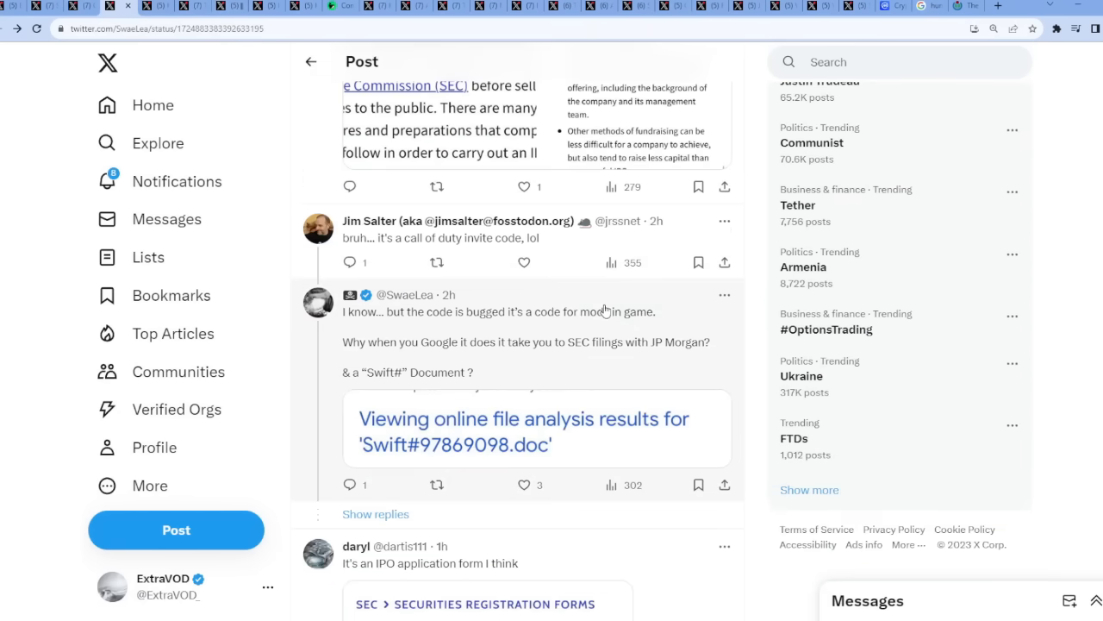
{"action": "mouse_move", "coordinate": [486, 250]}
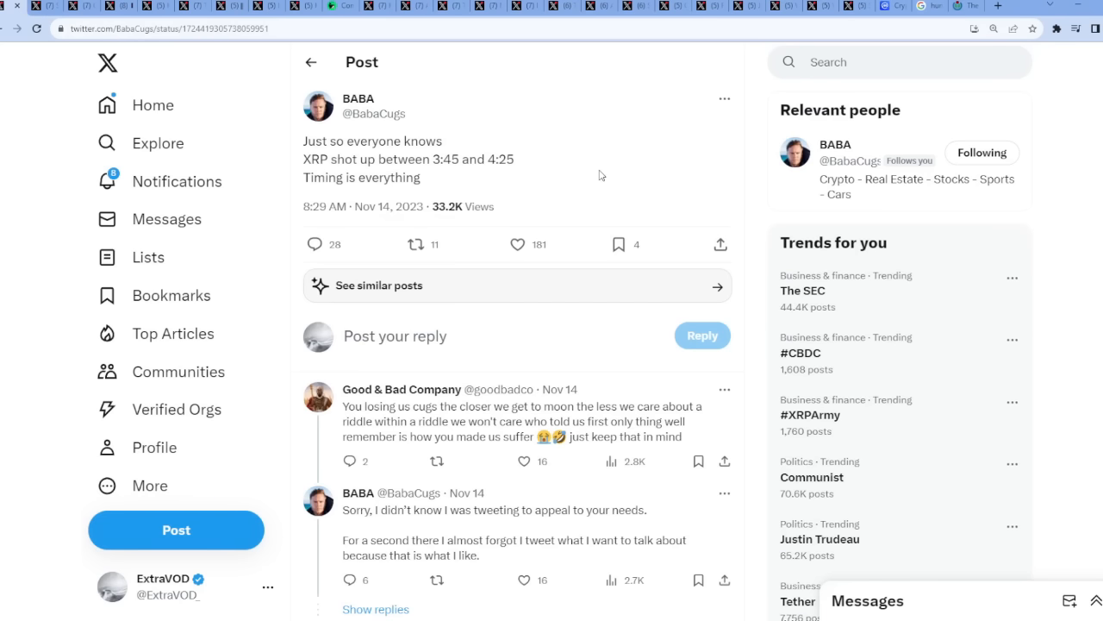
- Highlight part of BABA's XRP 3:45-4:25 timing sentence and like the post
{"action": "left_click_drag", "start_coordinate": [341, 159], "coordinate": [422, 159]}
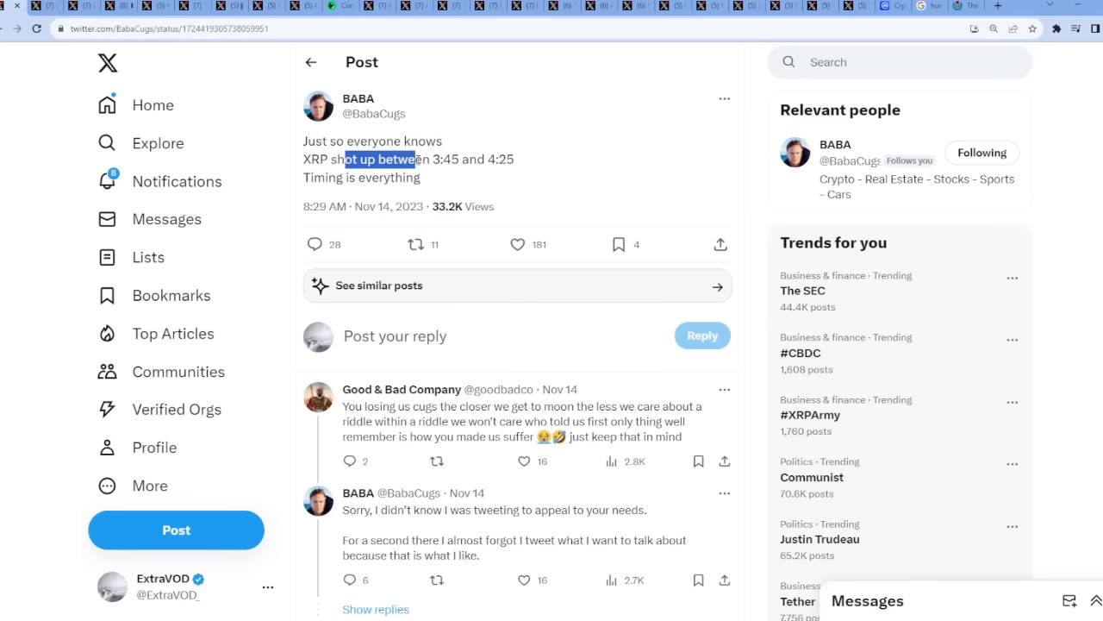
{"action": "mouse_move", "coordinate": [375, 210]}
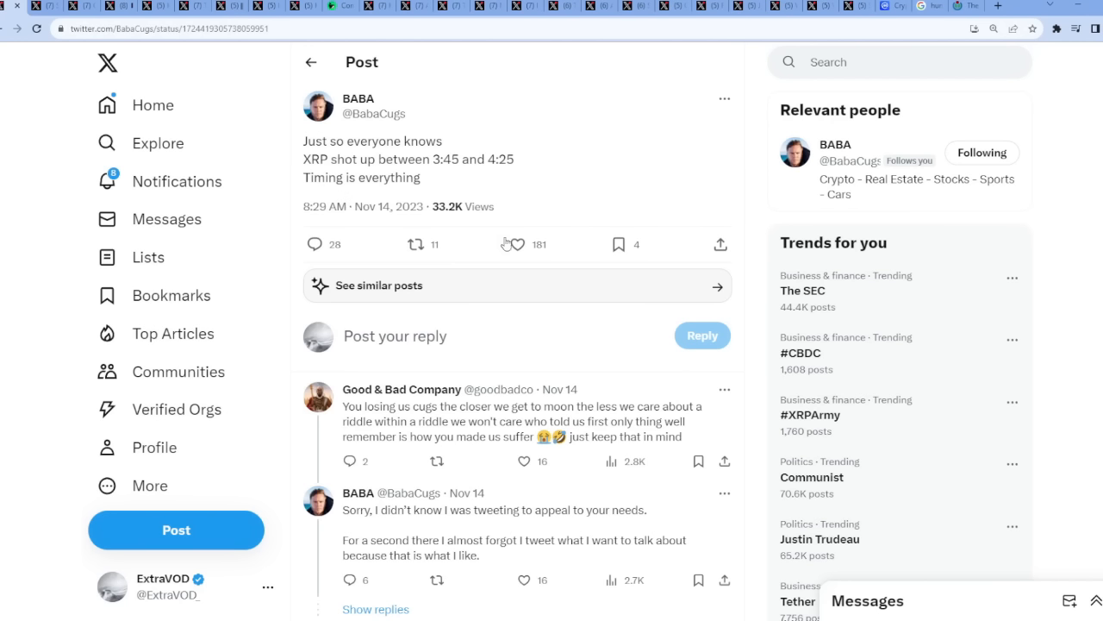
{"action": "left_click", "coordinate": [513, 245]}
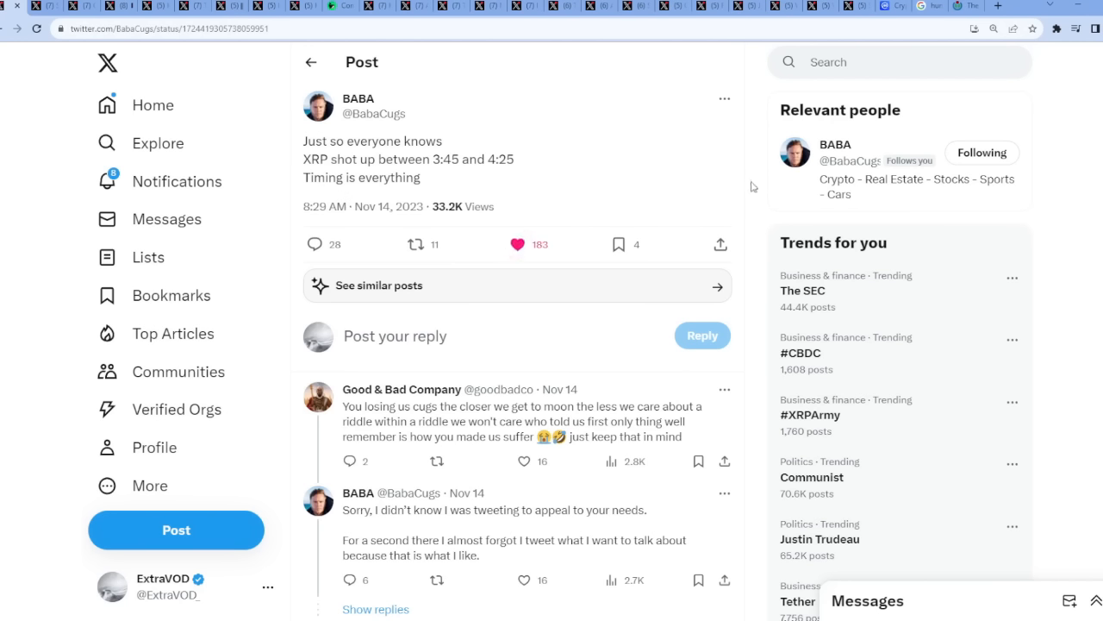
{"action": "mouse_move", "coordinate": [719, 193]}
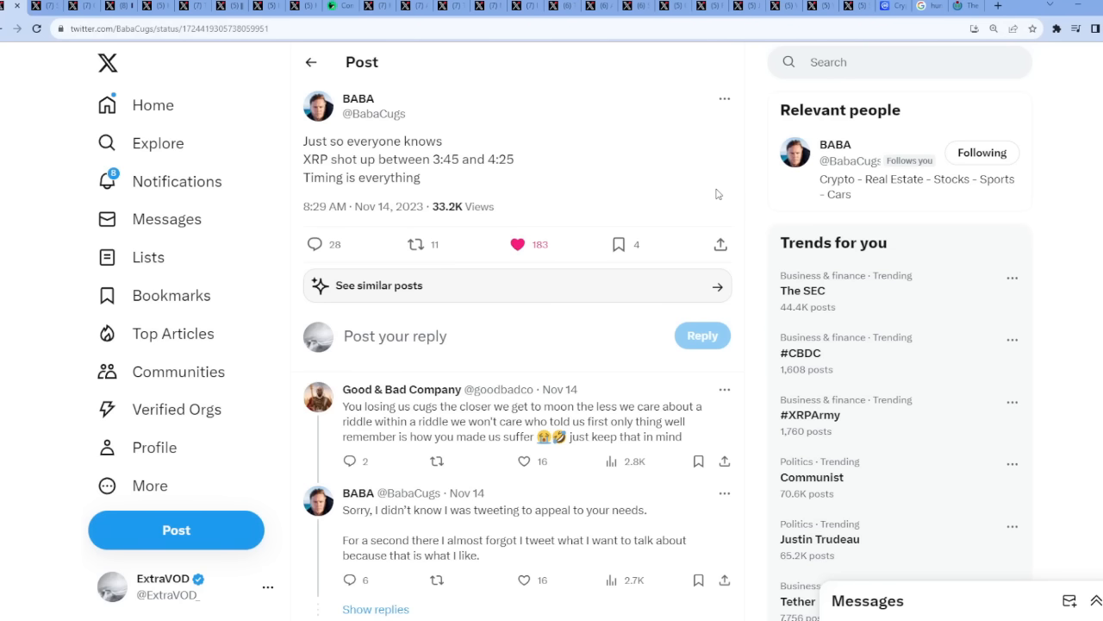
{"action": "mouse_move", "coordinate": [757, 176]}
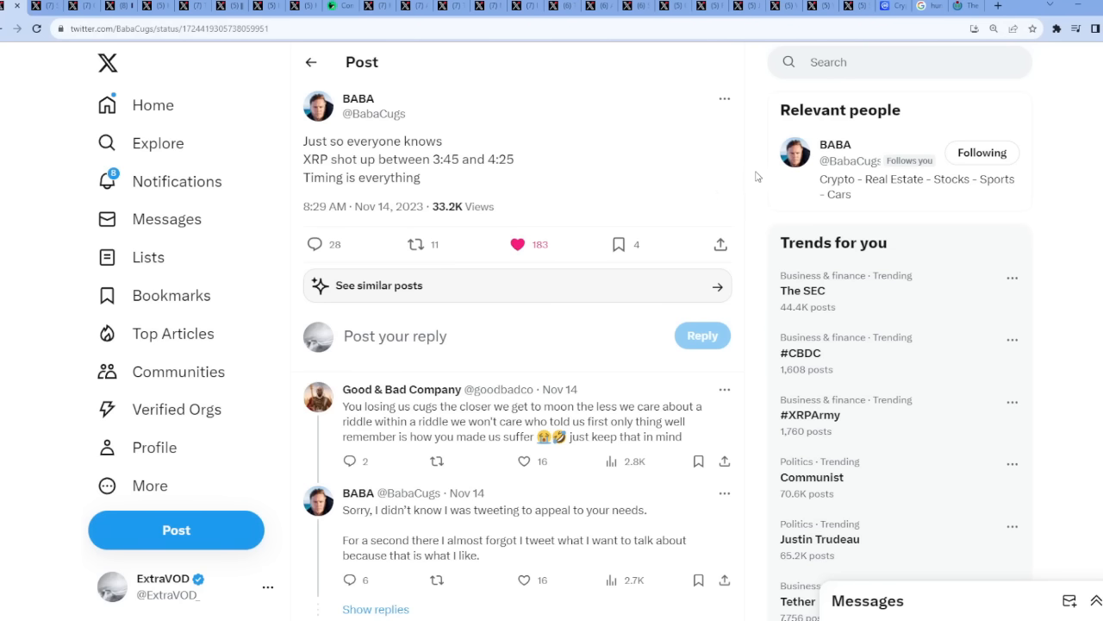